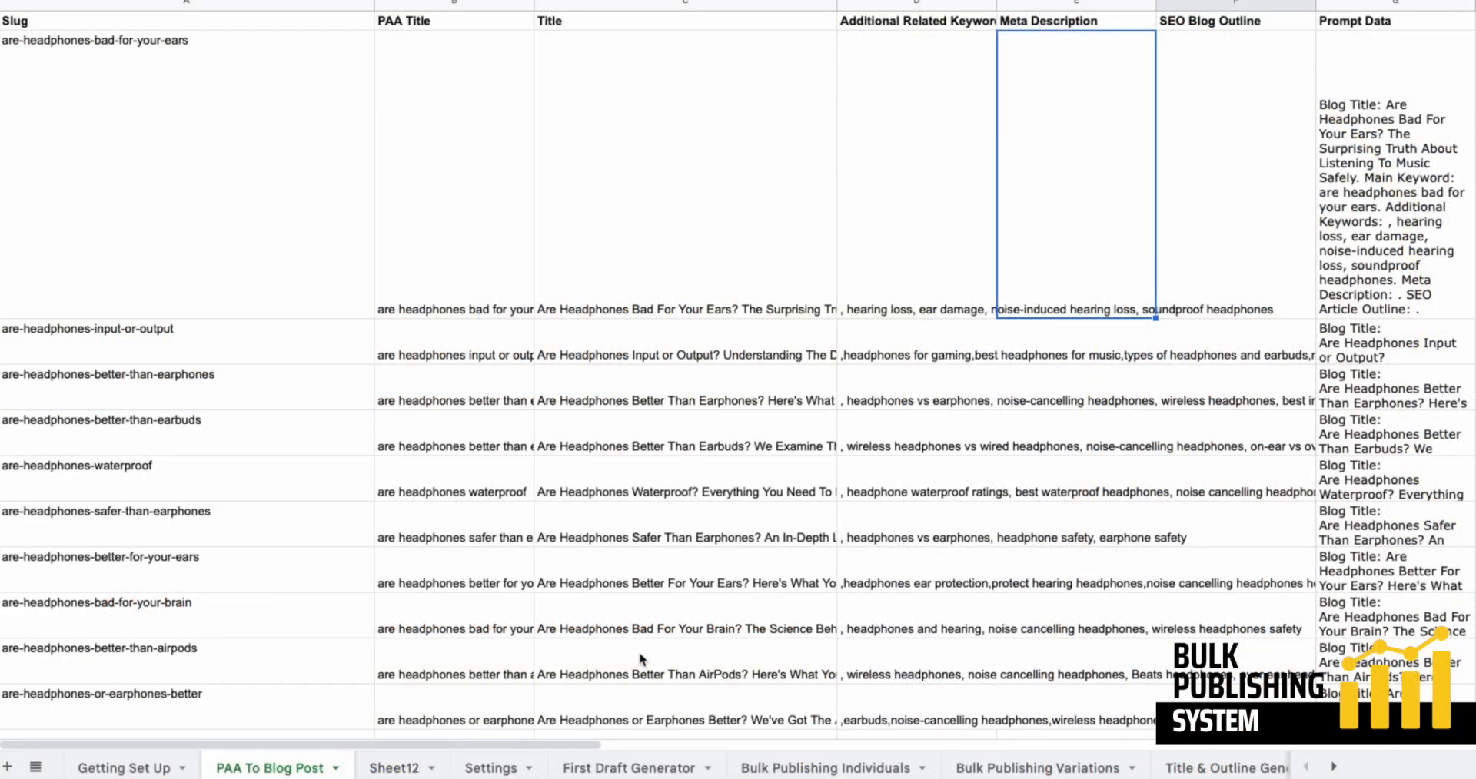
mouse_move(1022, 371)
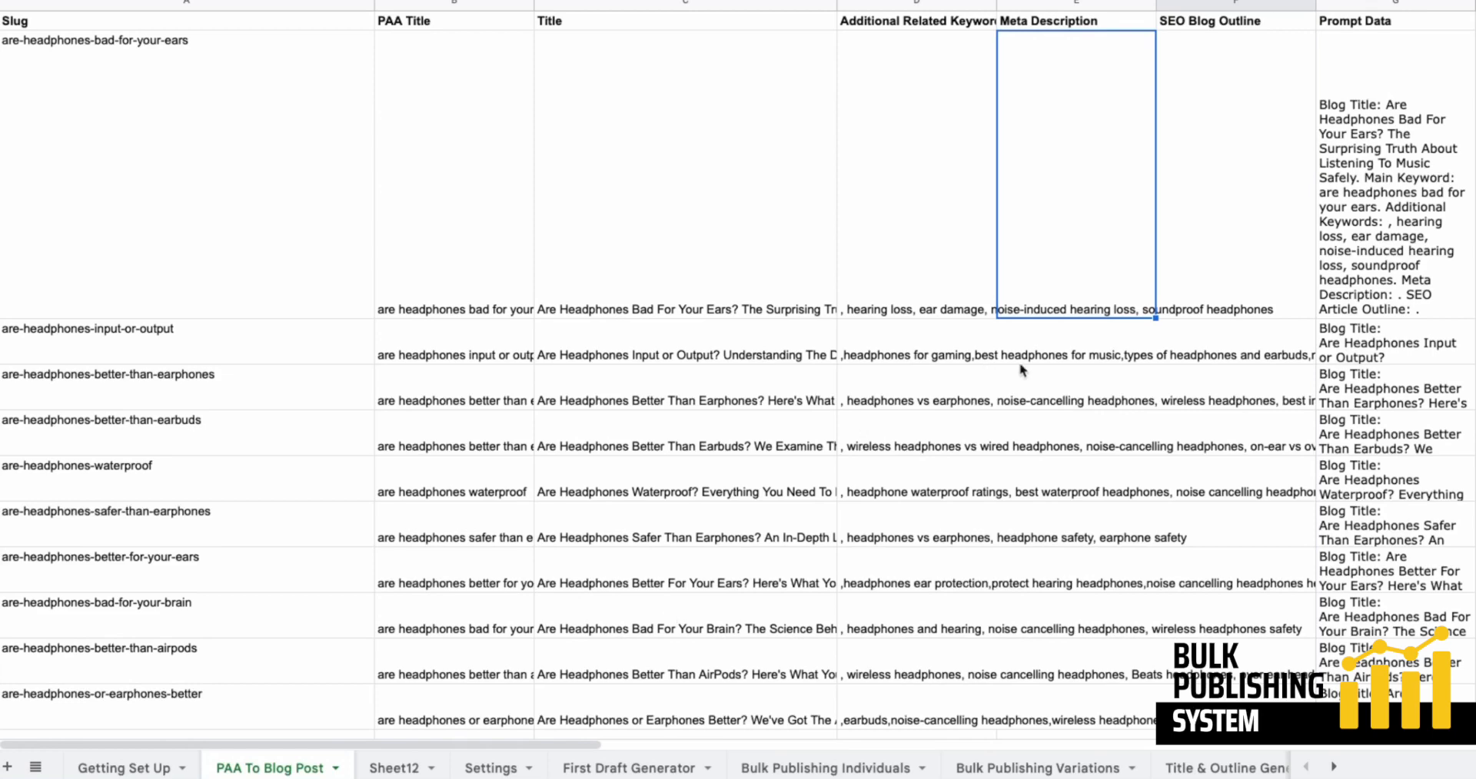
mouse_move(409, 18)
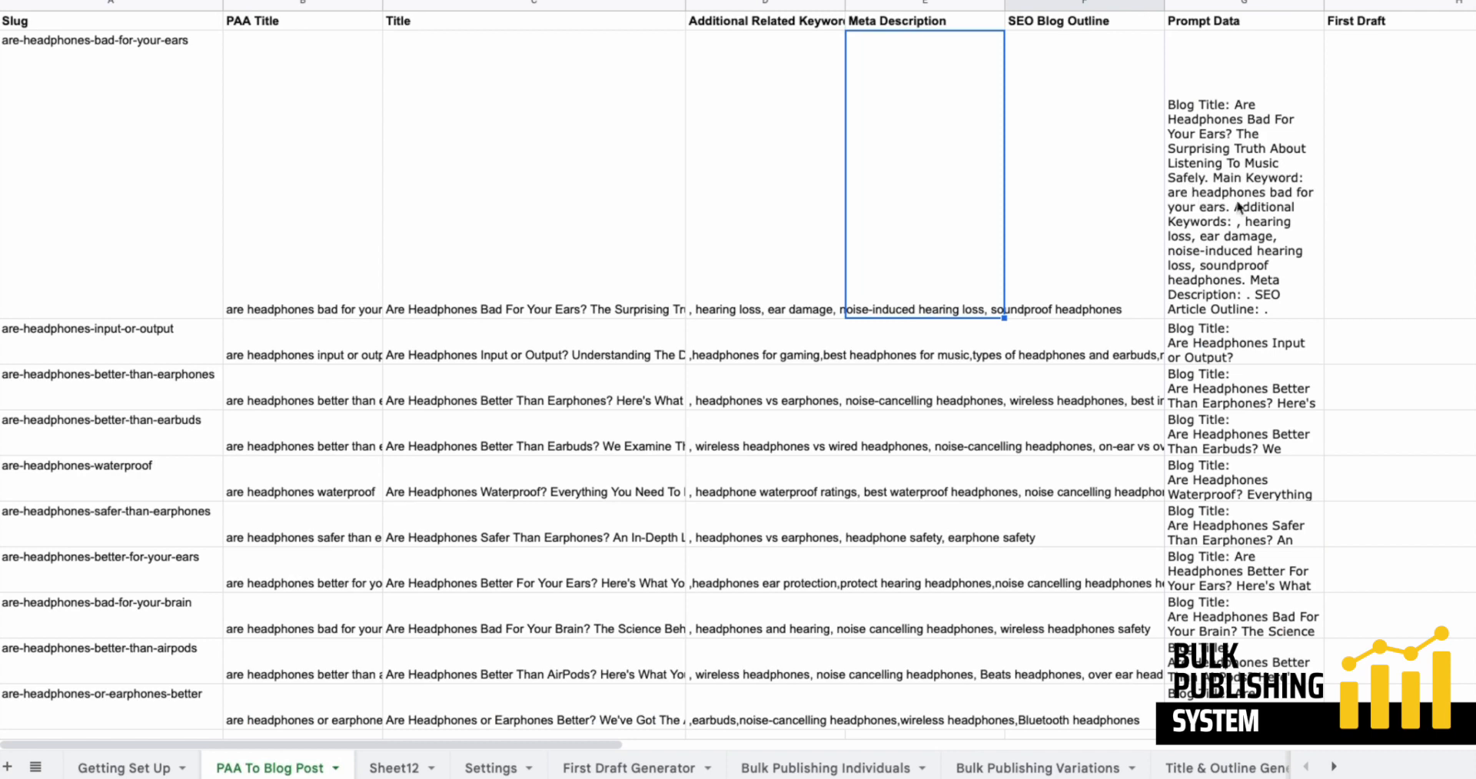
Widen the Prompt Data column and review the first row's combined title and keyword prompt.
left_click(1238, 206)
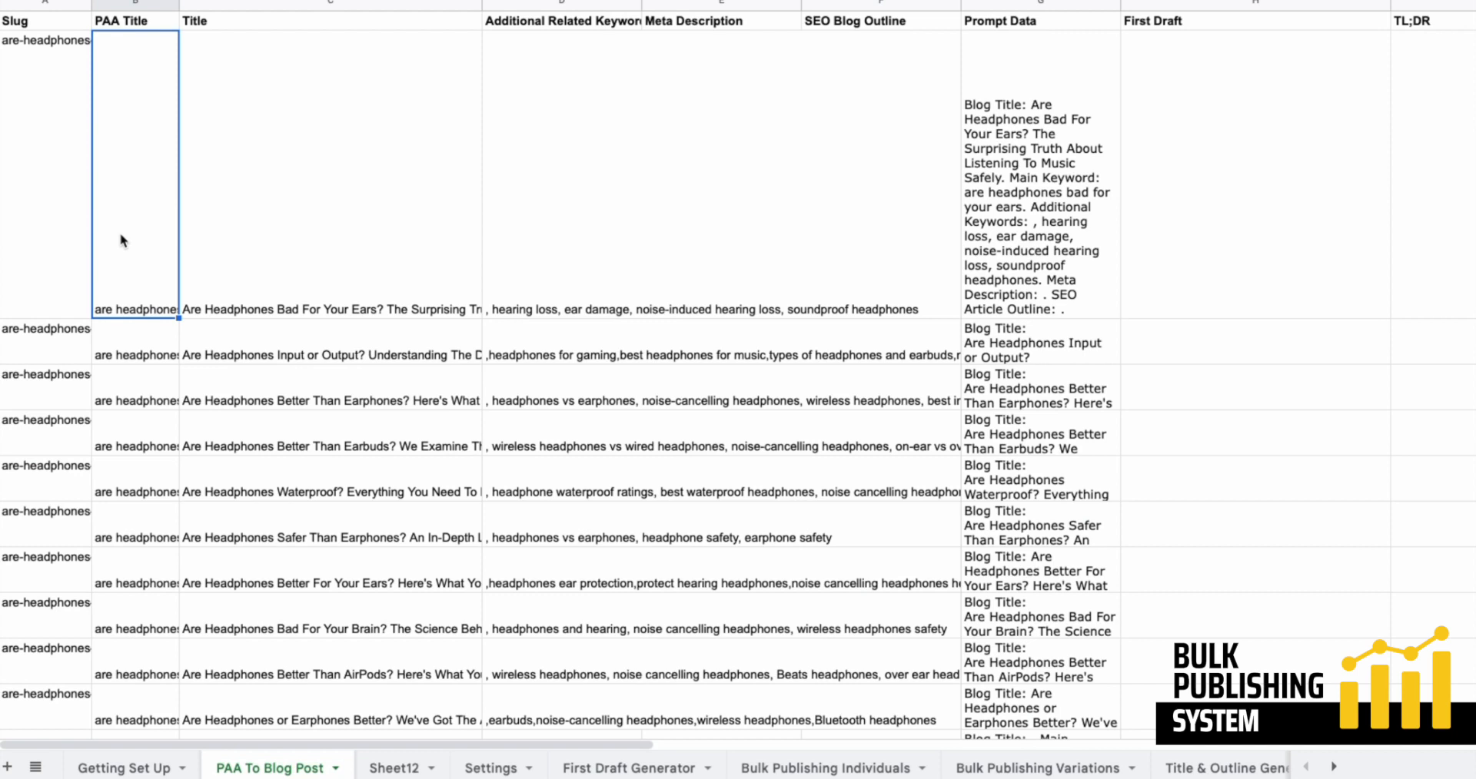
mouse_move(136, 222)
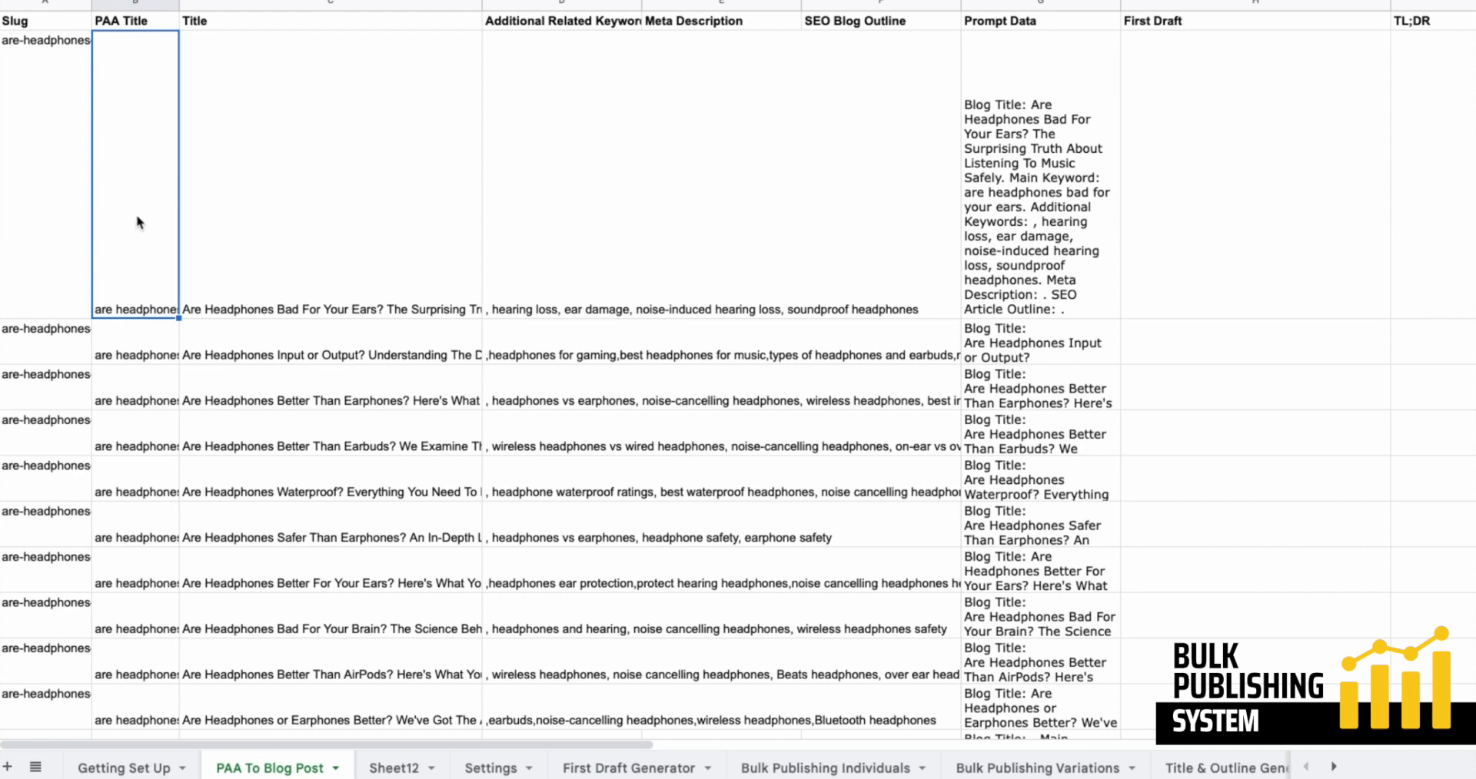
mouse_move(221, 175)
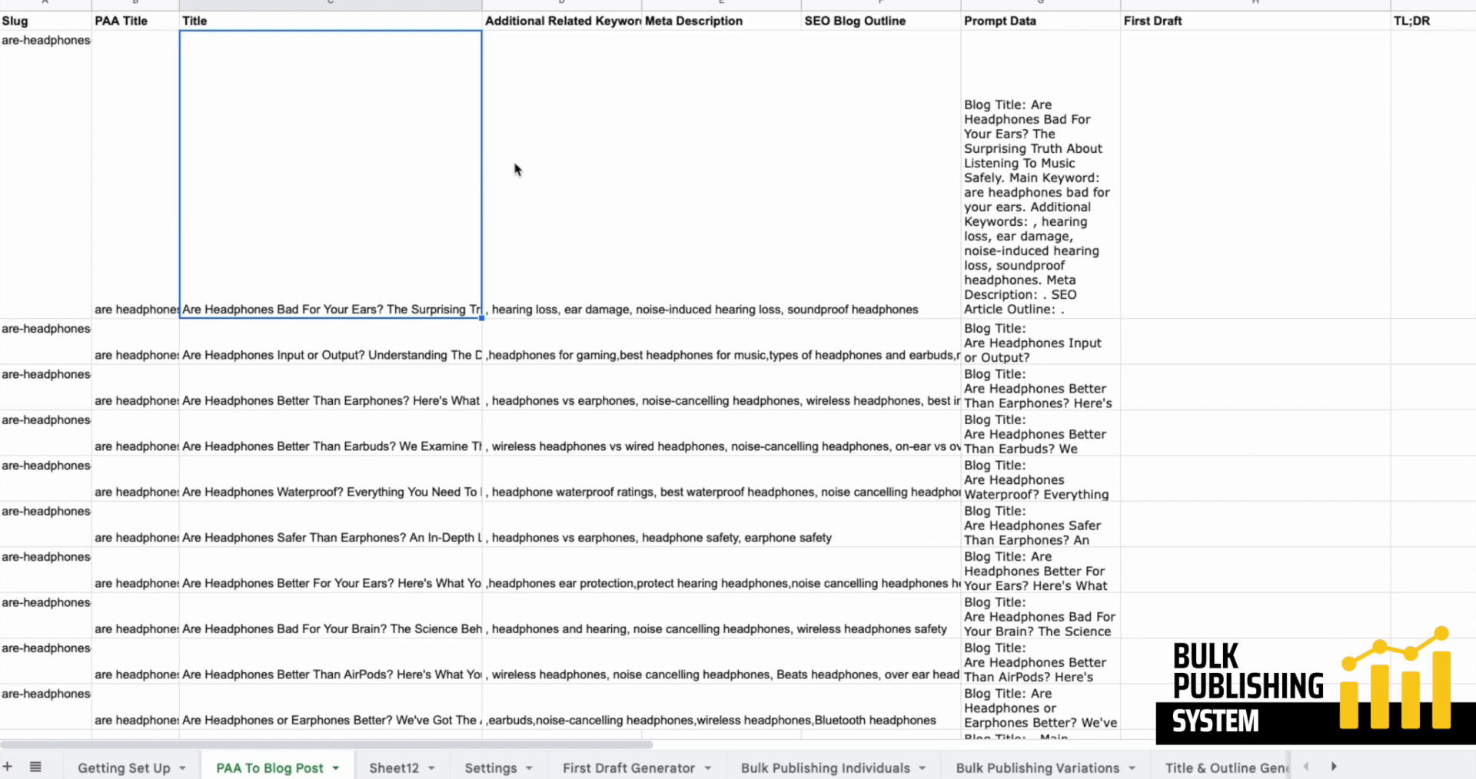
mouse_move(214, 166)
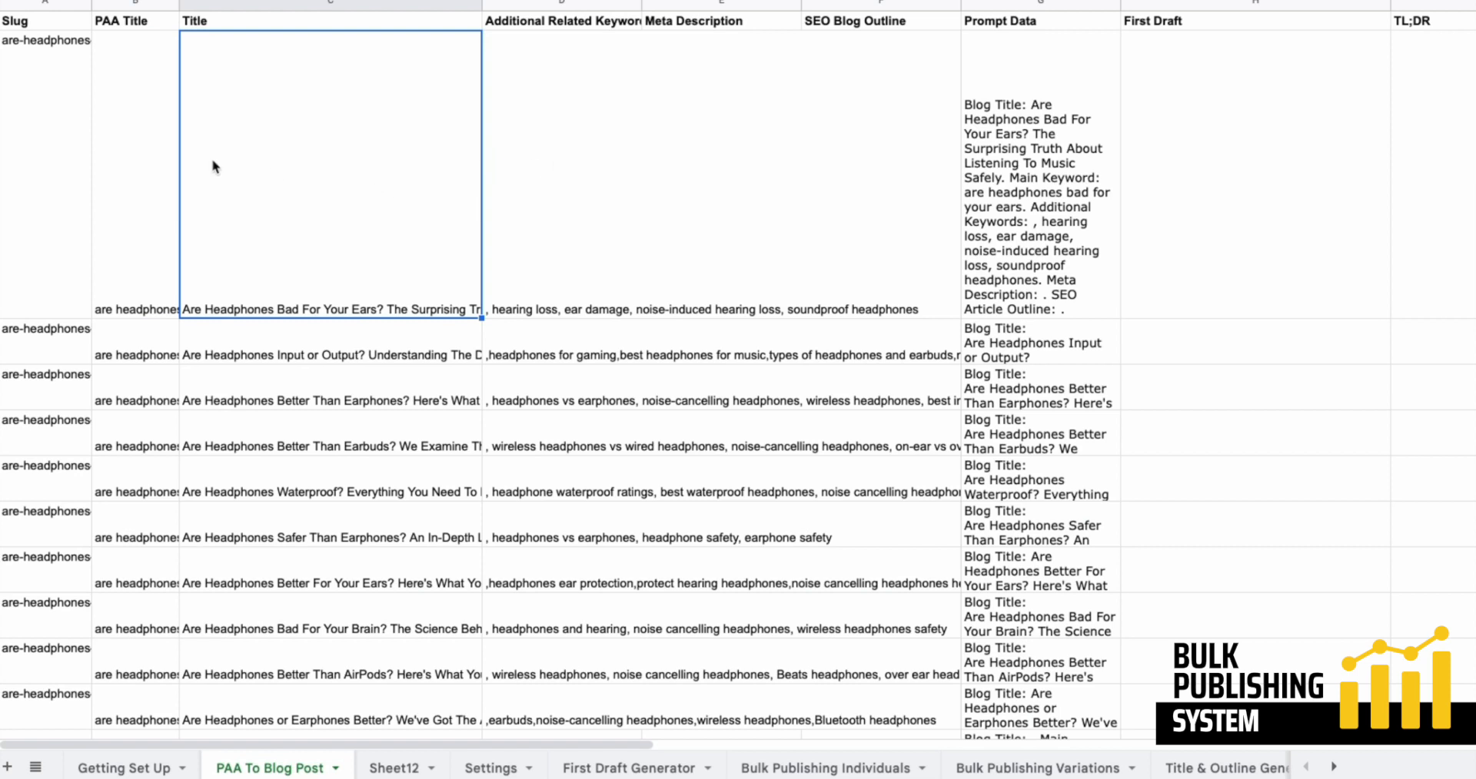
mouse_move(602, 170)
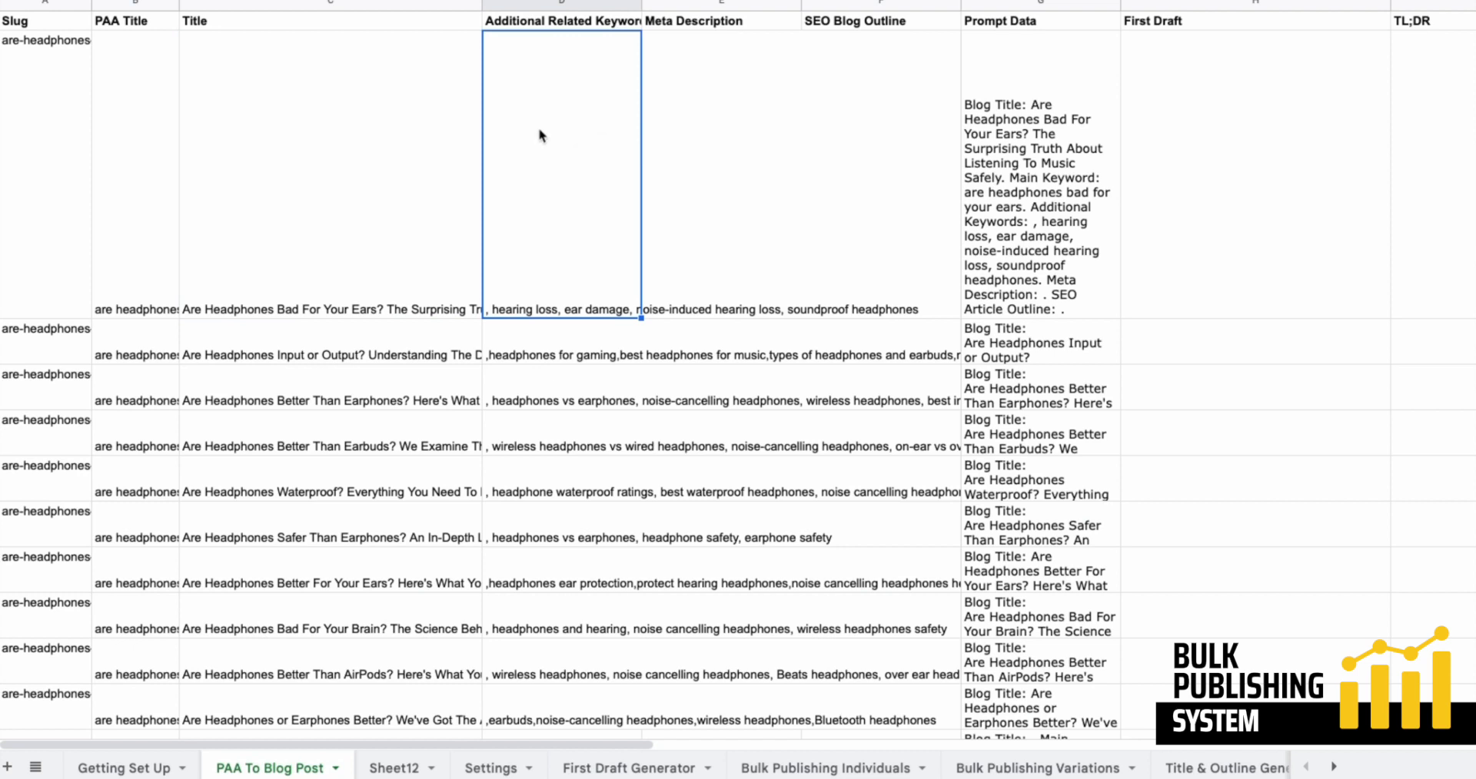
mouse_move(530, 164)
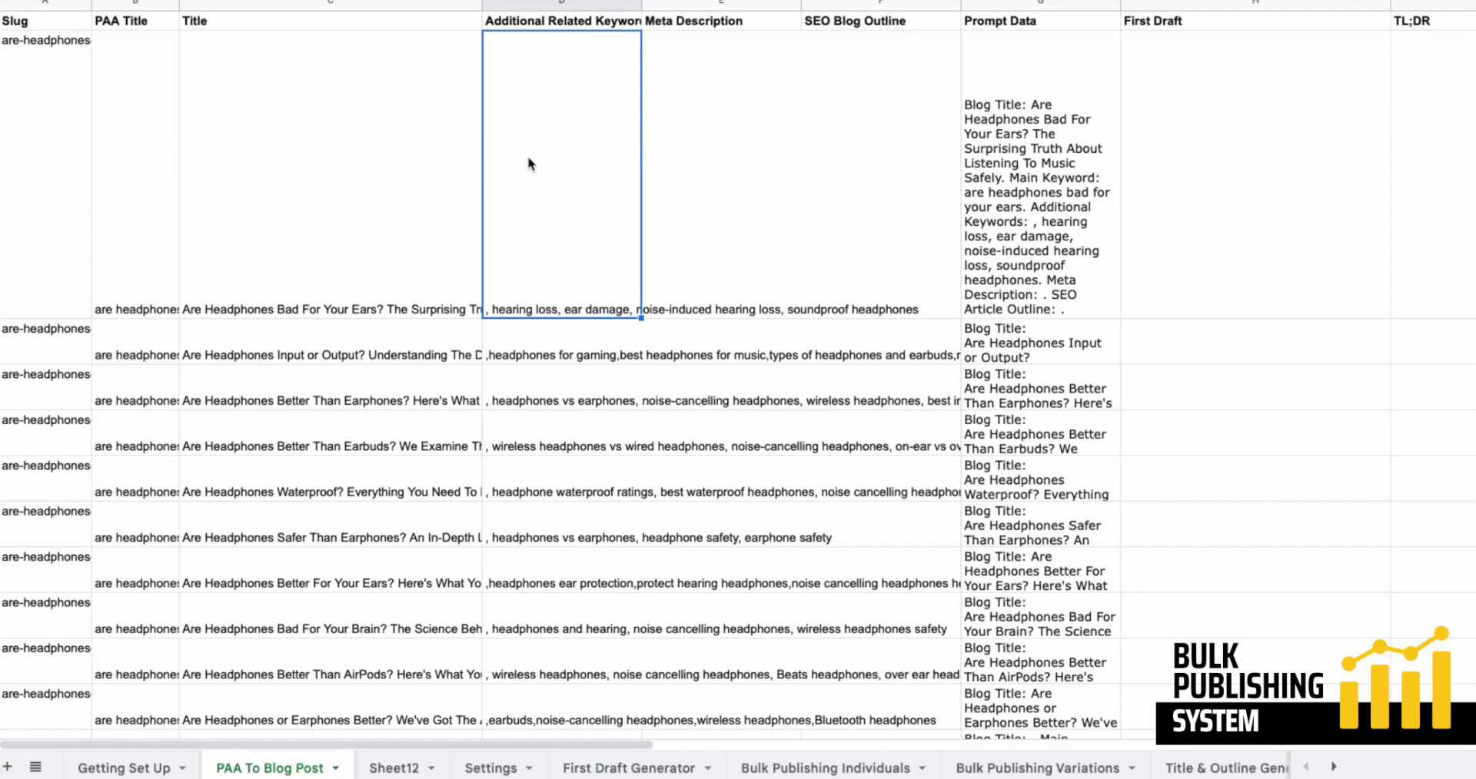
mouse_move(525, 436)
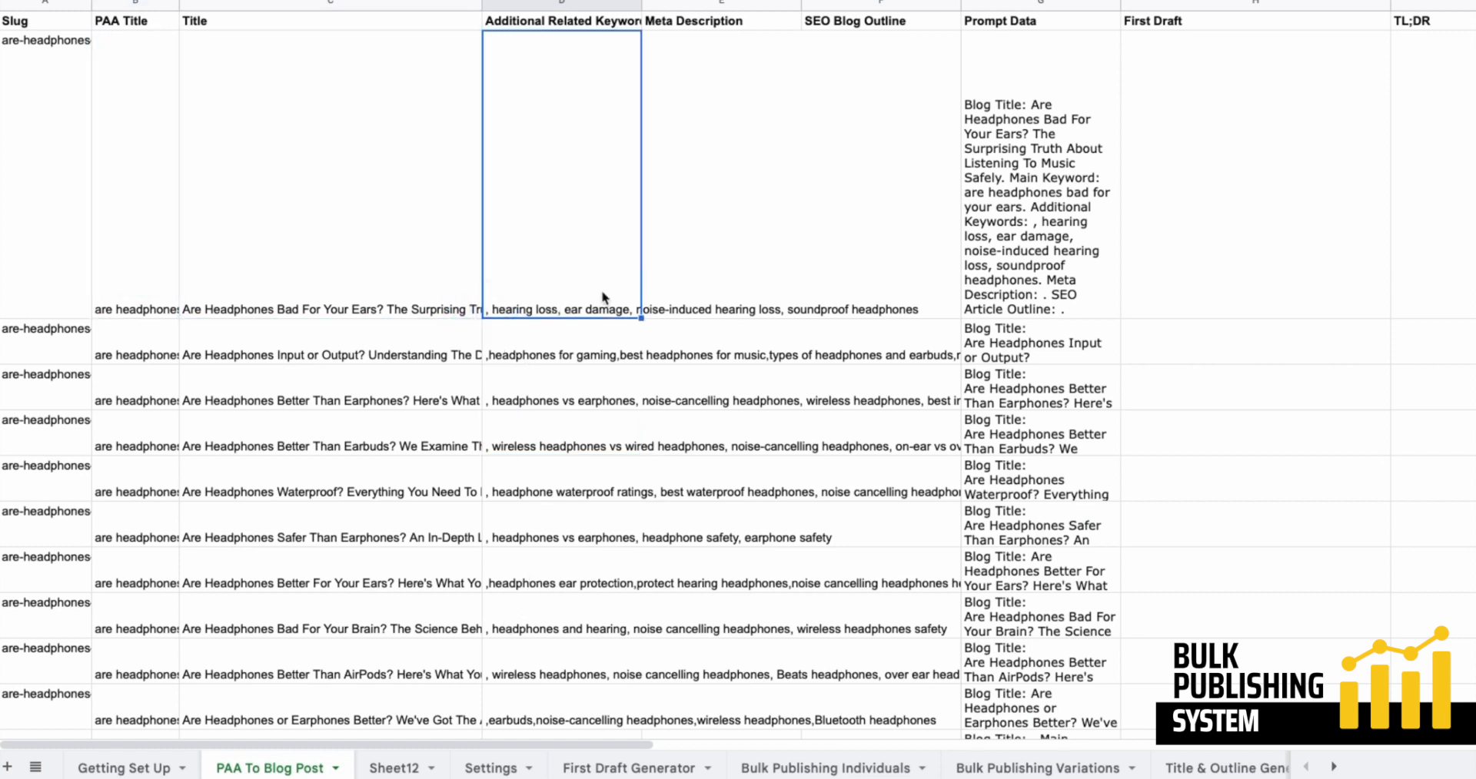
mouse_move(598, 306)
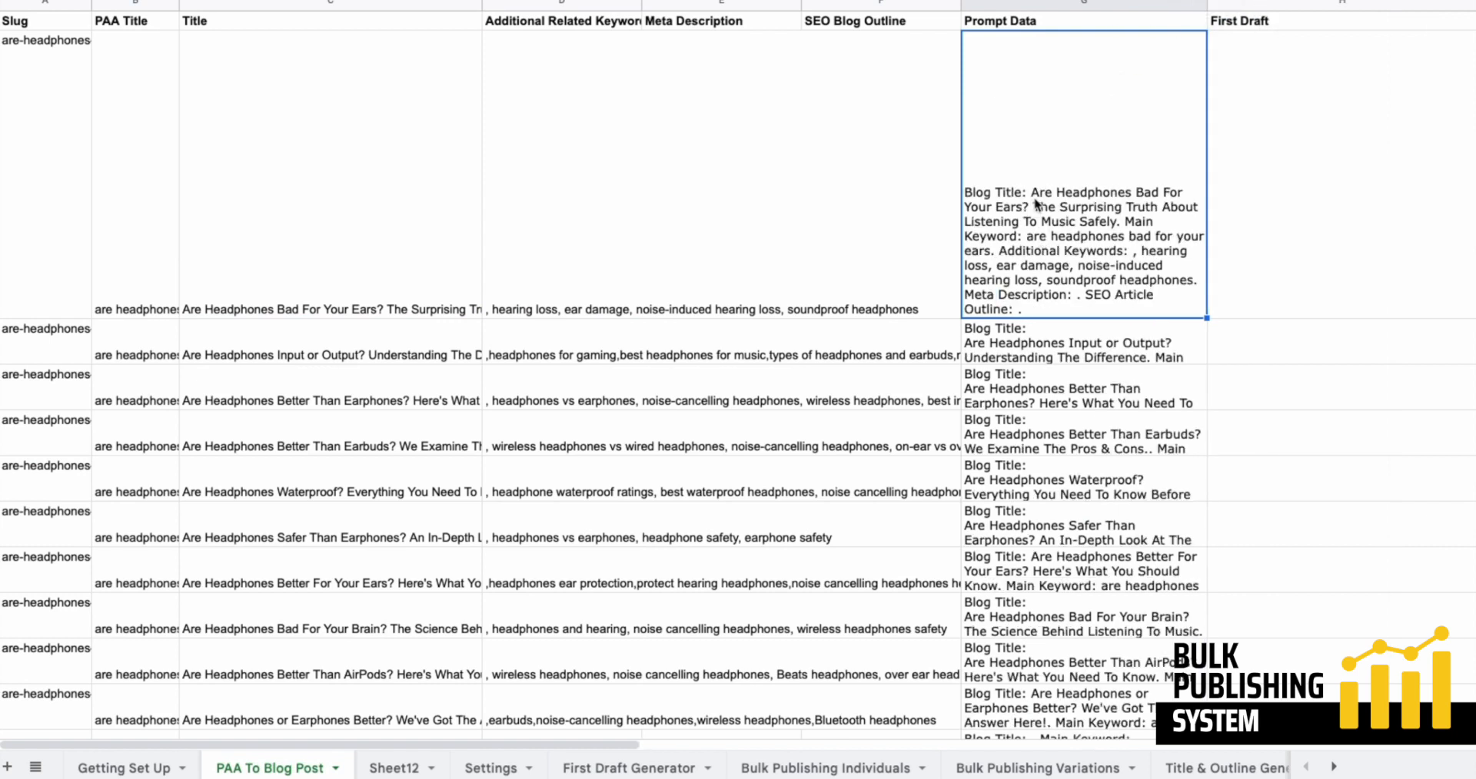
mouse_move(986, 203)
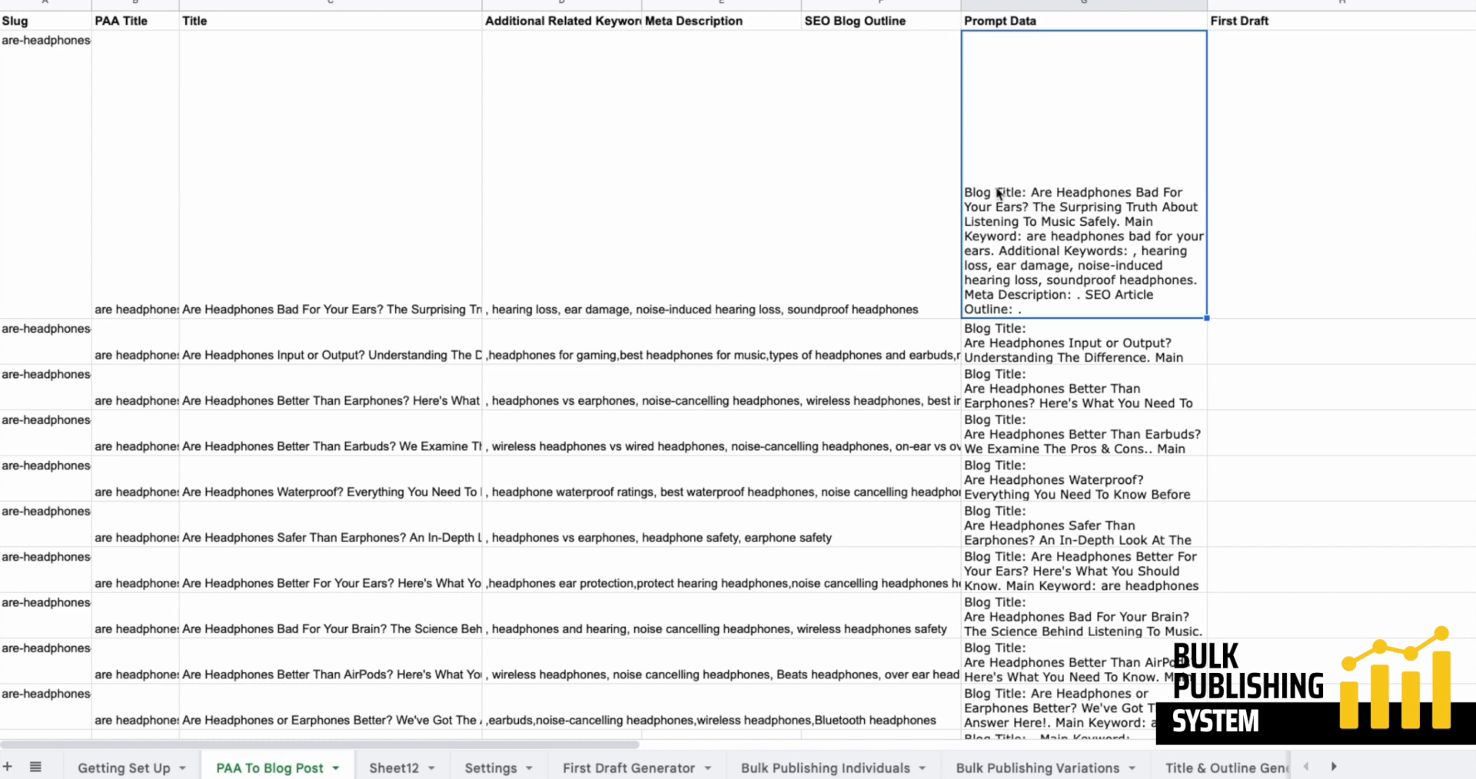
mouse_move(1046, 330)
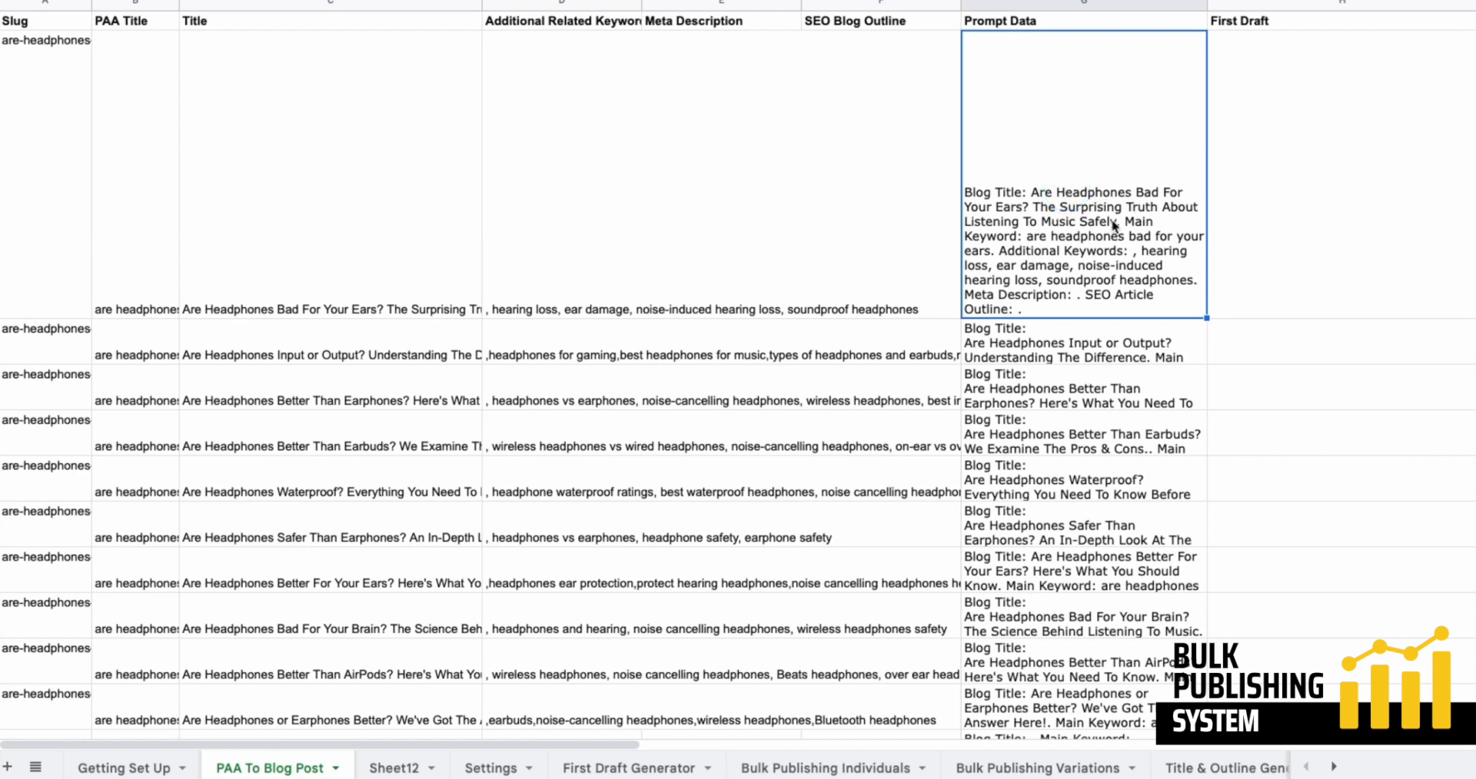
mouse_move(519, 248)
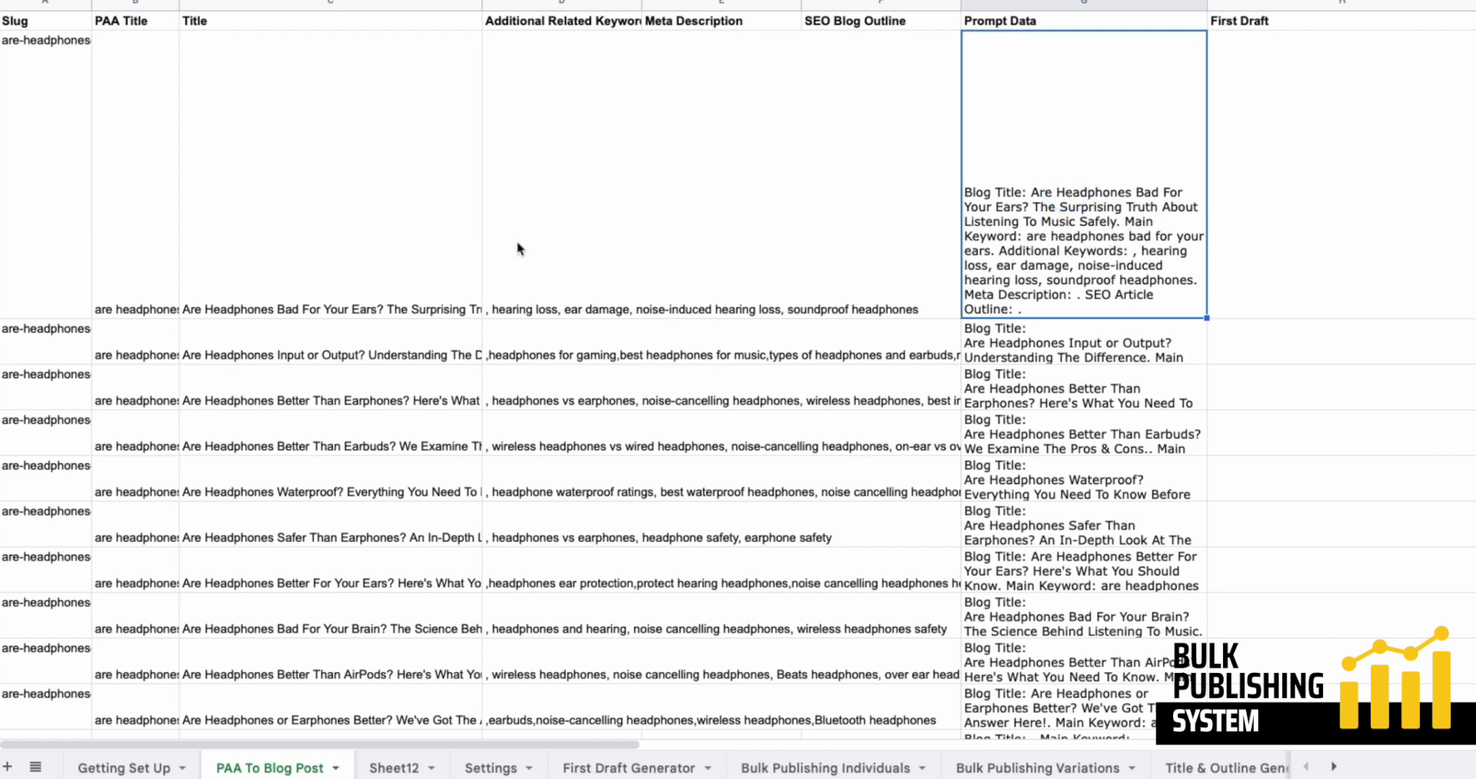
mouse_move(164, 229)
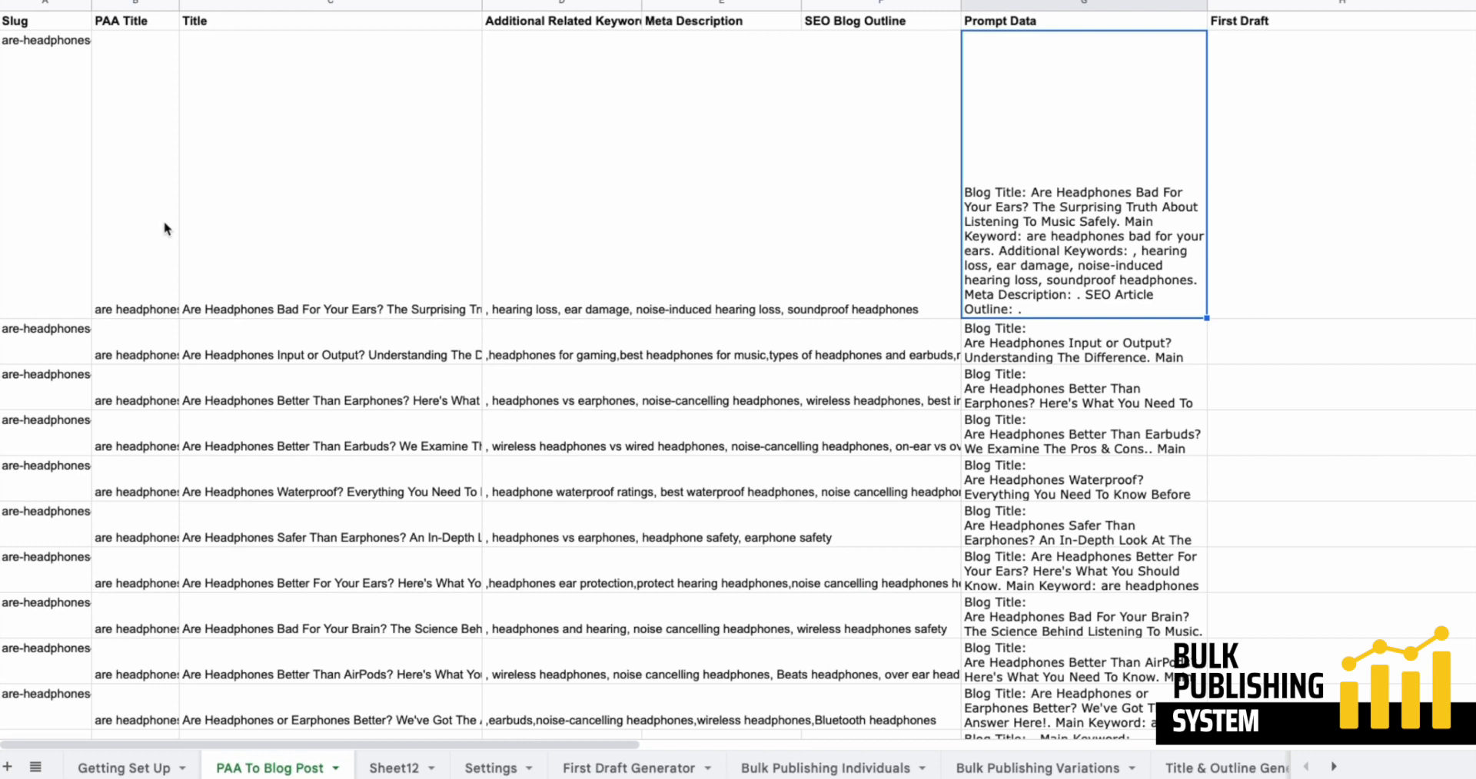
left_click(1082, 342)
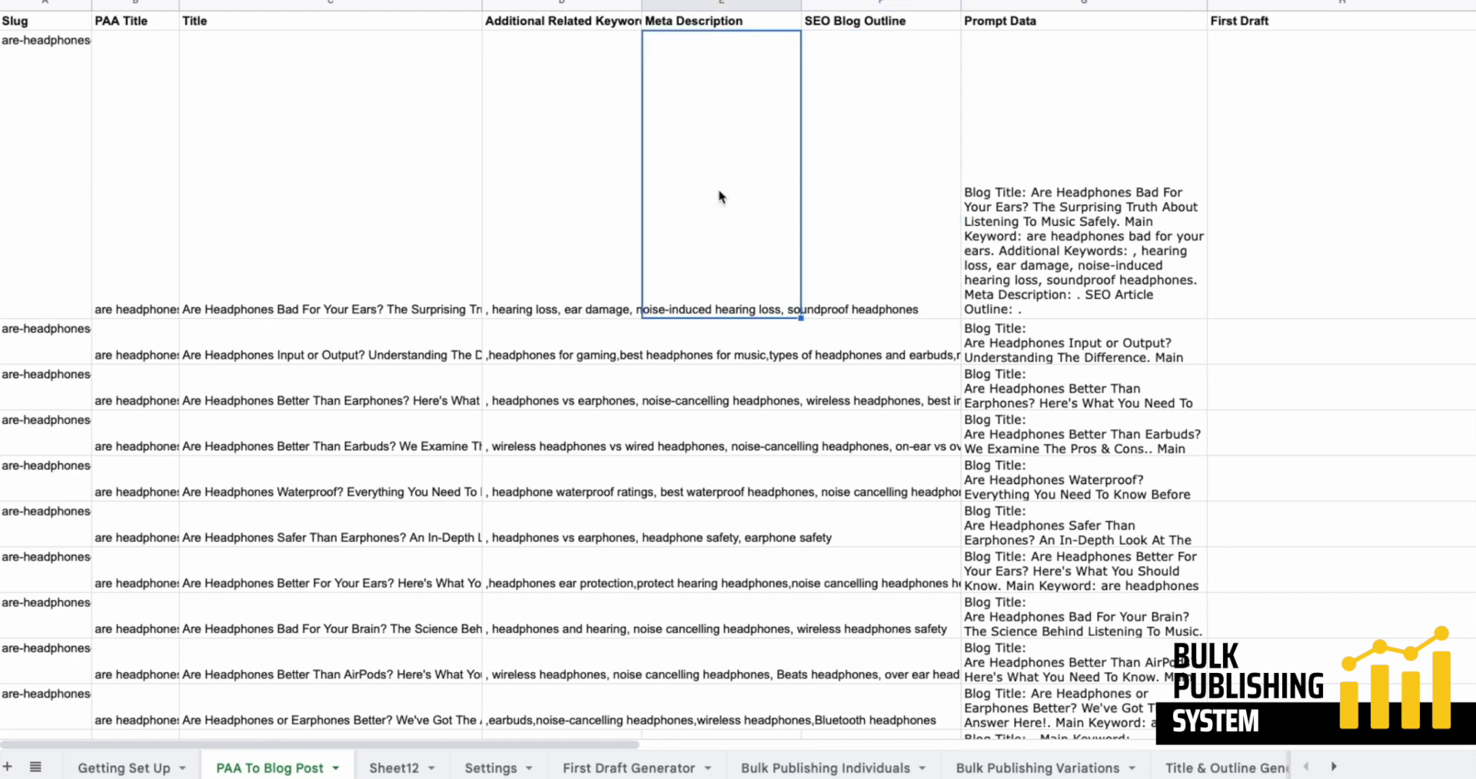
mouse_move(721, 226)
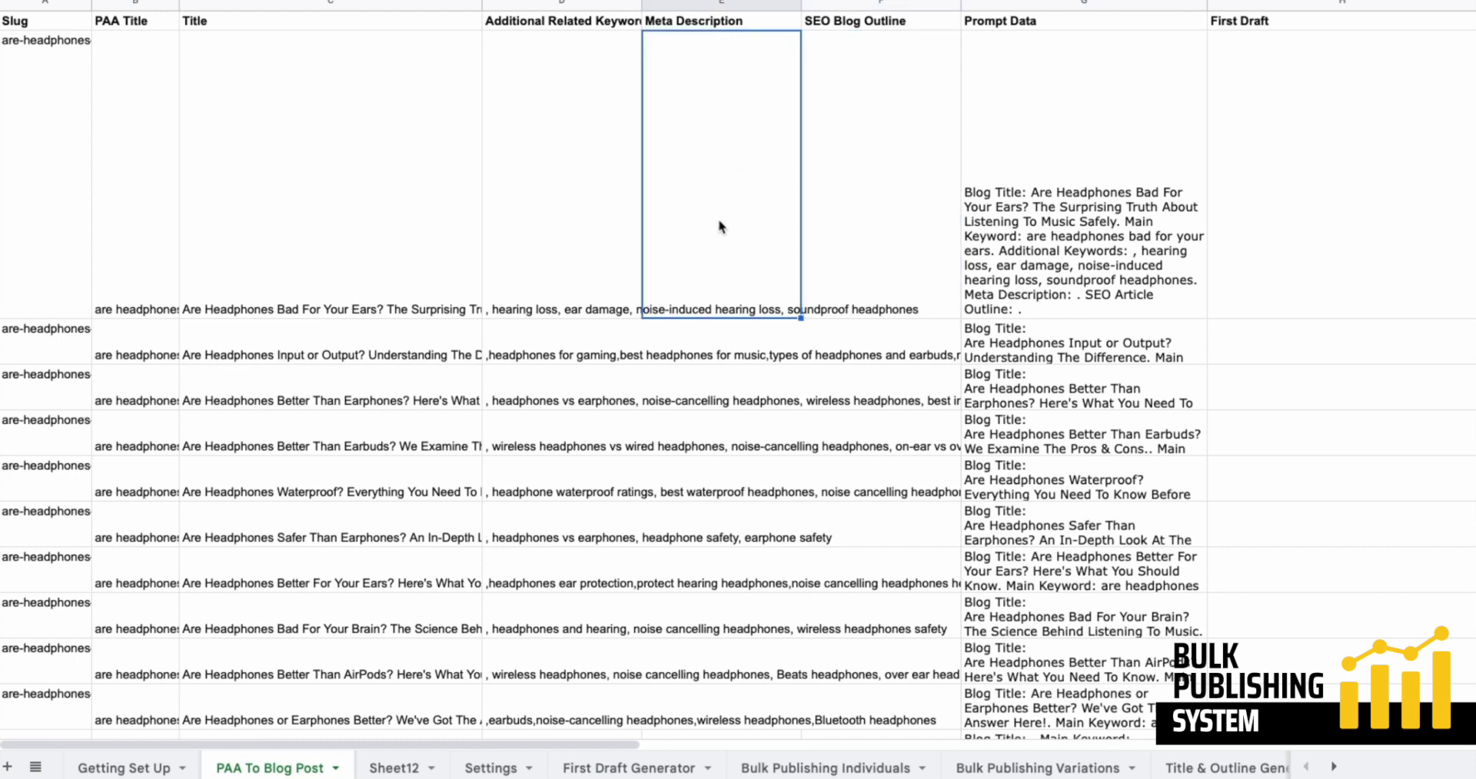
mouse_move(827, 259)
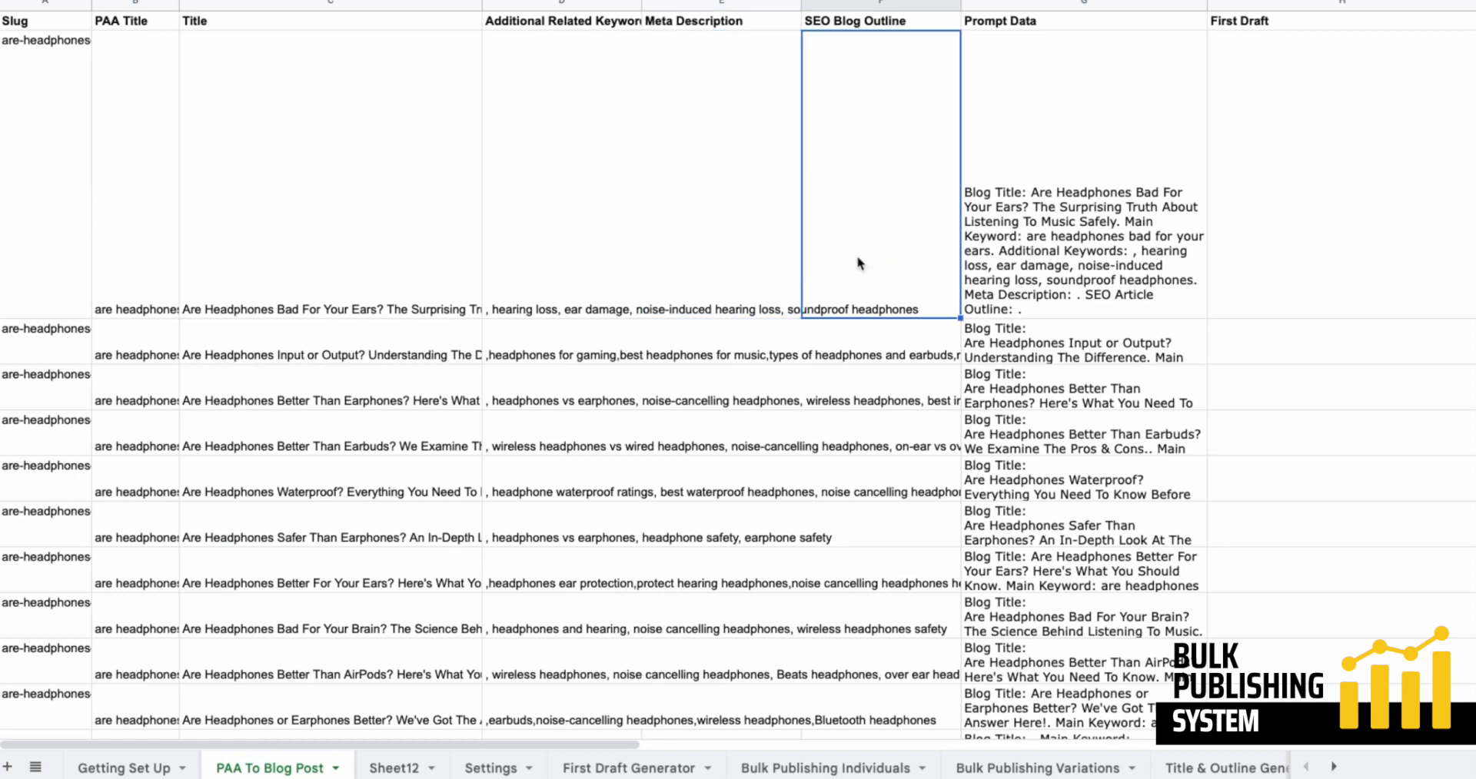
mouse_move(732, 227)
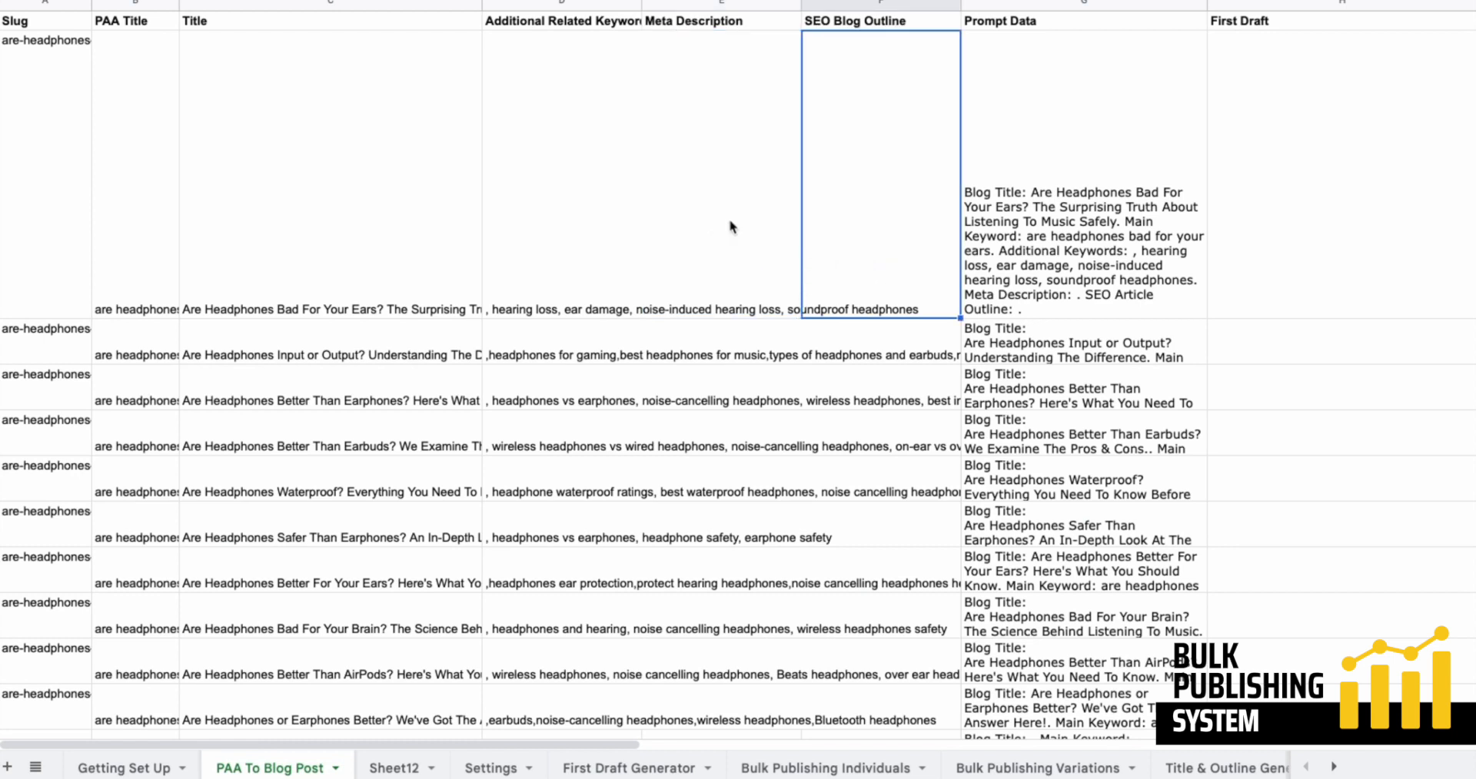
mouse_move(837, 187)
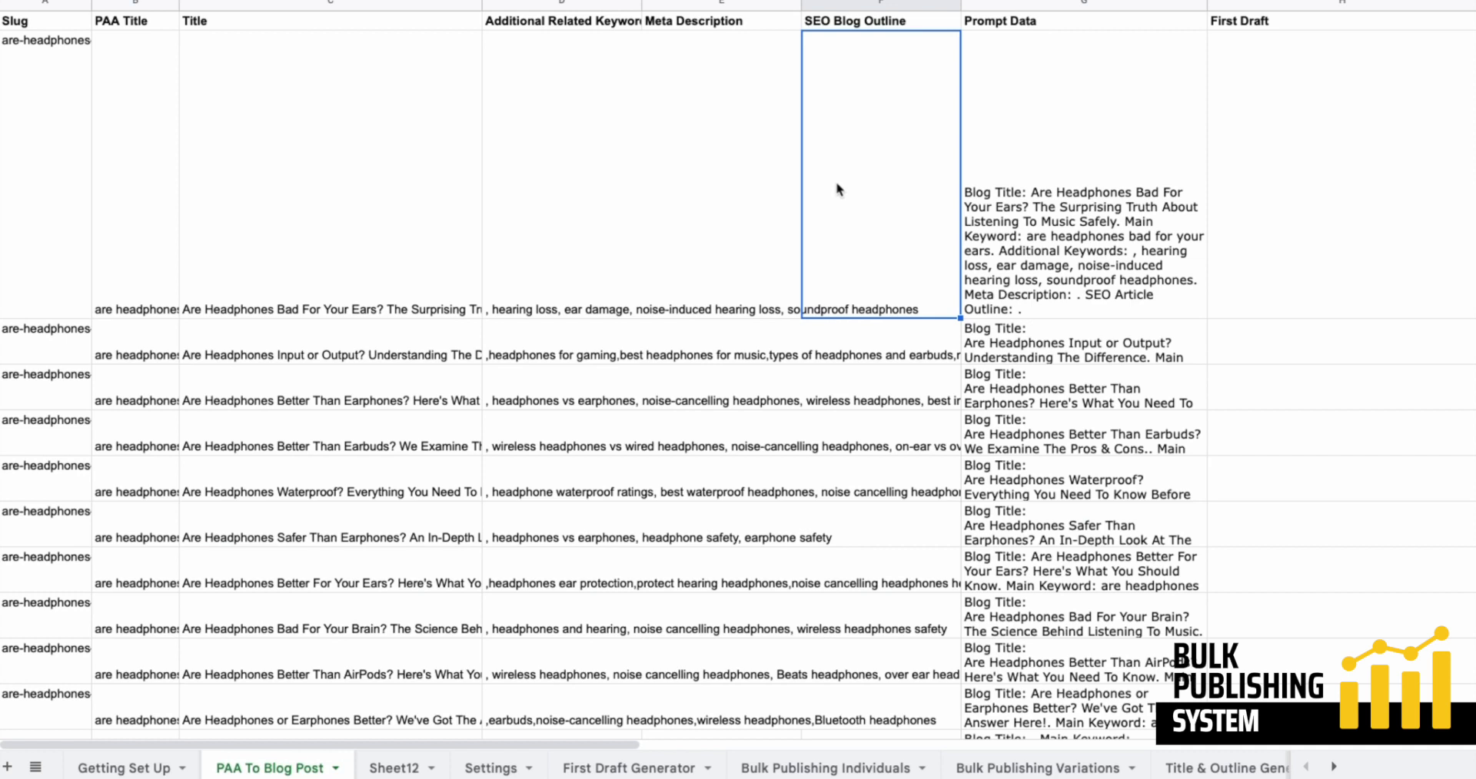
left_click(1109, 169)
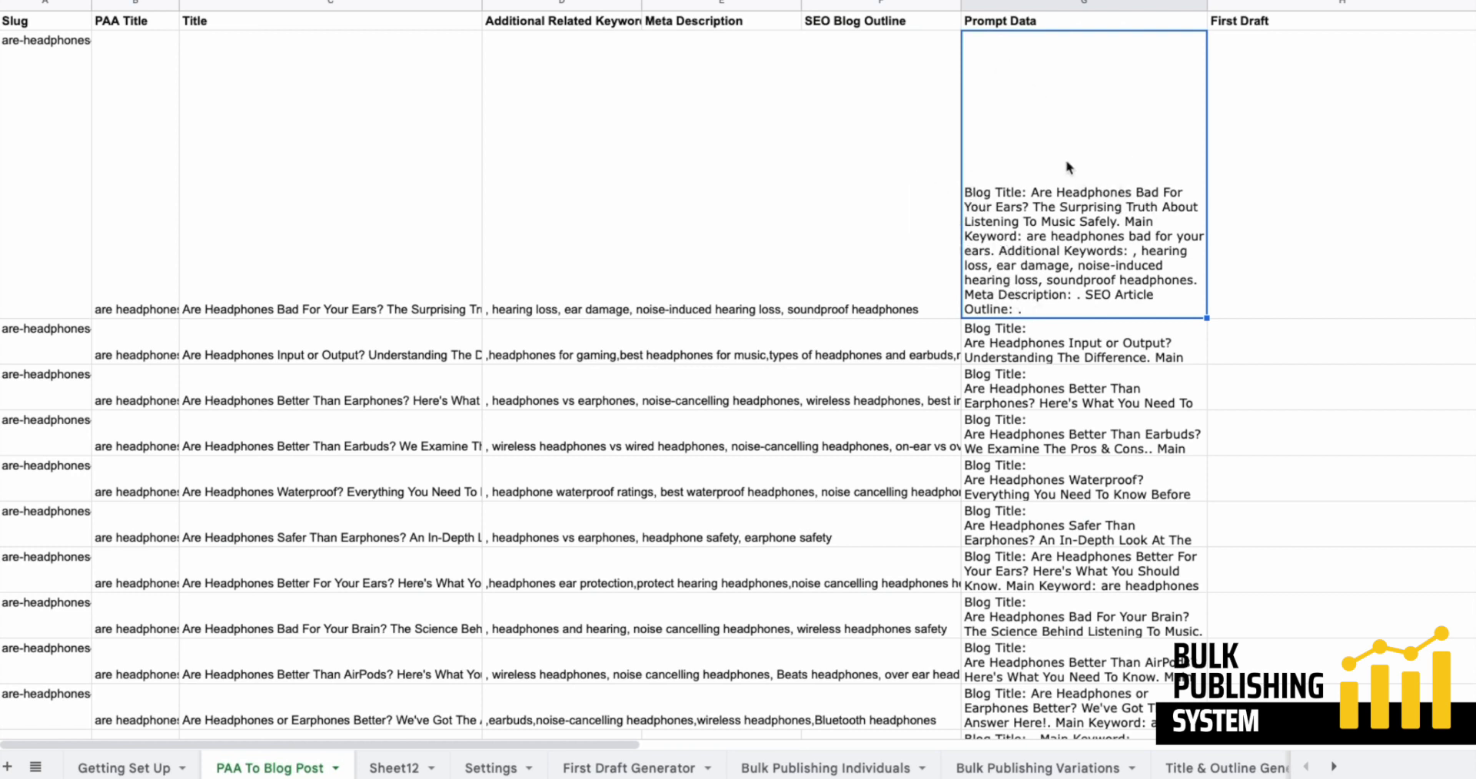
mouse_move(1059, 195)
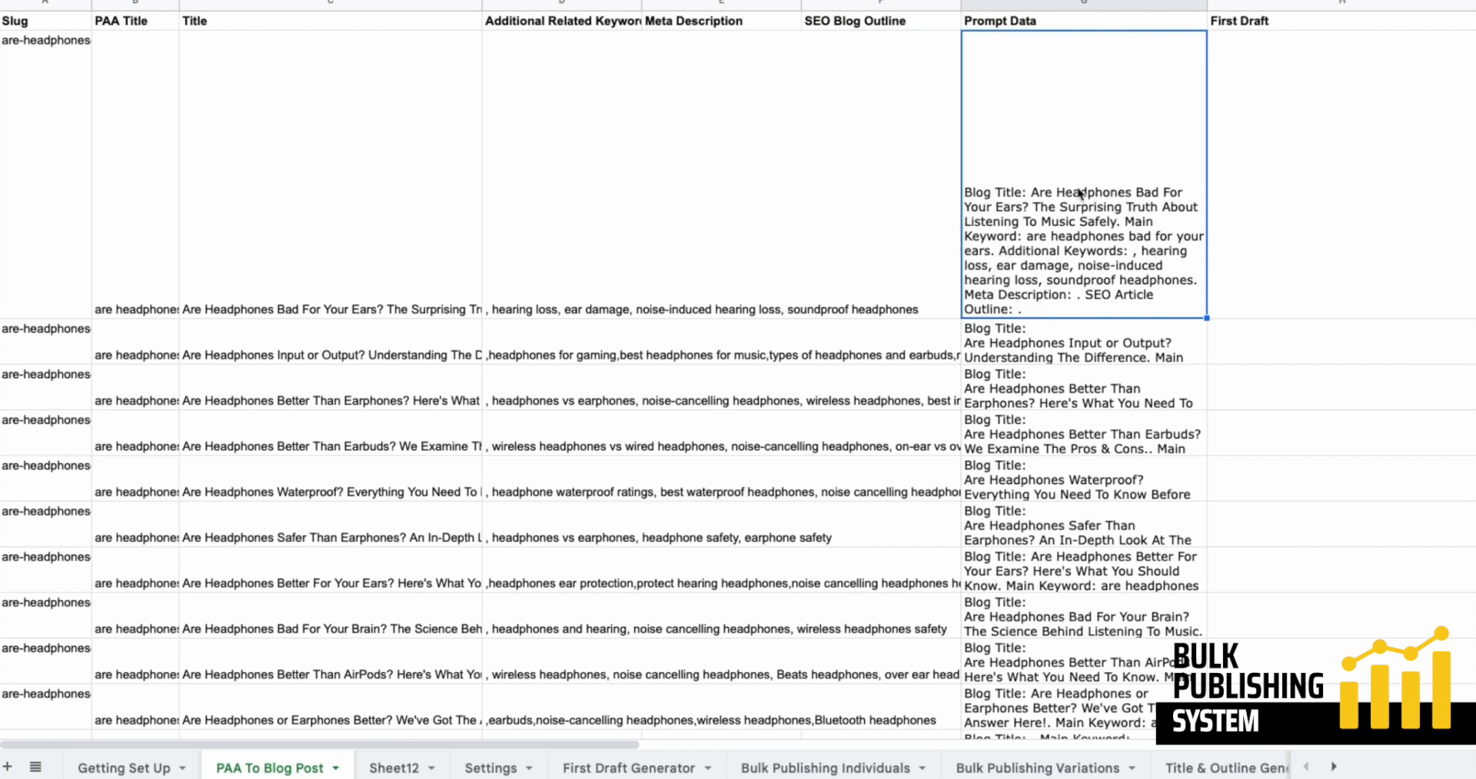
mouse_move(1087, 173)
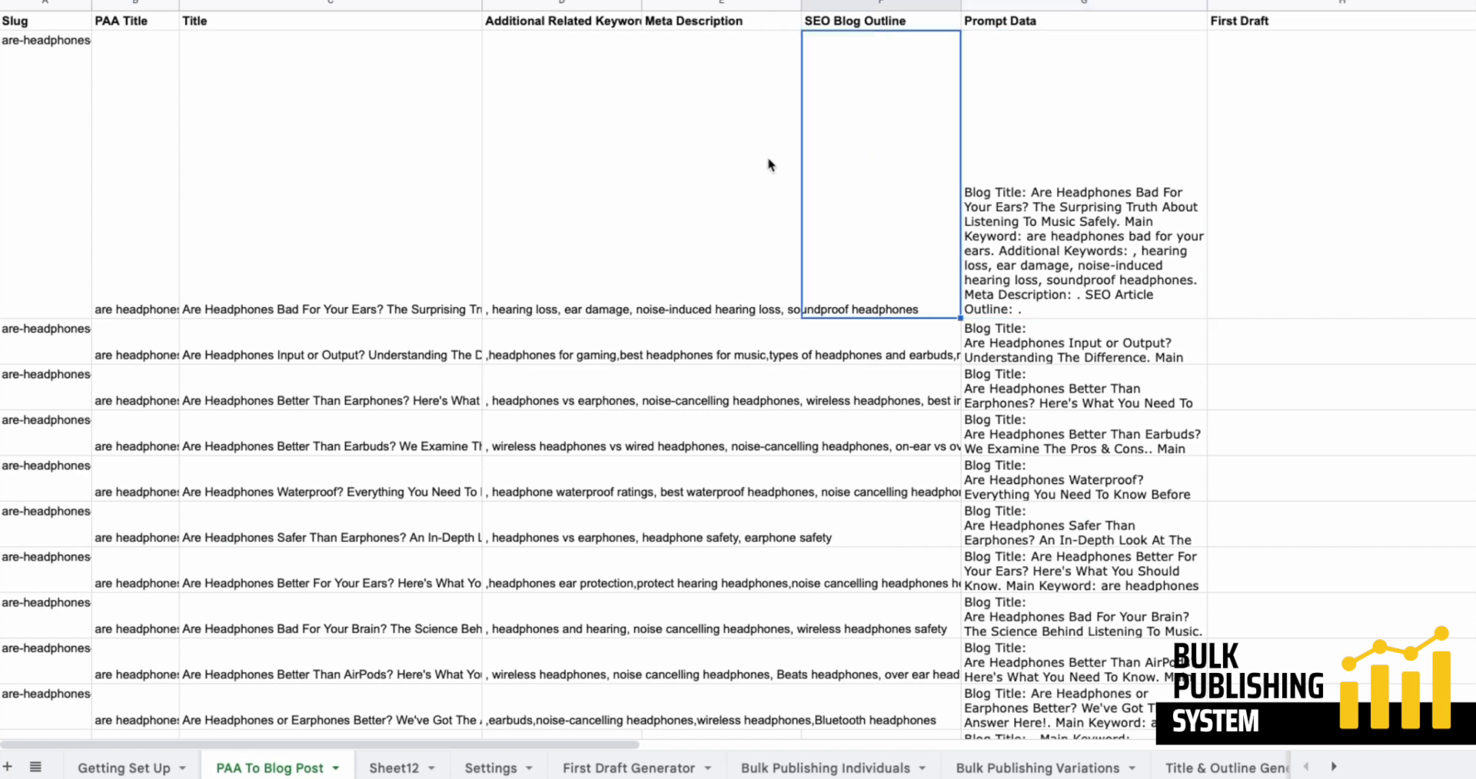
mouse_move(881, 152)
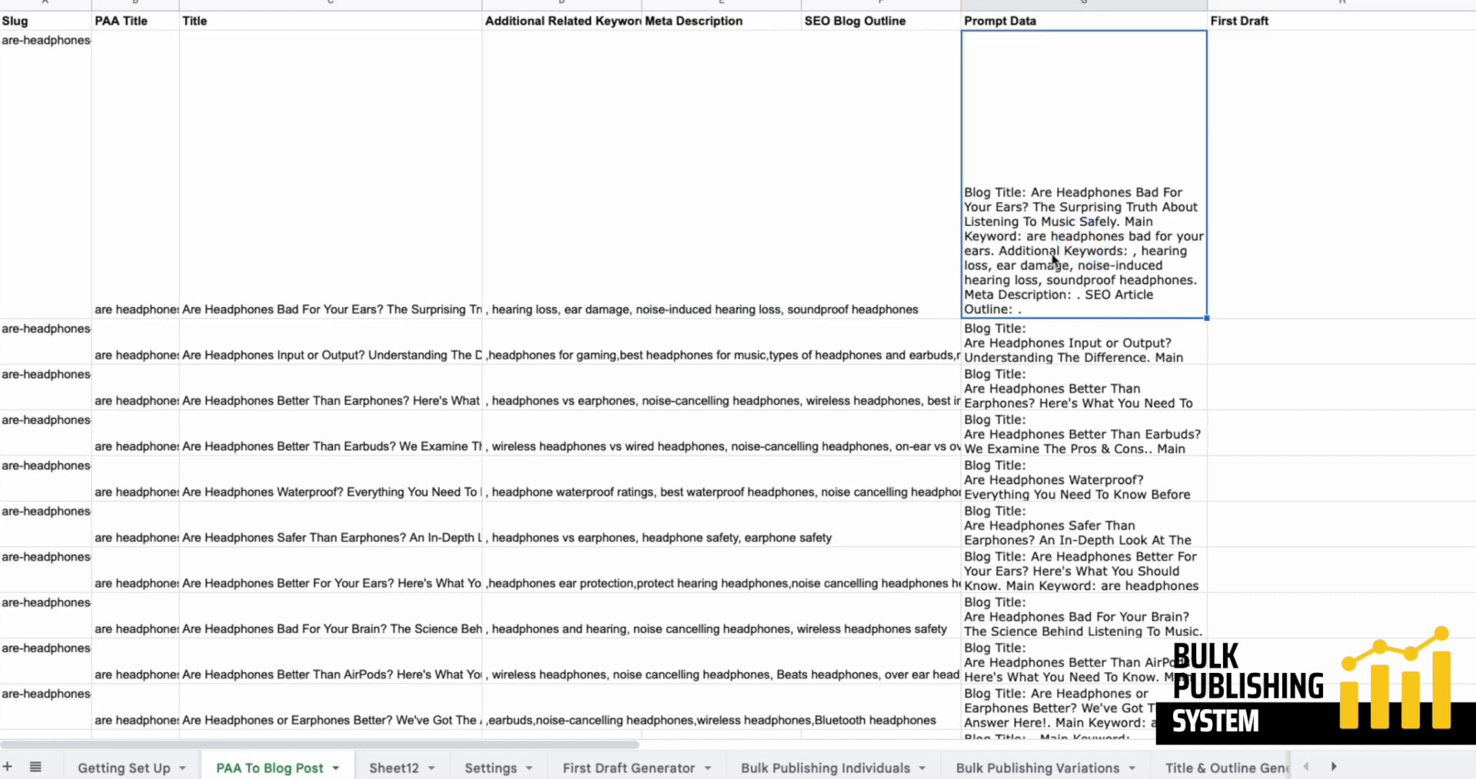
mouse_move(892, 265)
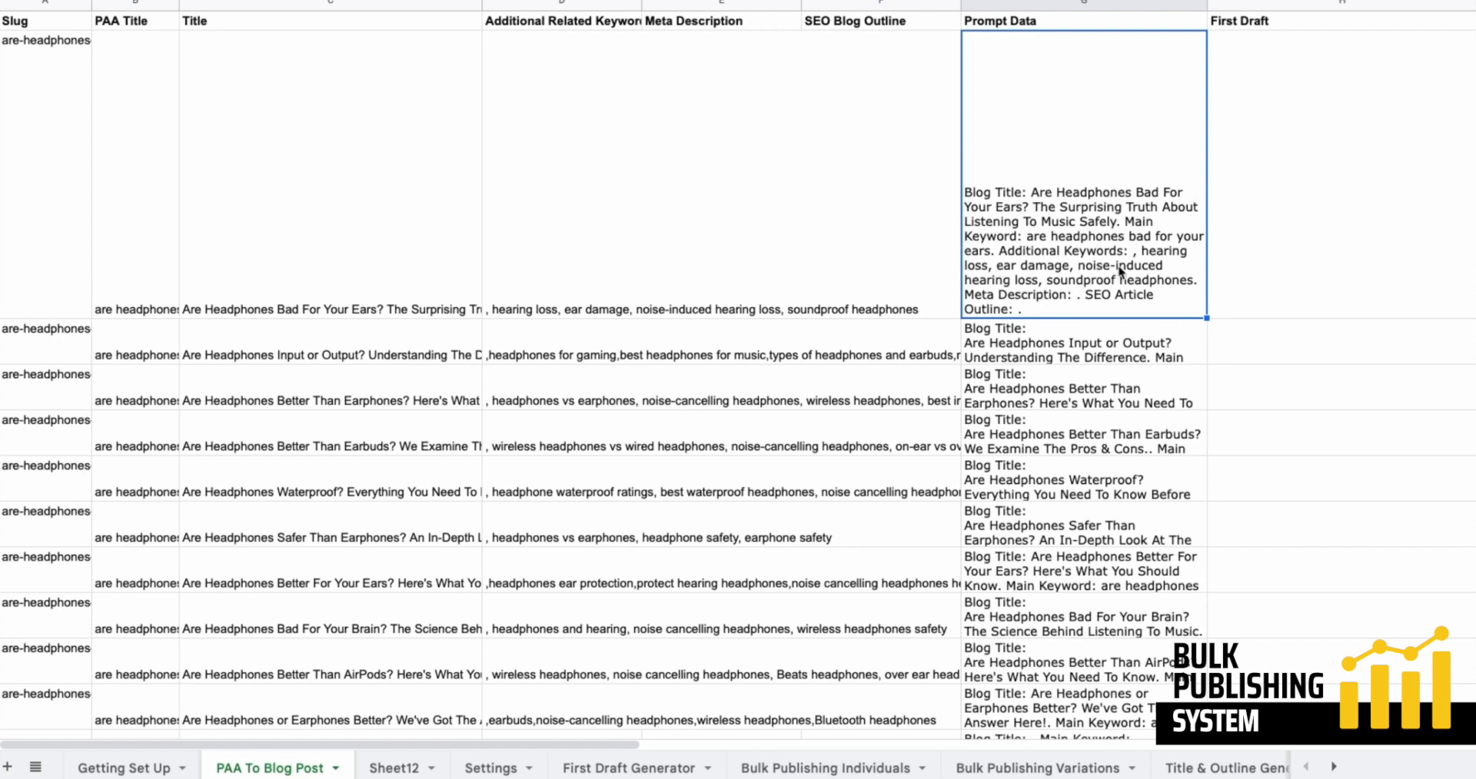
mouse_move(1289, 221)
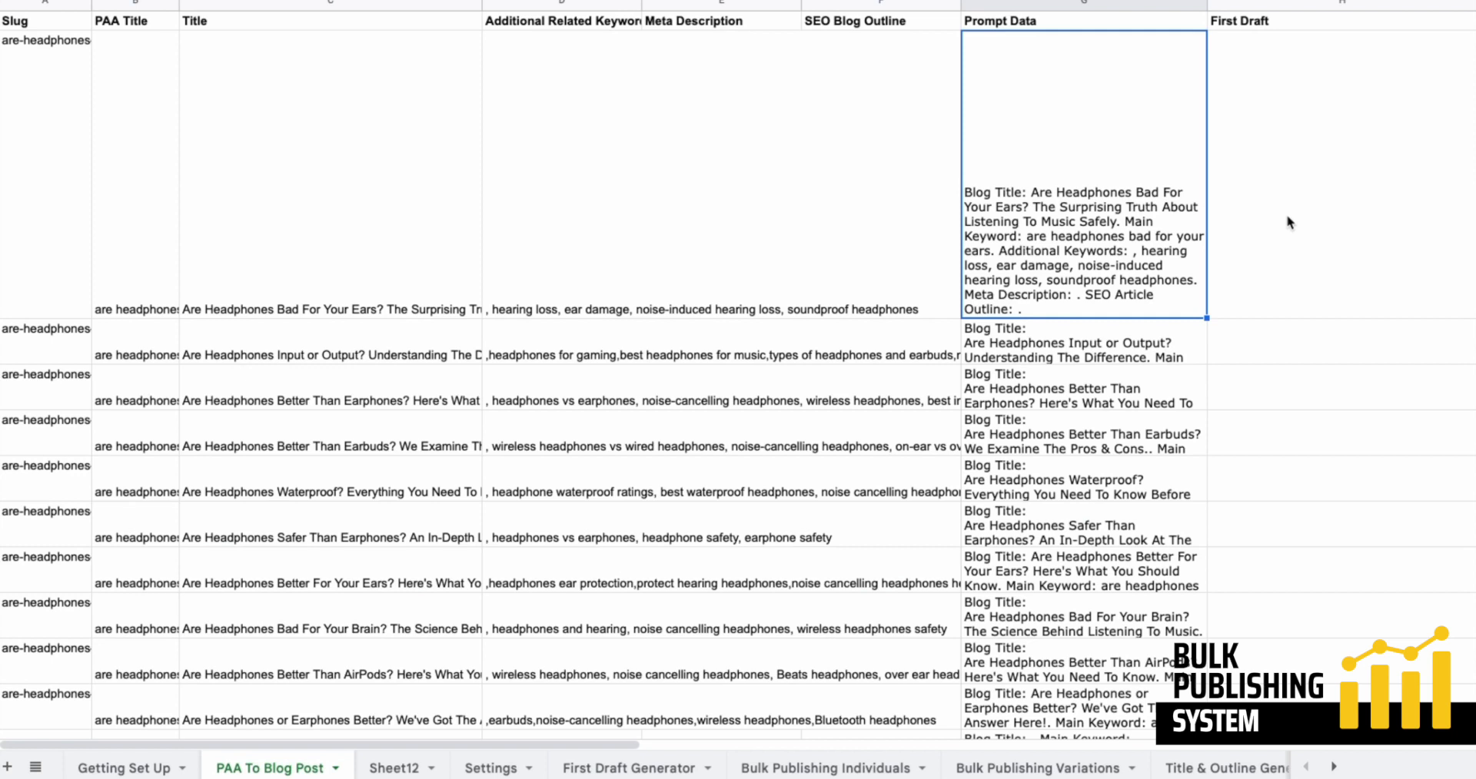
mouse_move(1283, 216)
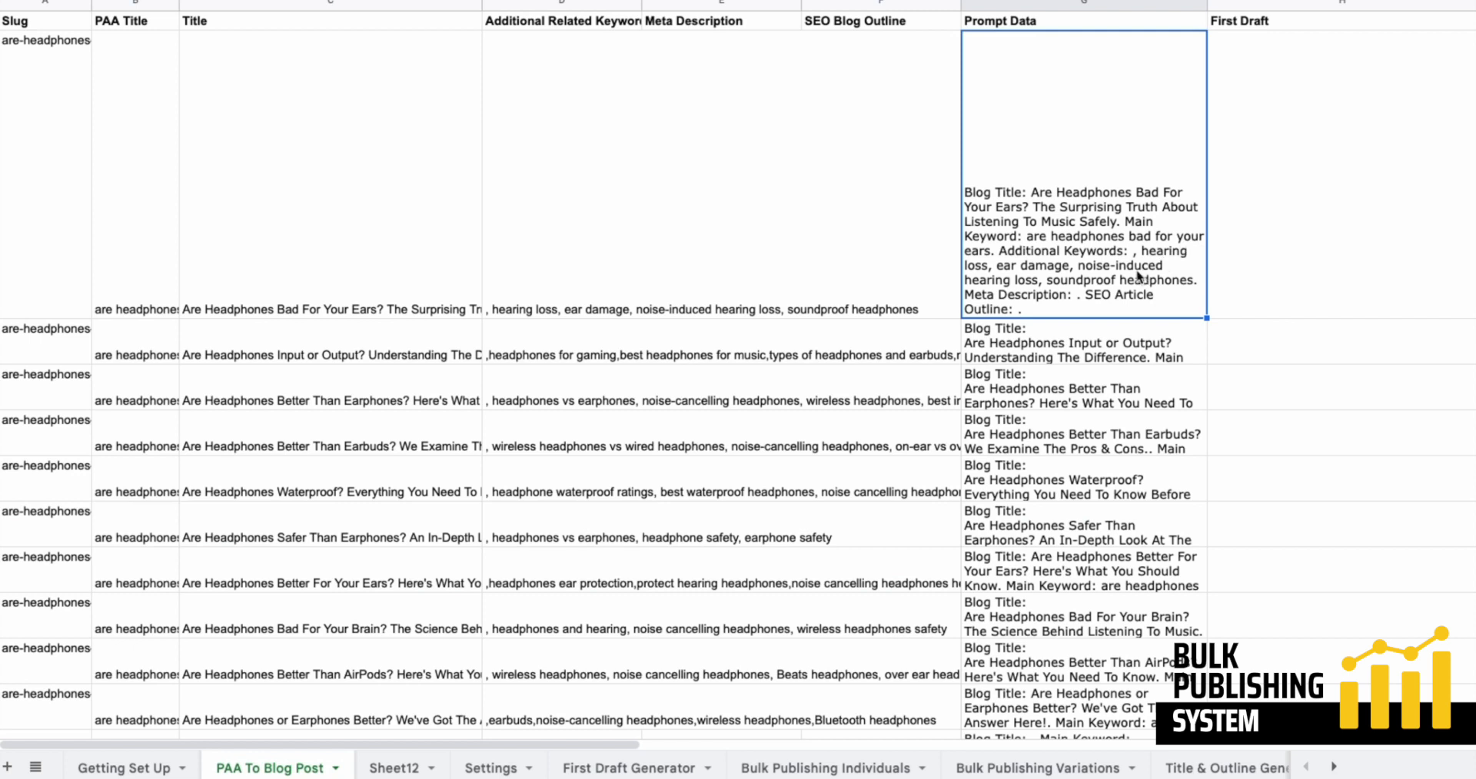
mouse_move(1129, 287)
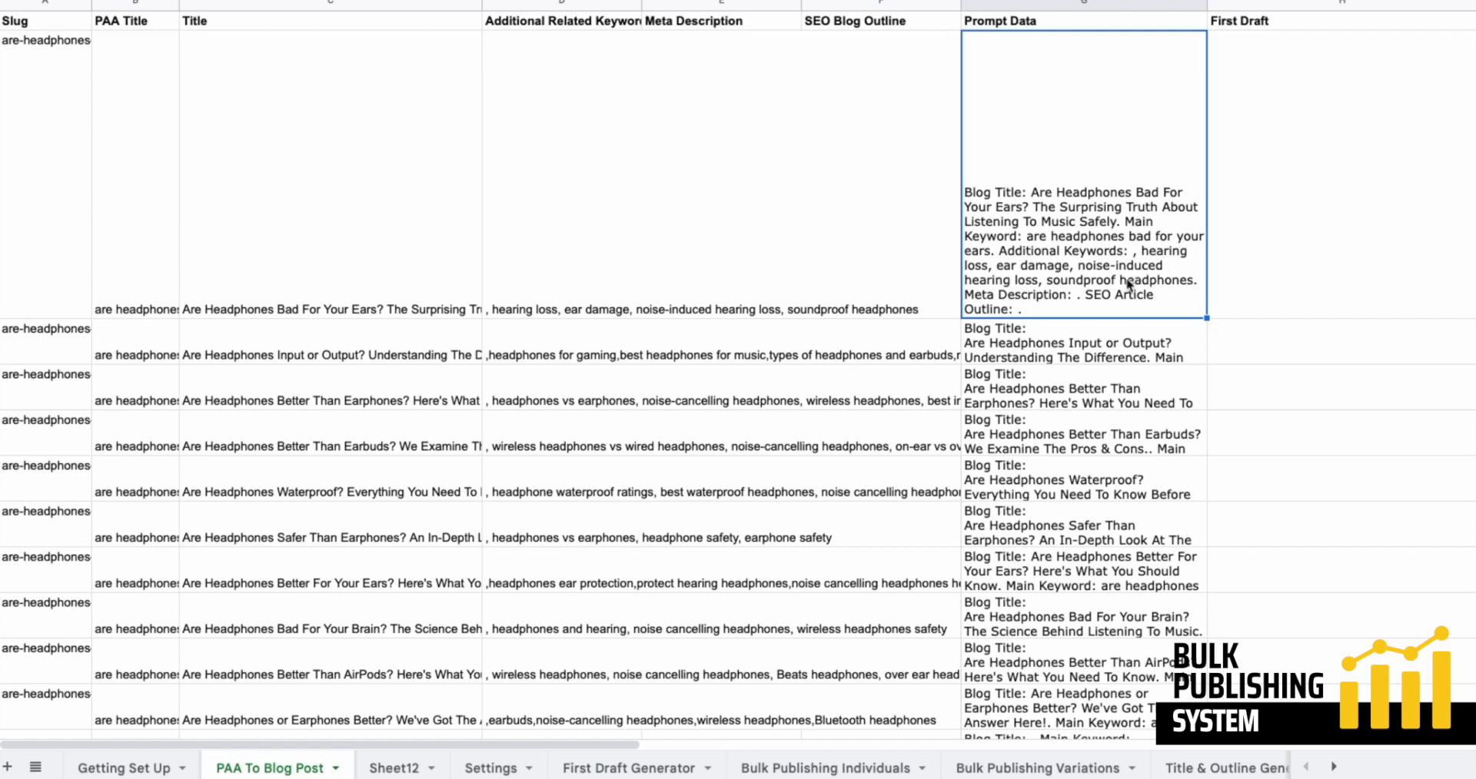
mouse_move(1033, 239)
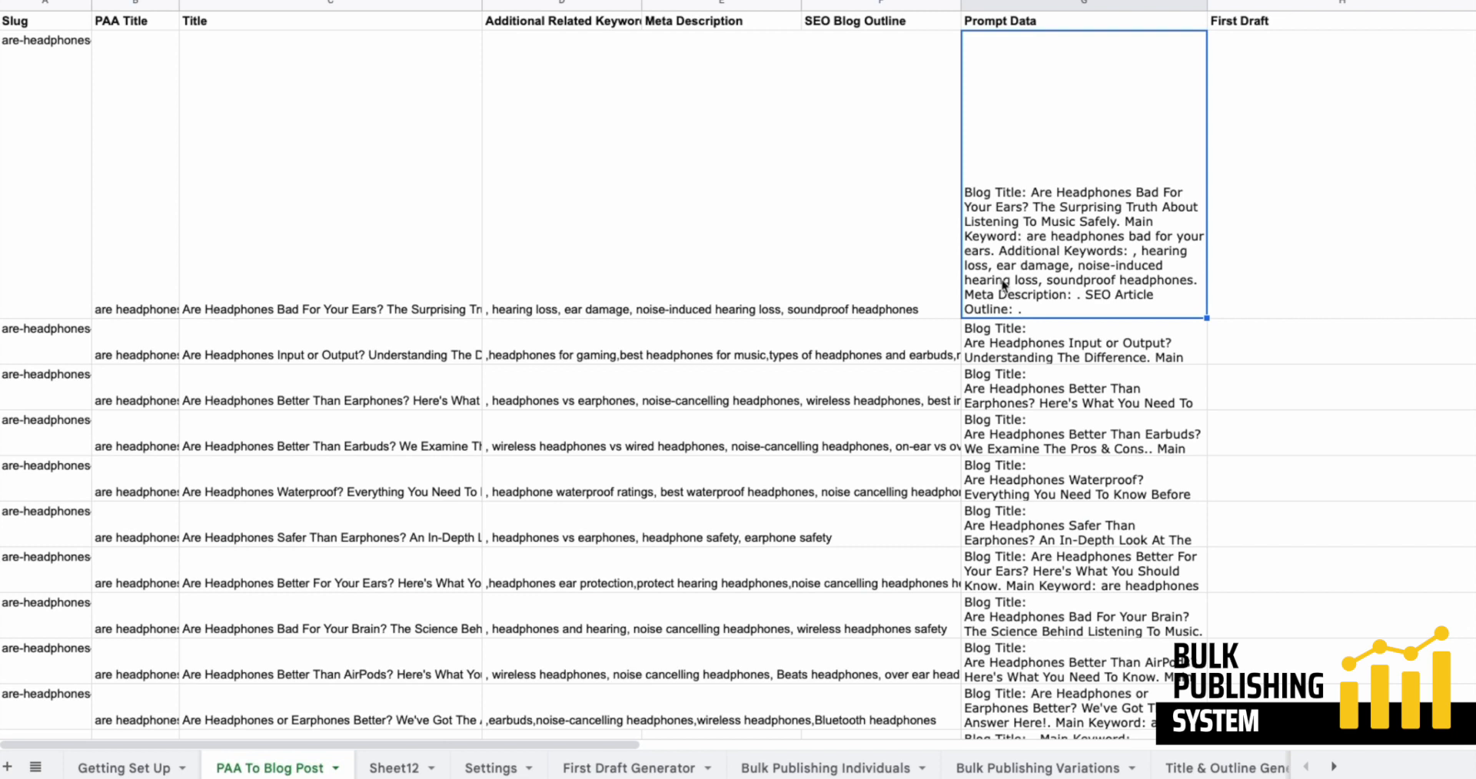
mouse_move(715, 183)
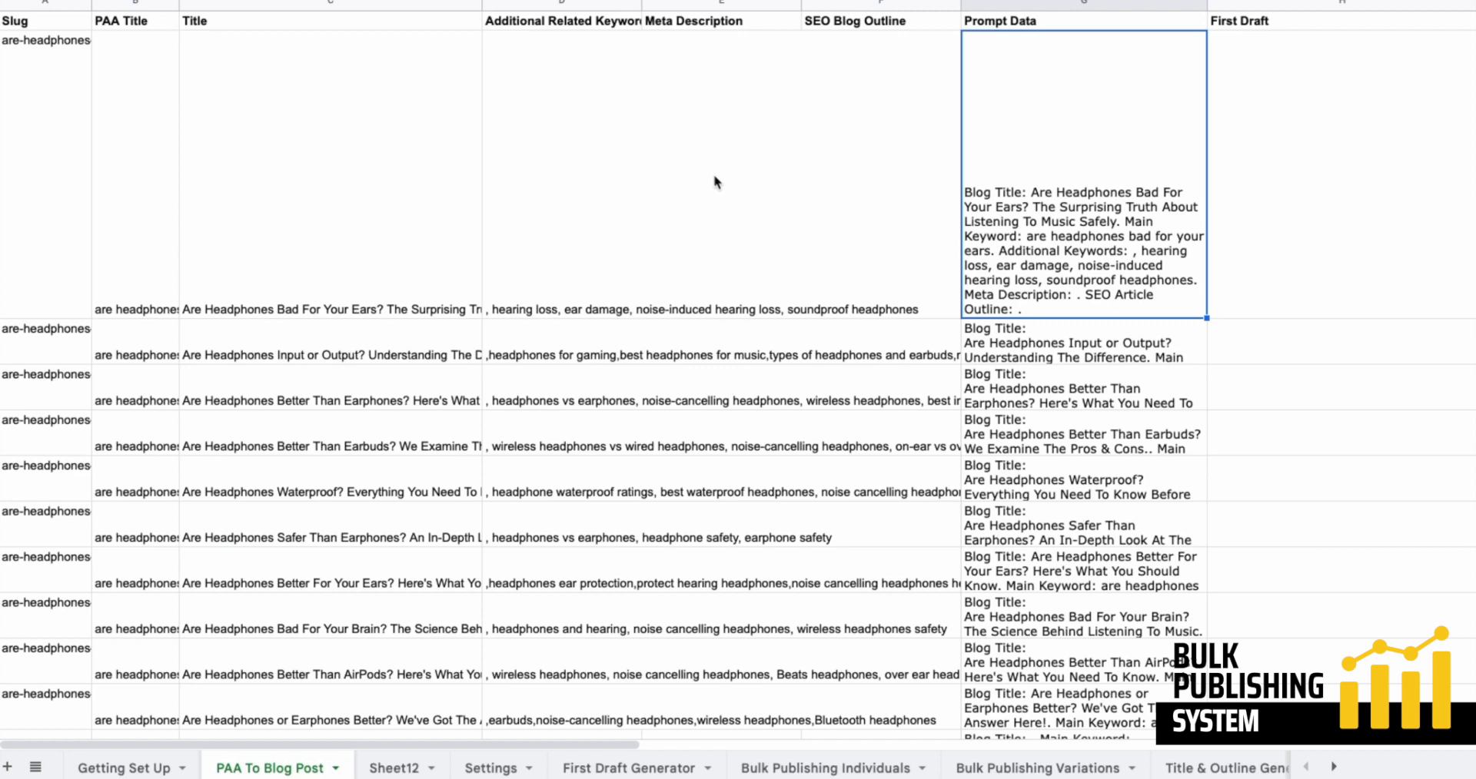
mouse_move(696, 236)
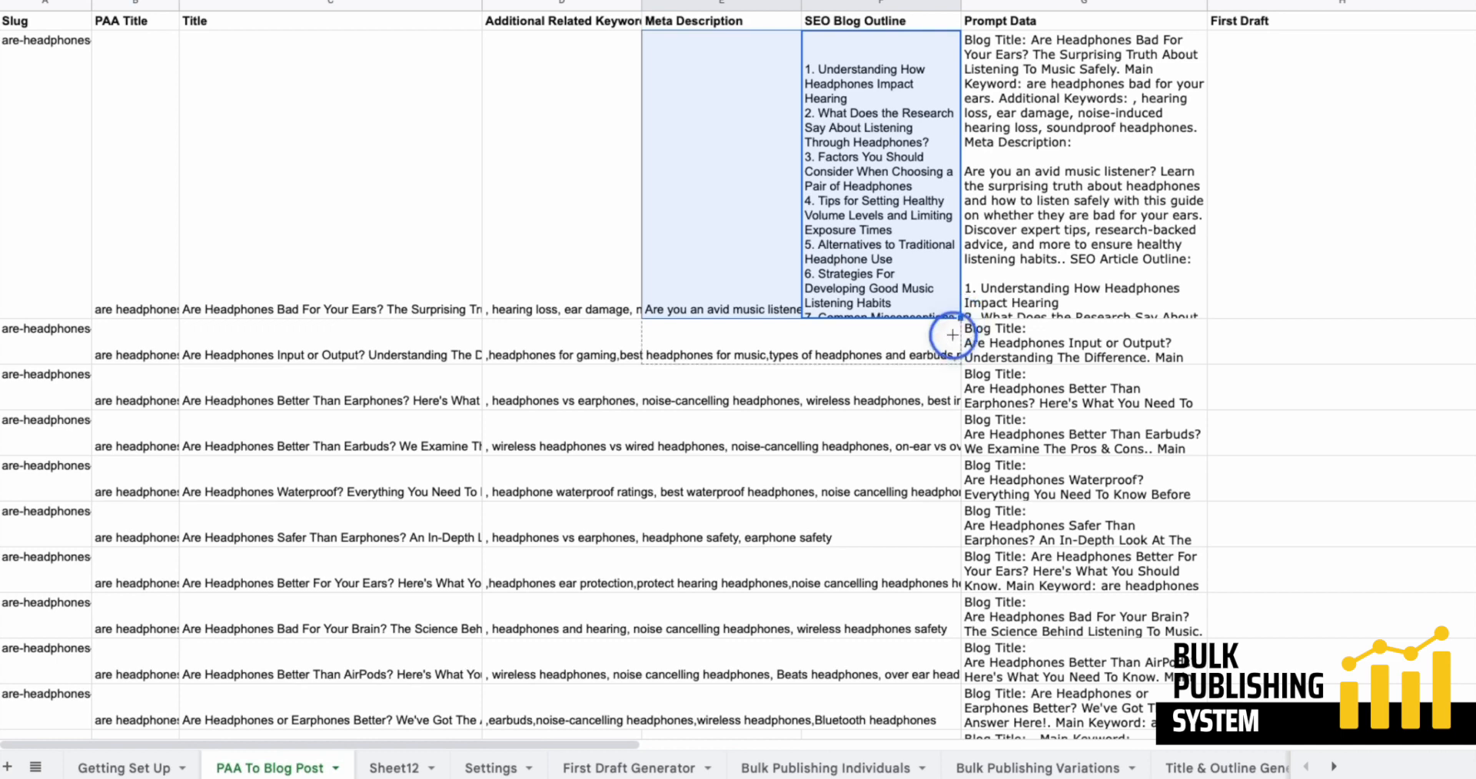
Review generated outlines, meta descriptions and prompt data for the earbuds and input-or-output questions.
scroll("down", 3)
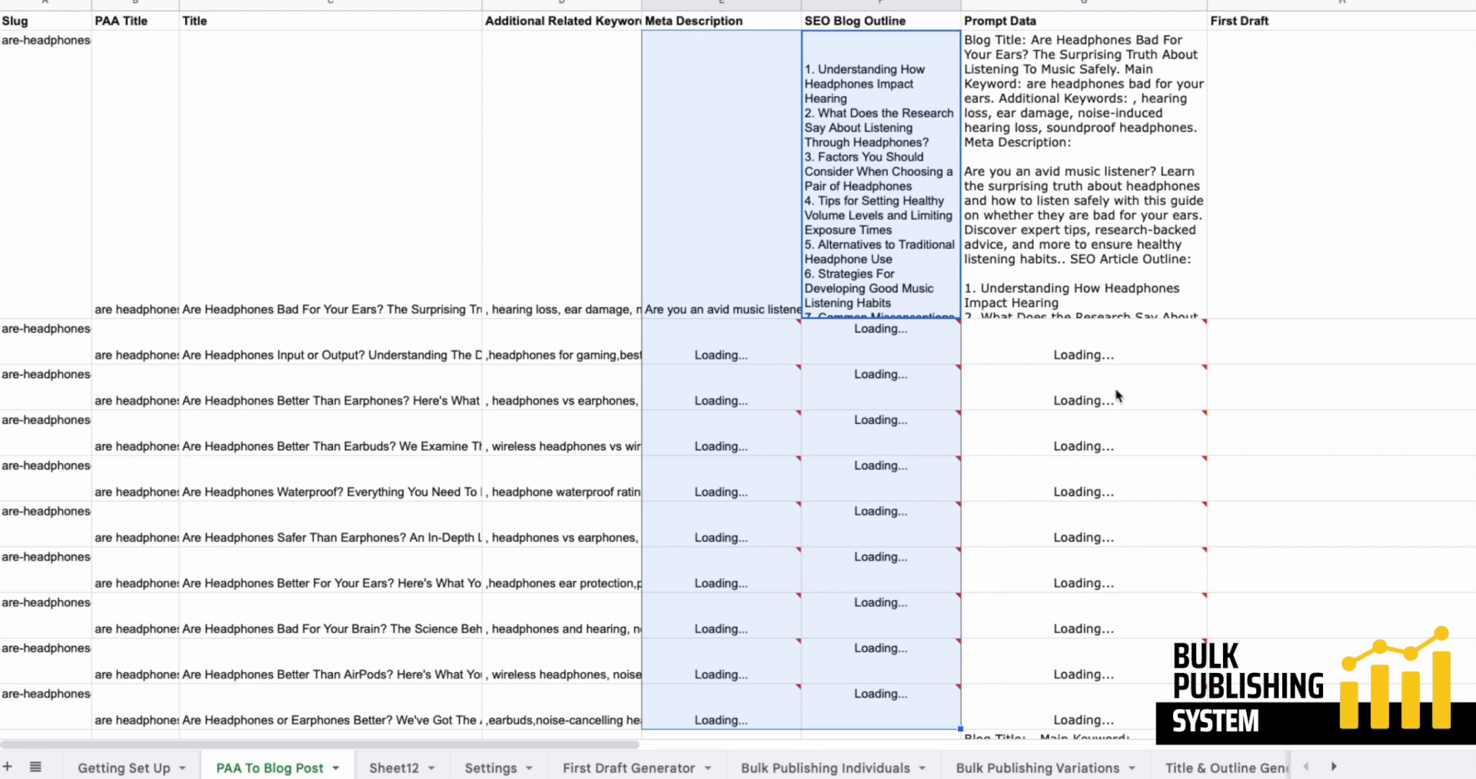
mouse_move(1107, 510)
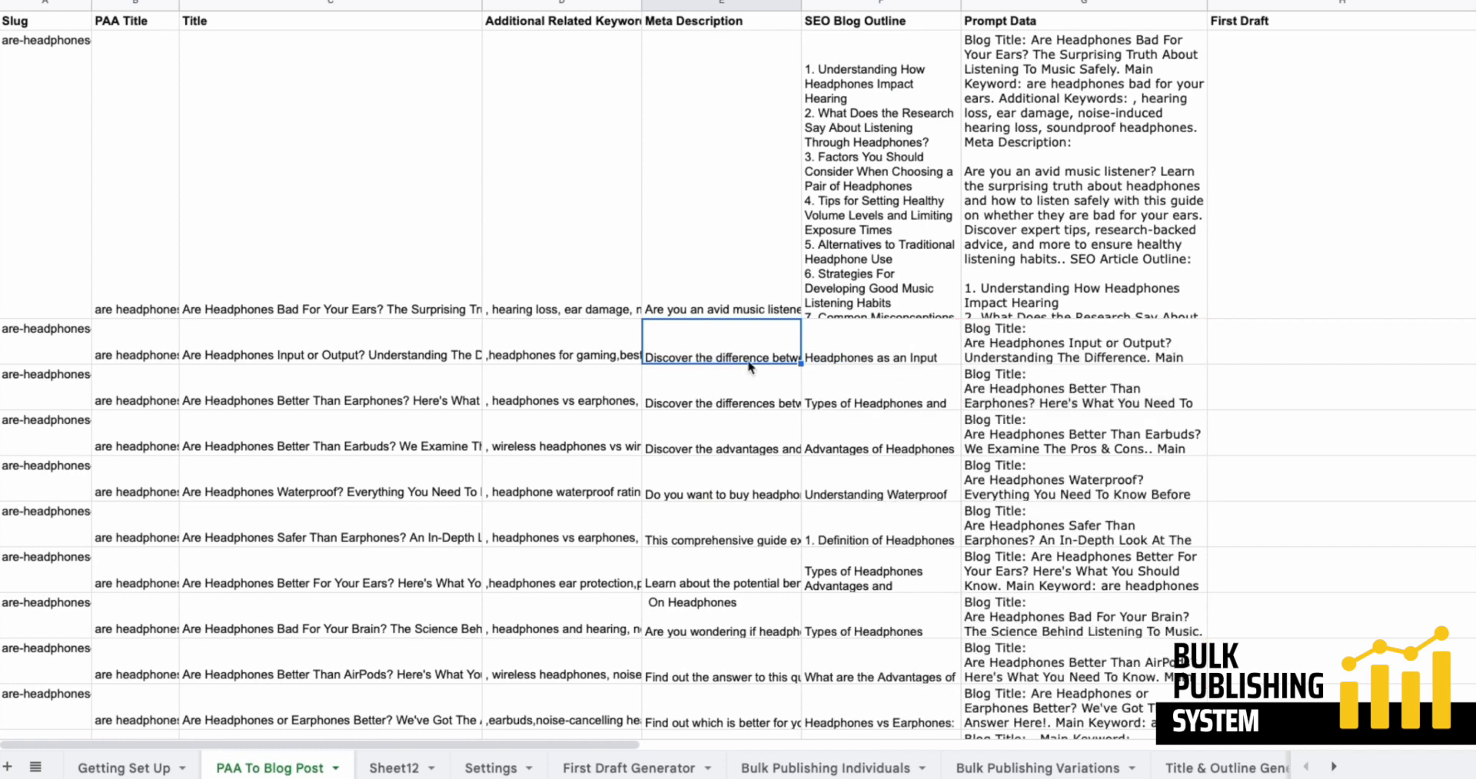
mouse_move(732, 265)
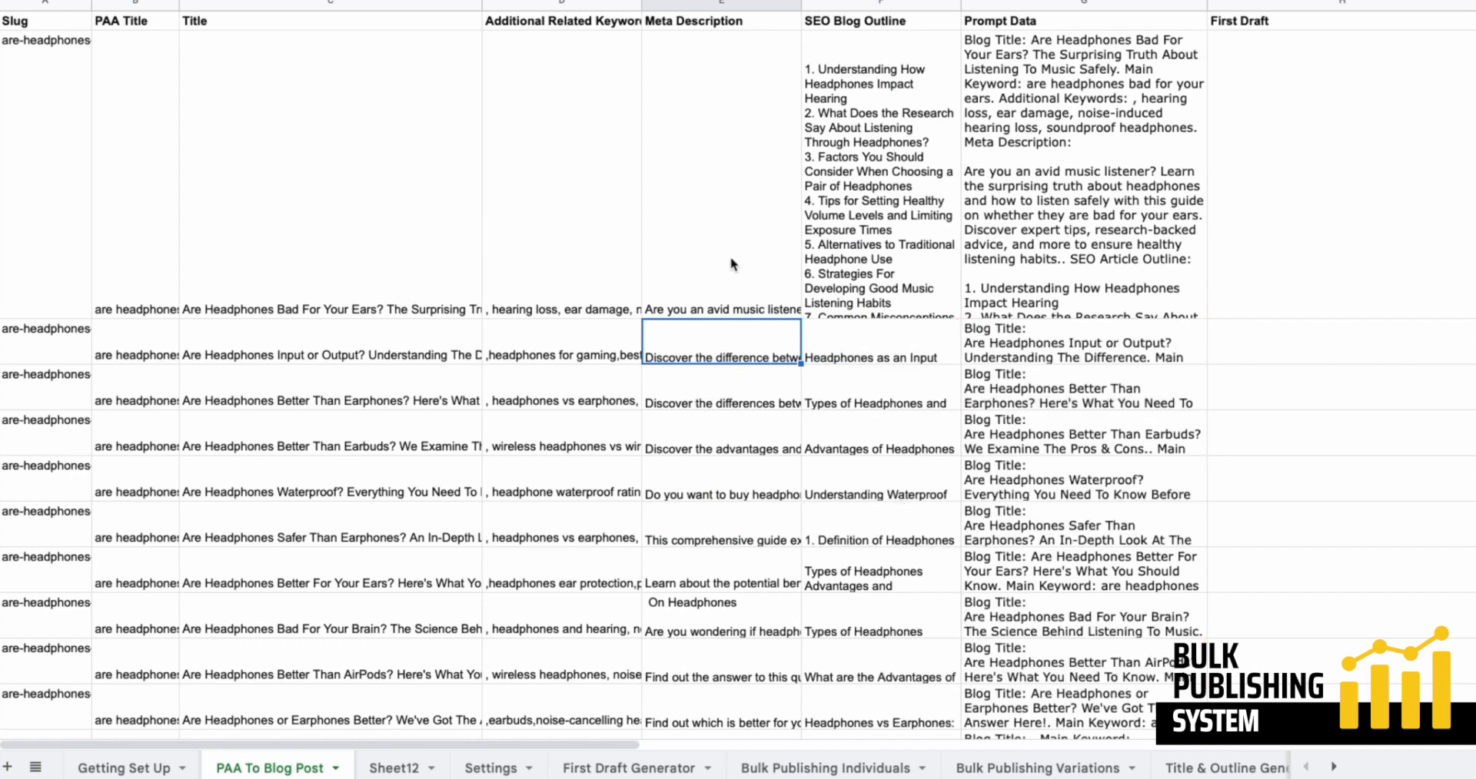
mouse_move(759, 521)
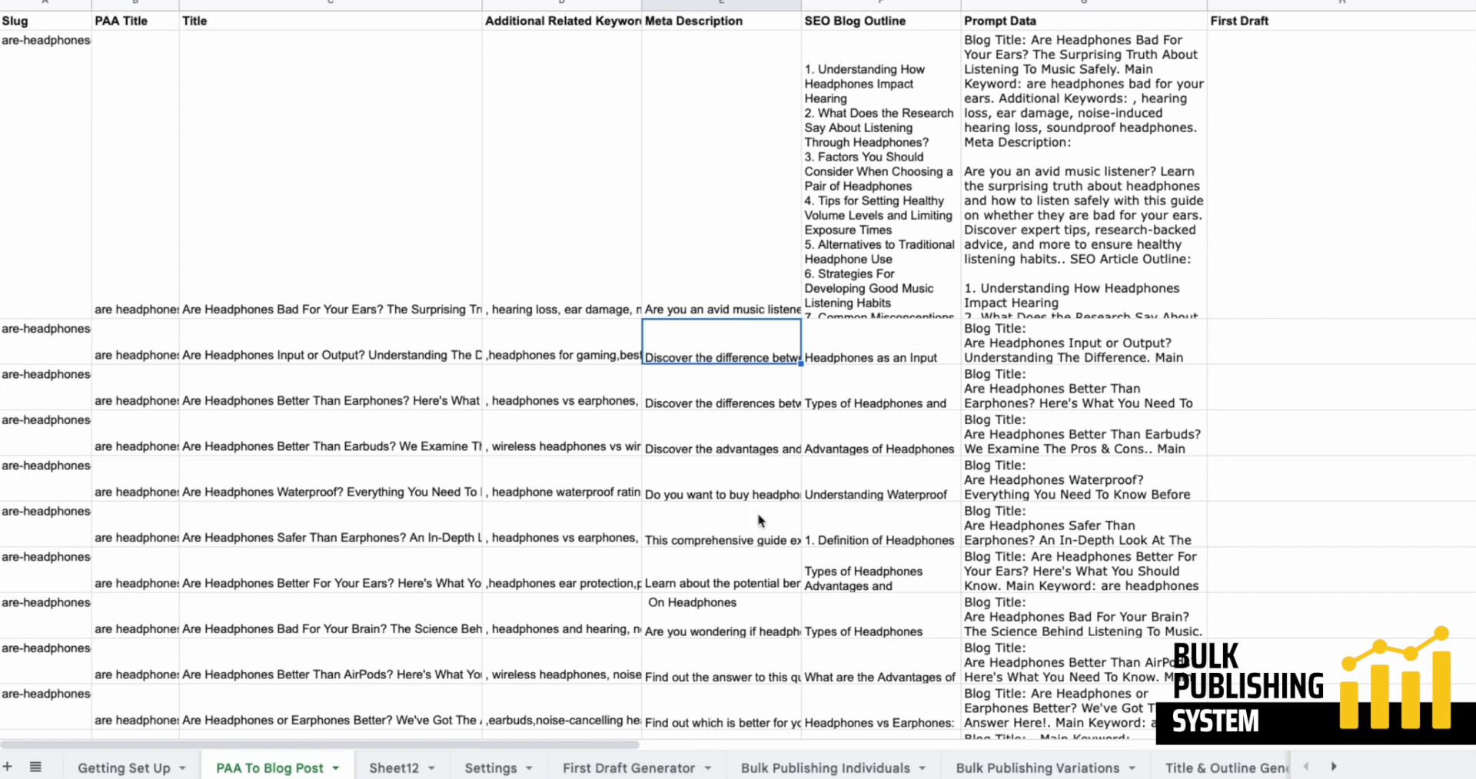
left_click(878, 403)
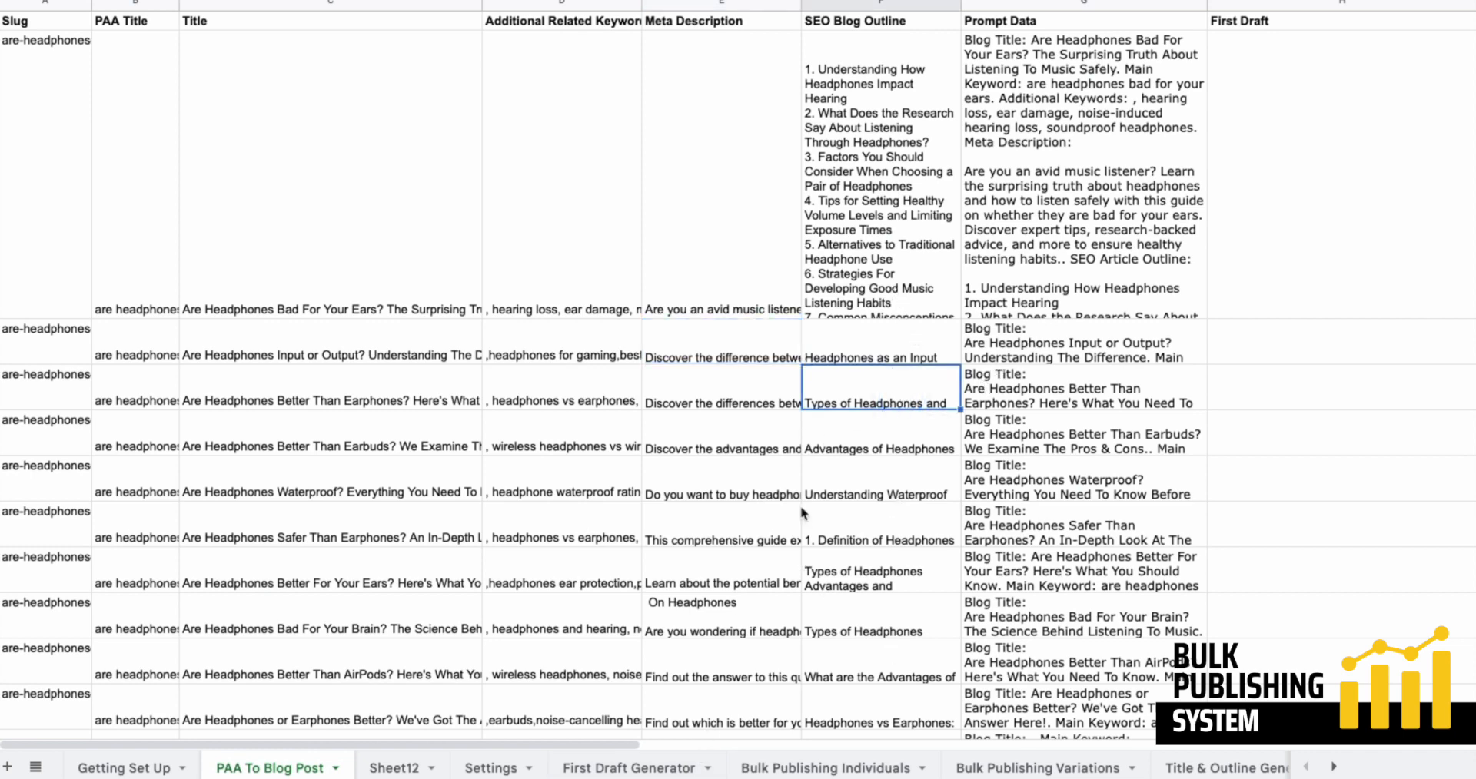
left_click(1082, 434)
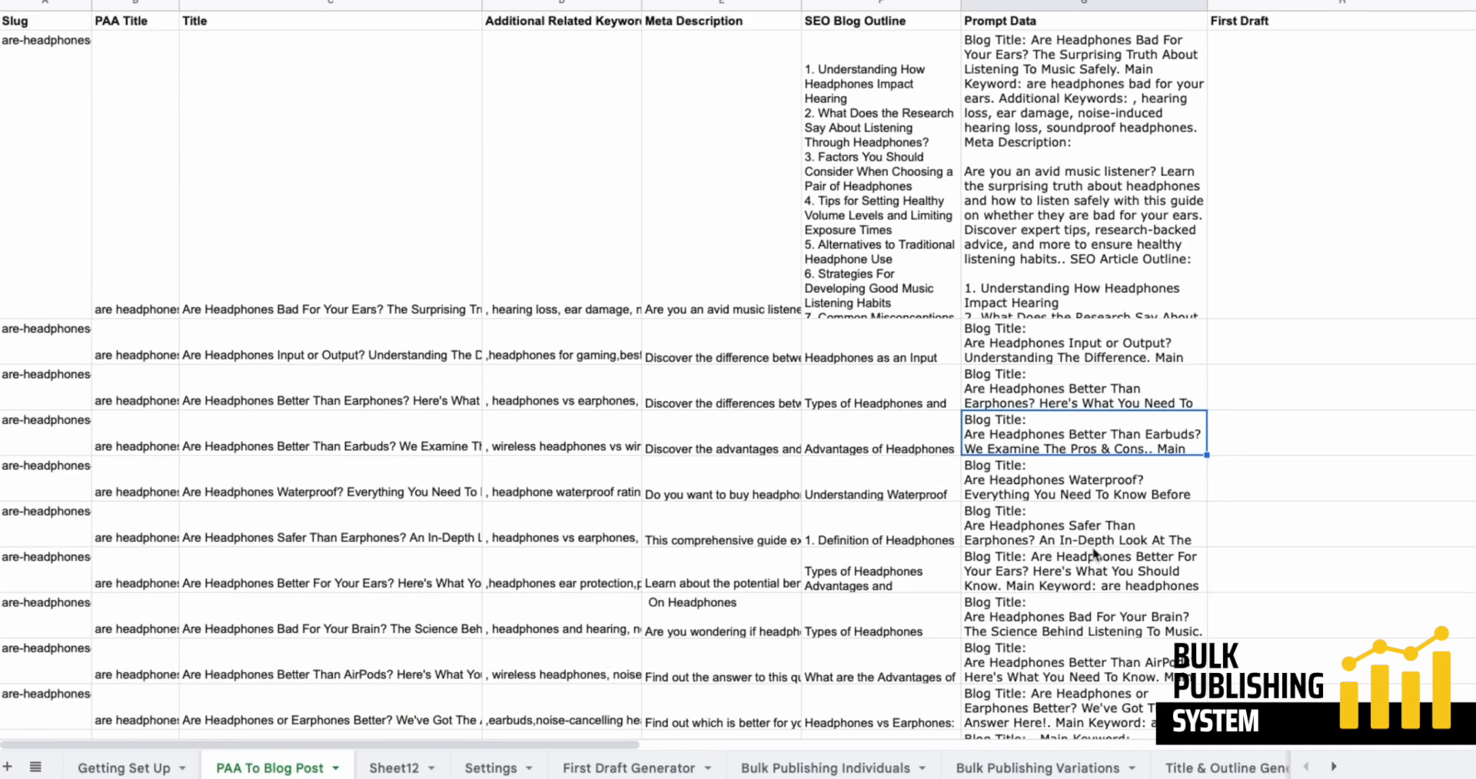
mouse_move(1094, 540)
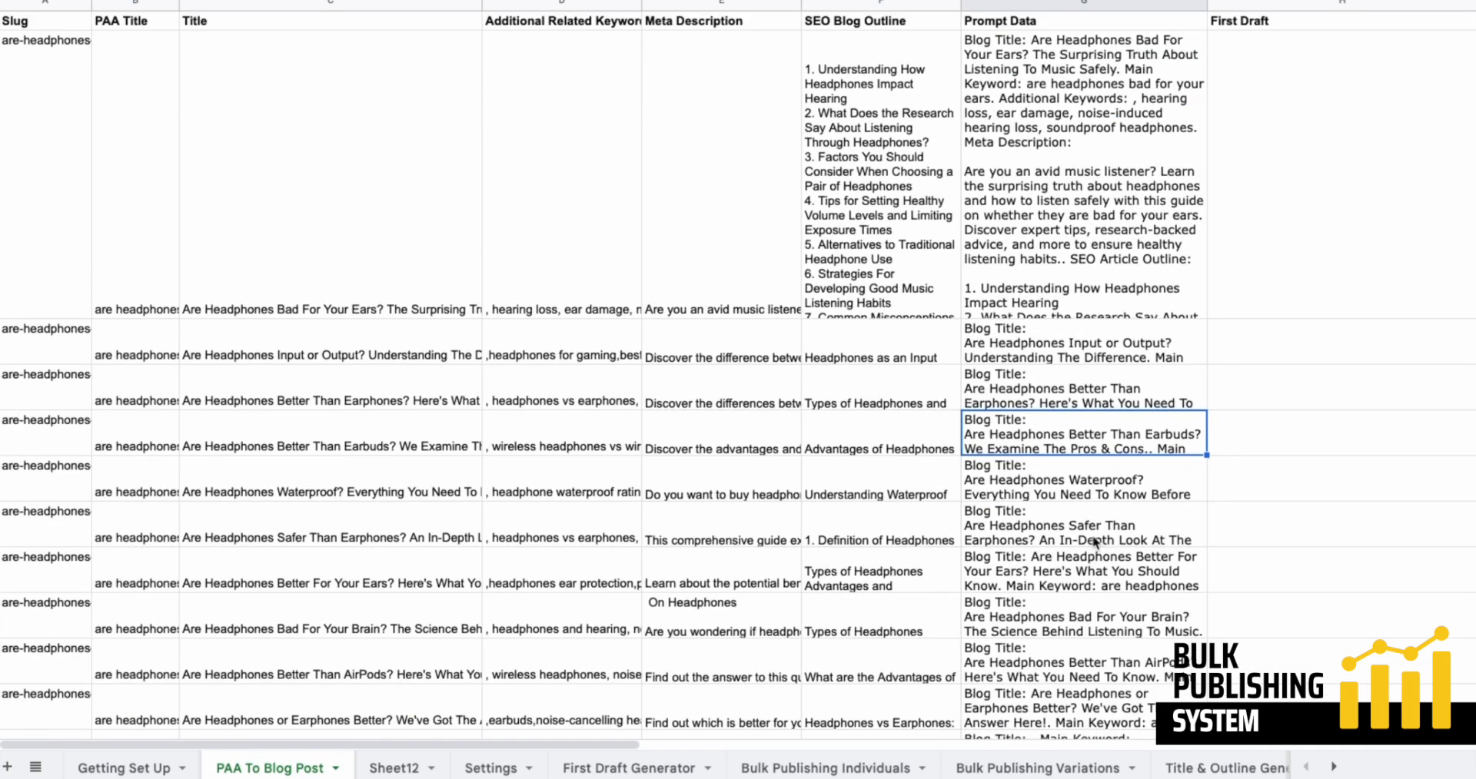
mouse_move(1001, 451)
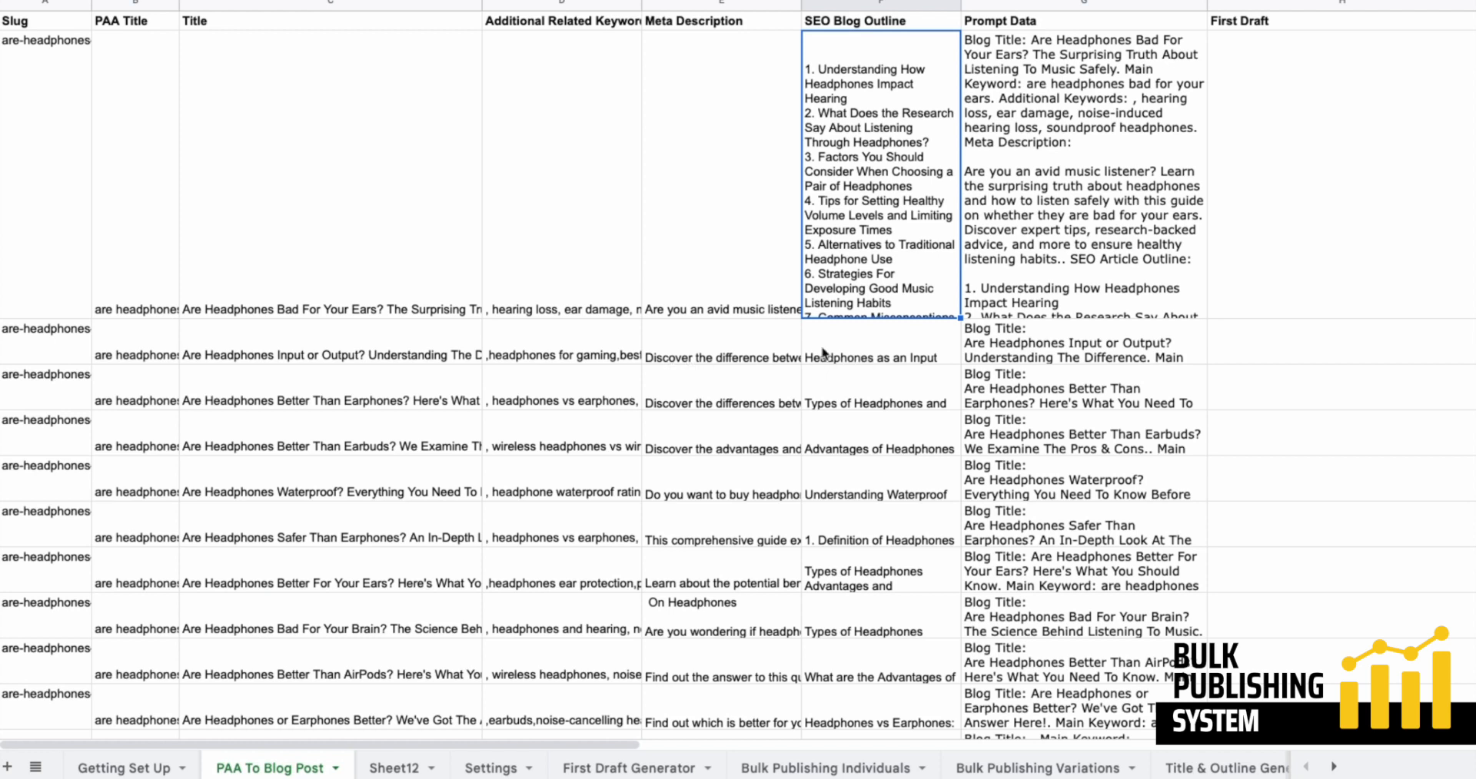
left_click(868, 358)
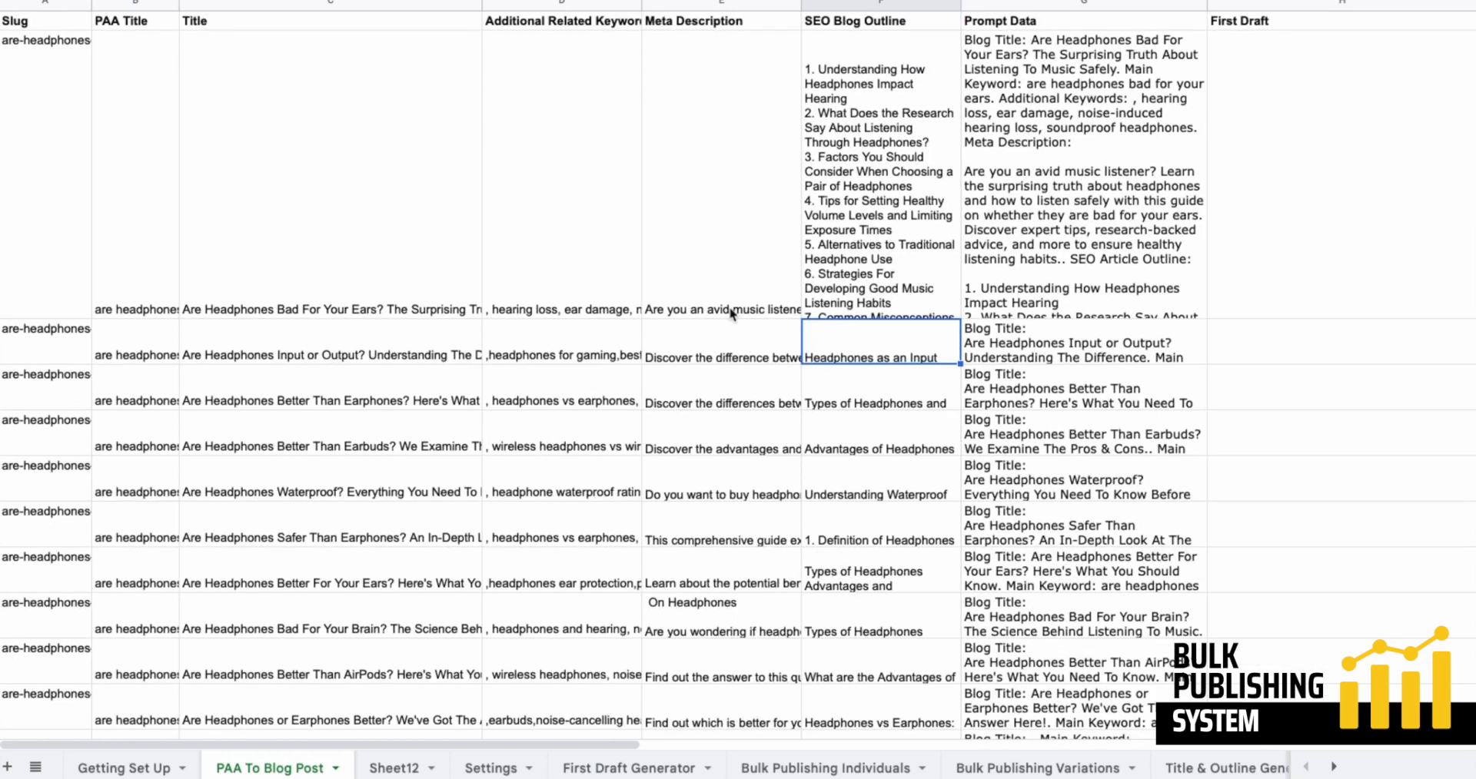
left_click(722, 357)
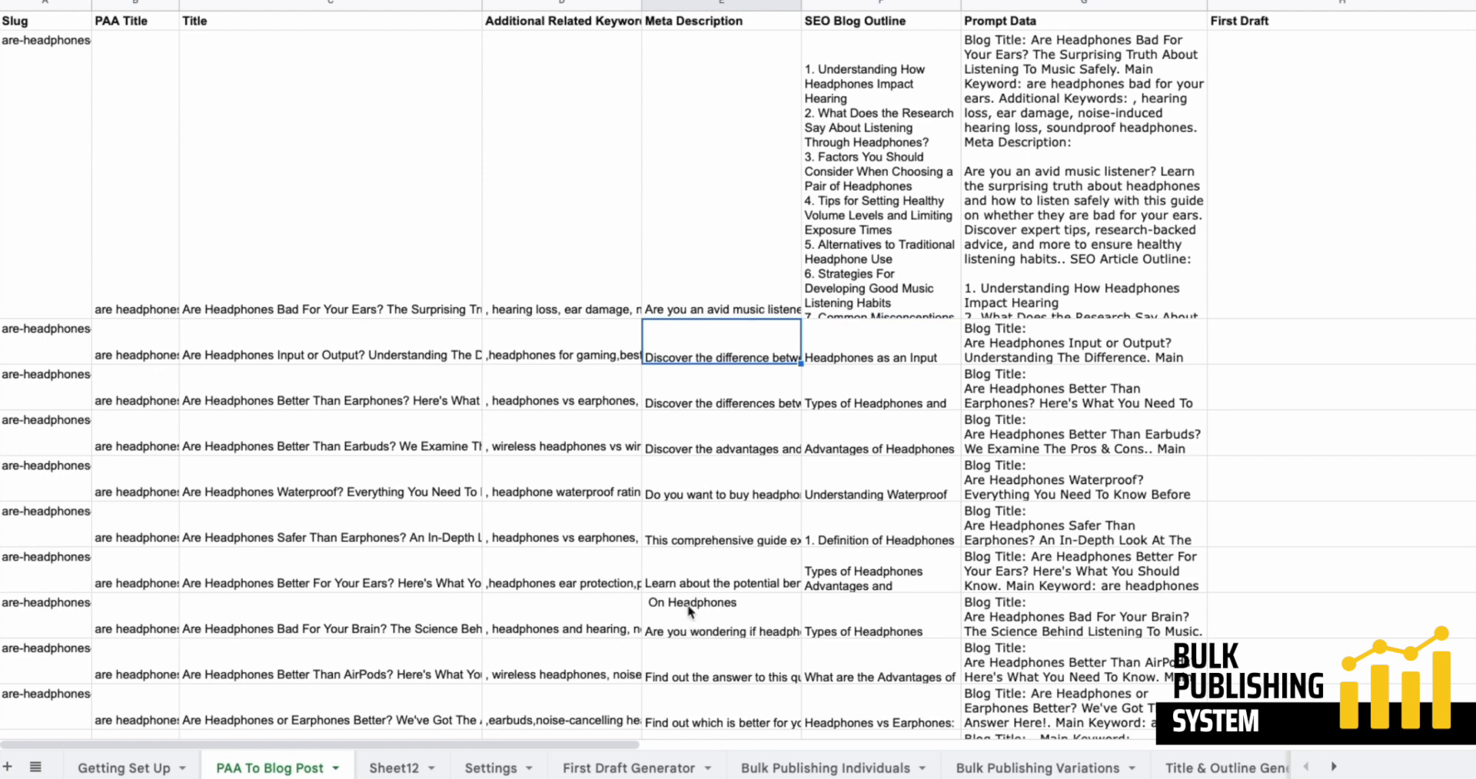
Inspect the brain question's split meta description and recheck outlines and prompt data.
left_click(708, 632)
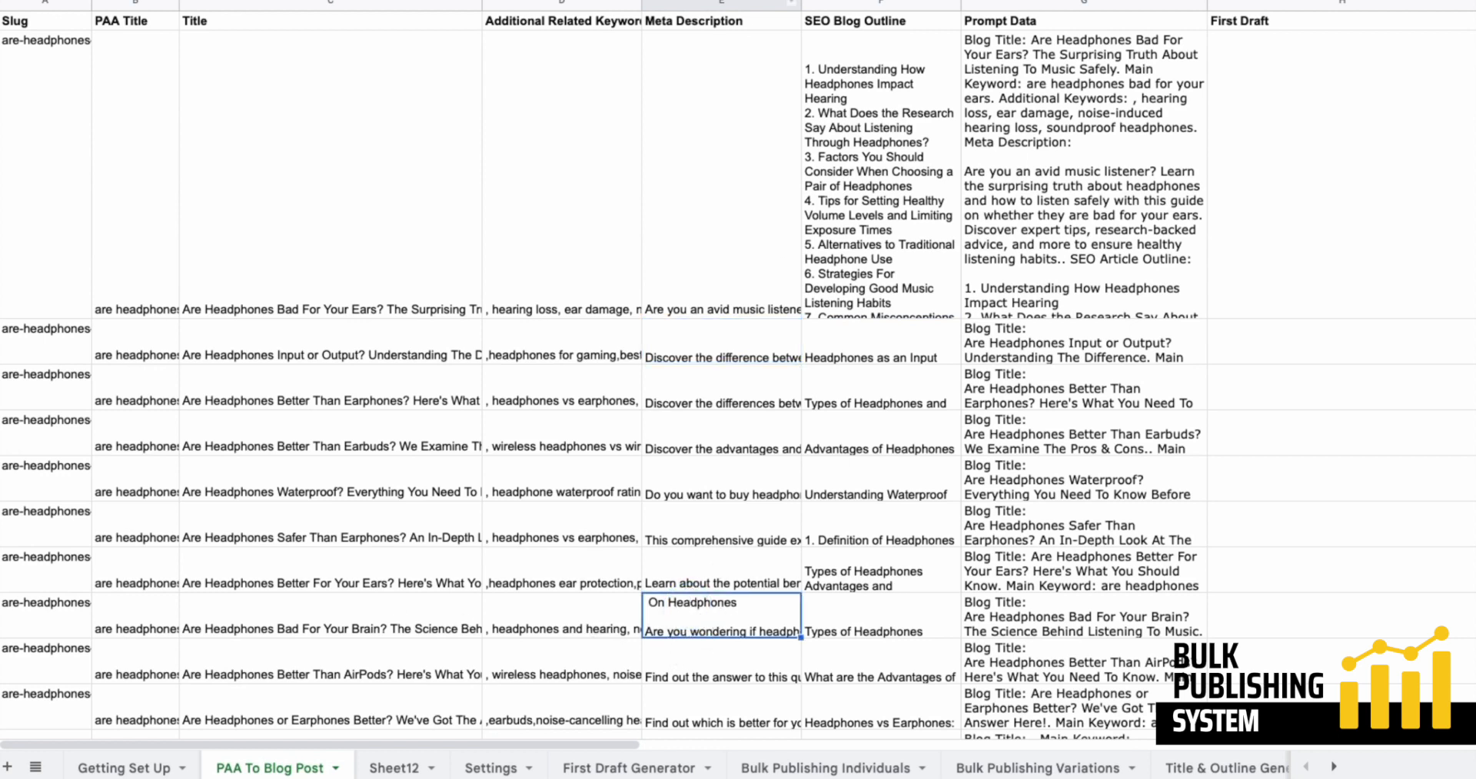
mouse_move(606, 93)
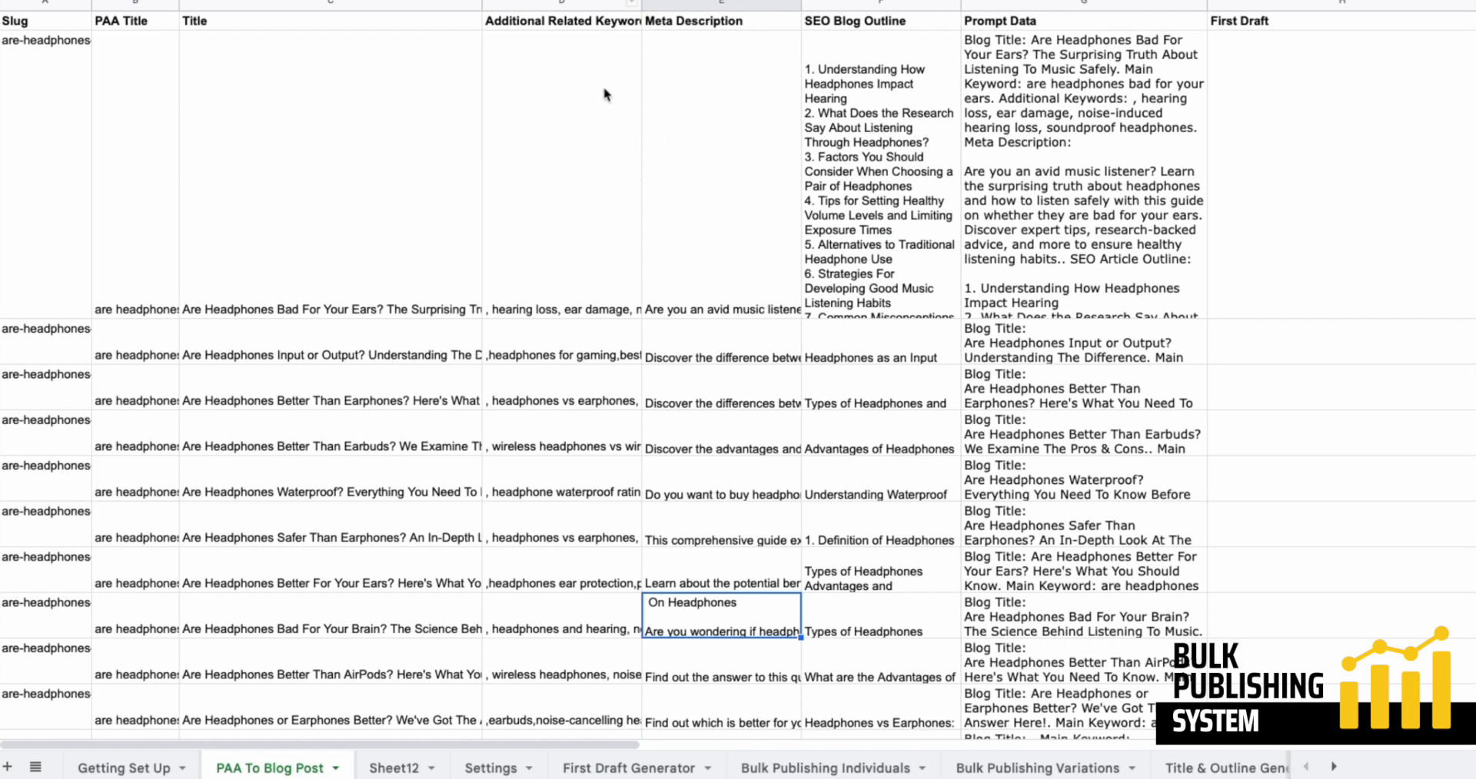
mouse_move(895, 291)
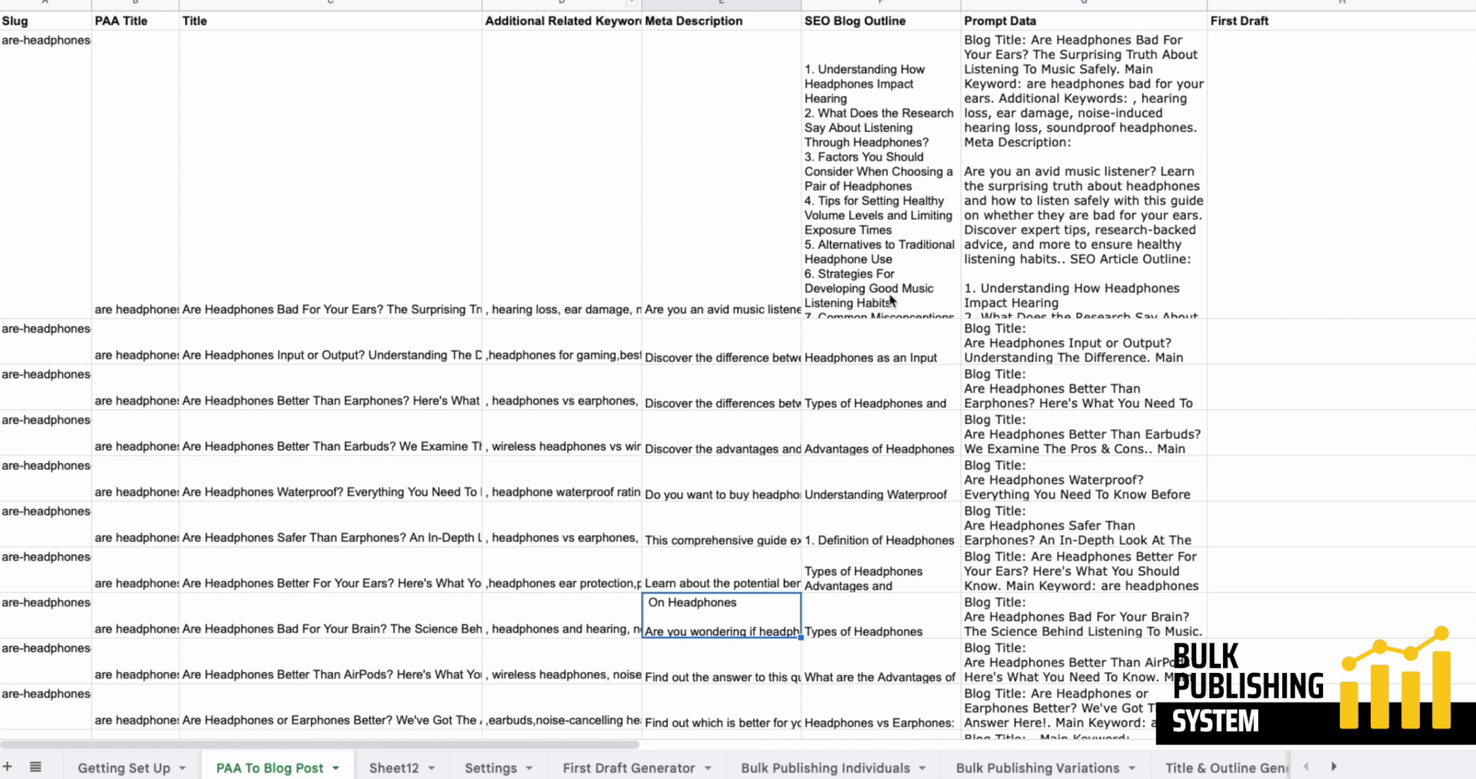
left_click(875, 358)
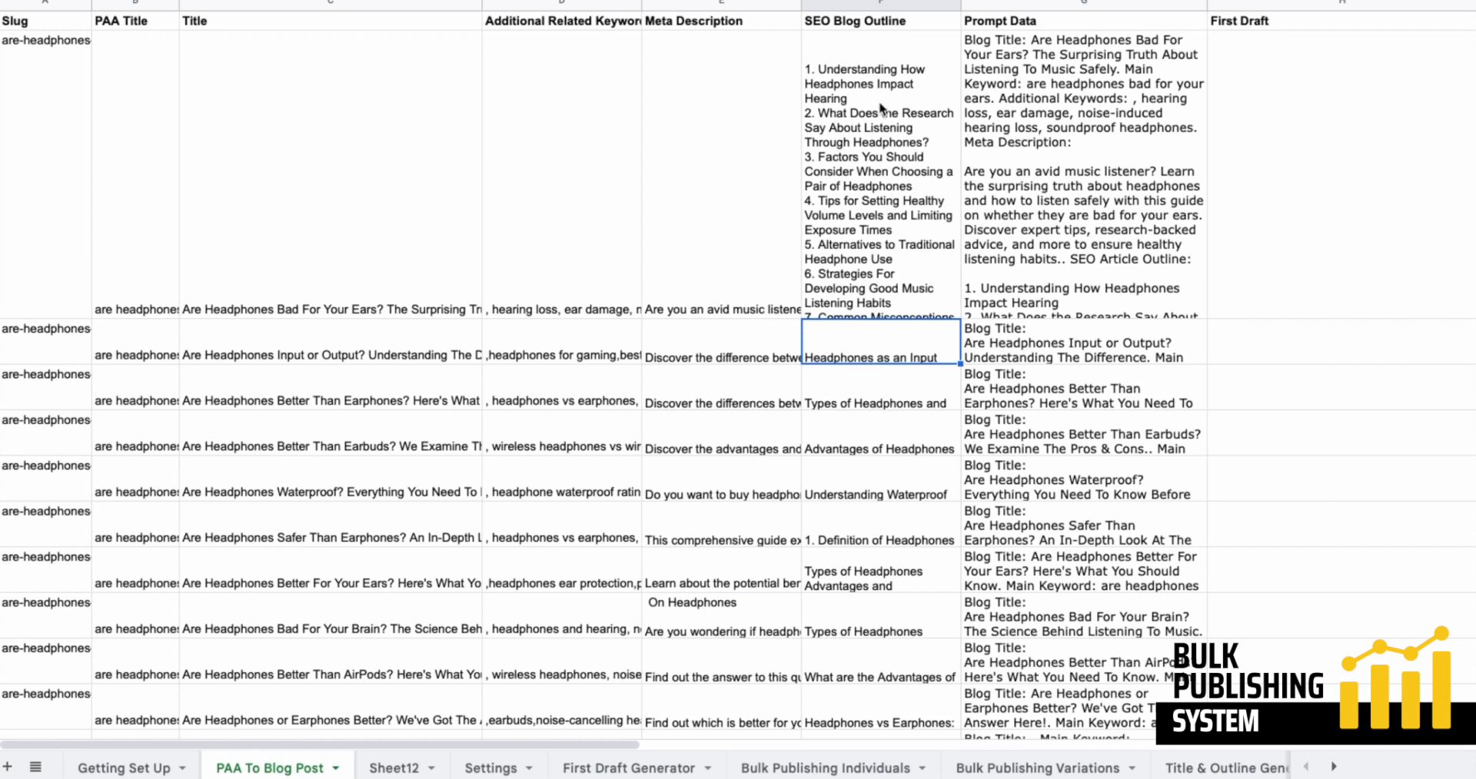
mouse_move(861, 329)
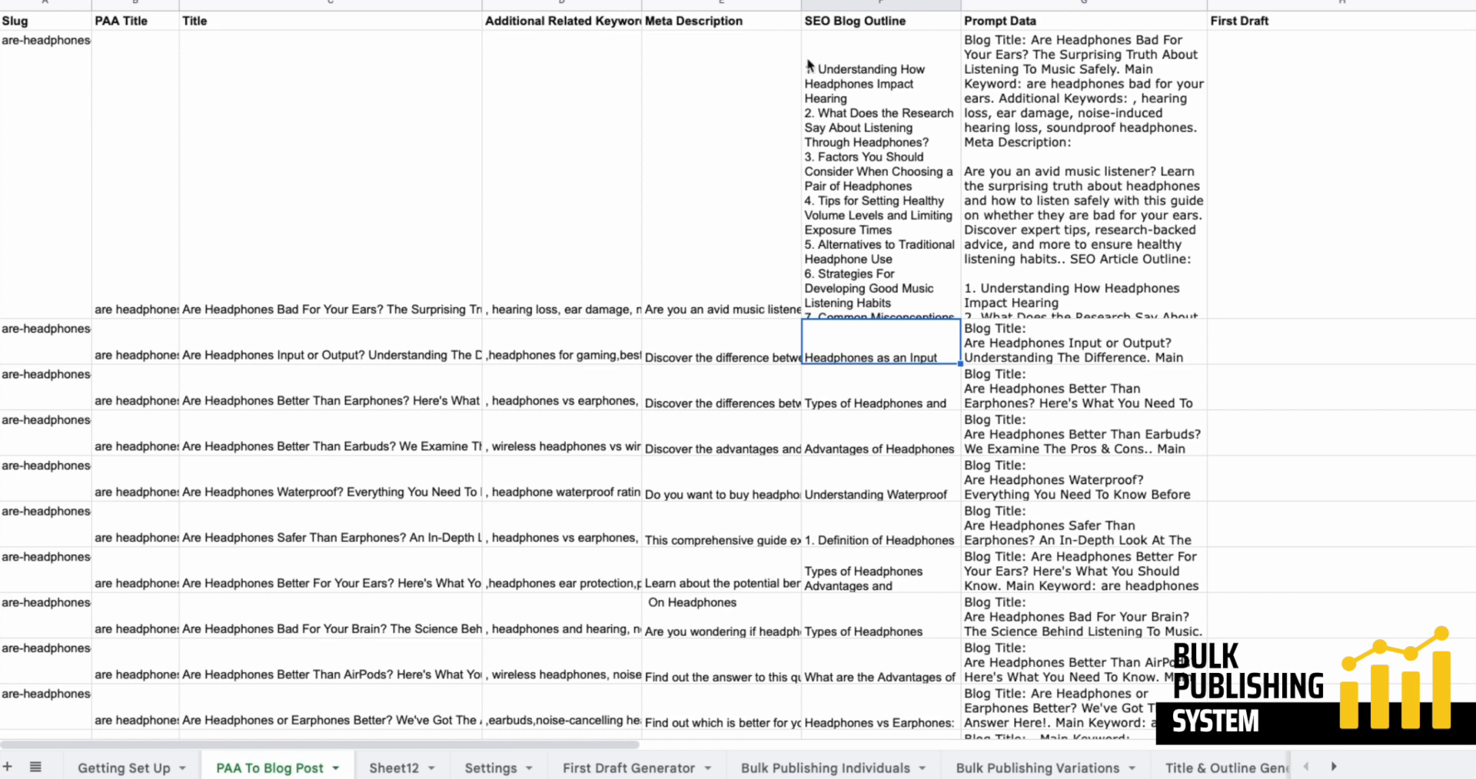
mouse_move(856, 366)
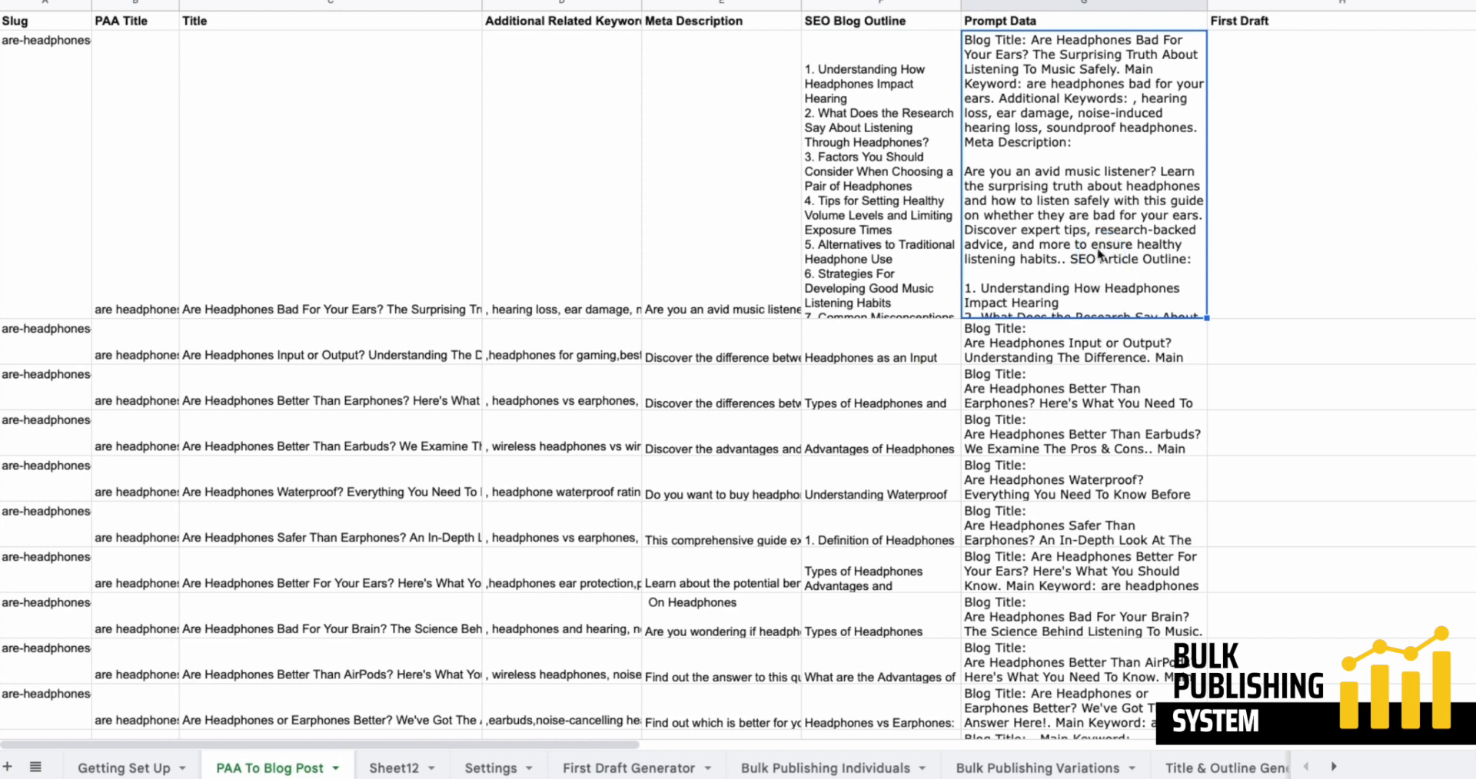
mouse_move(1338, 163)
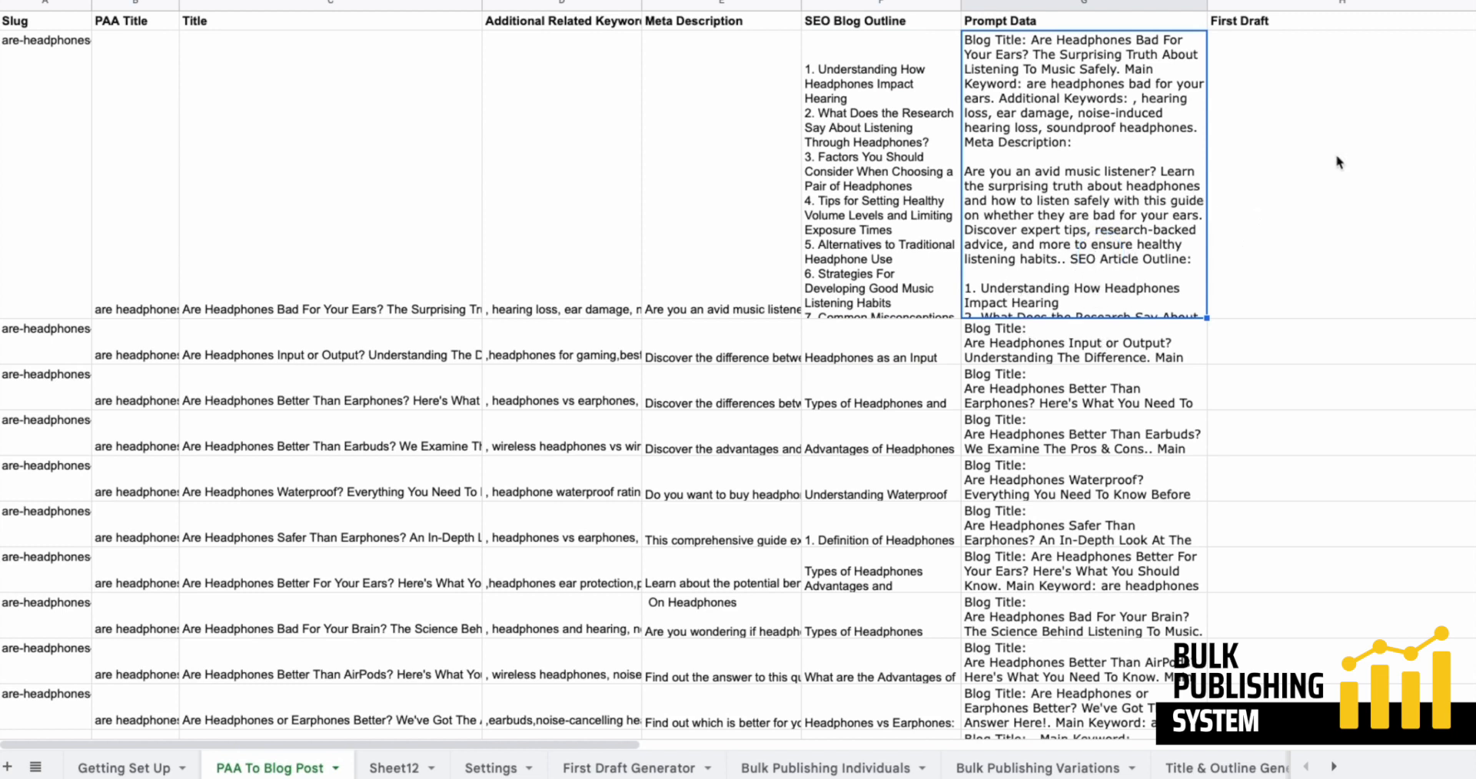
mouse_move(1032, 375)
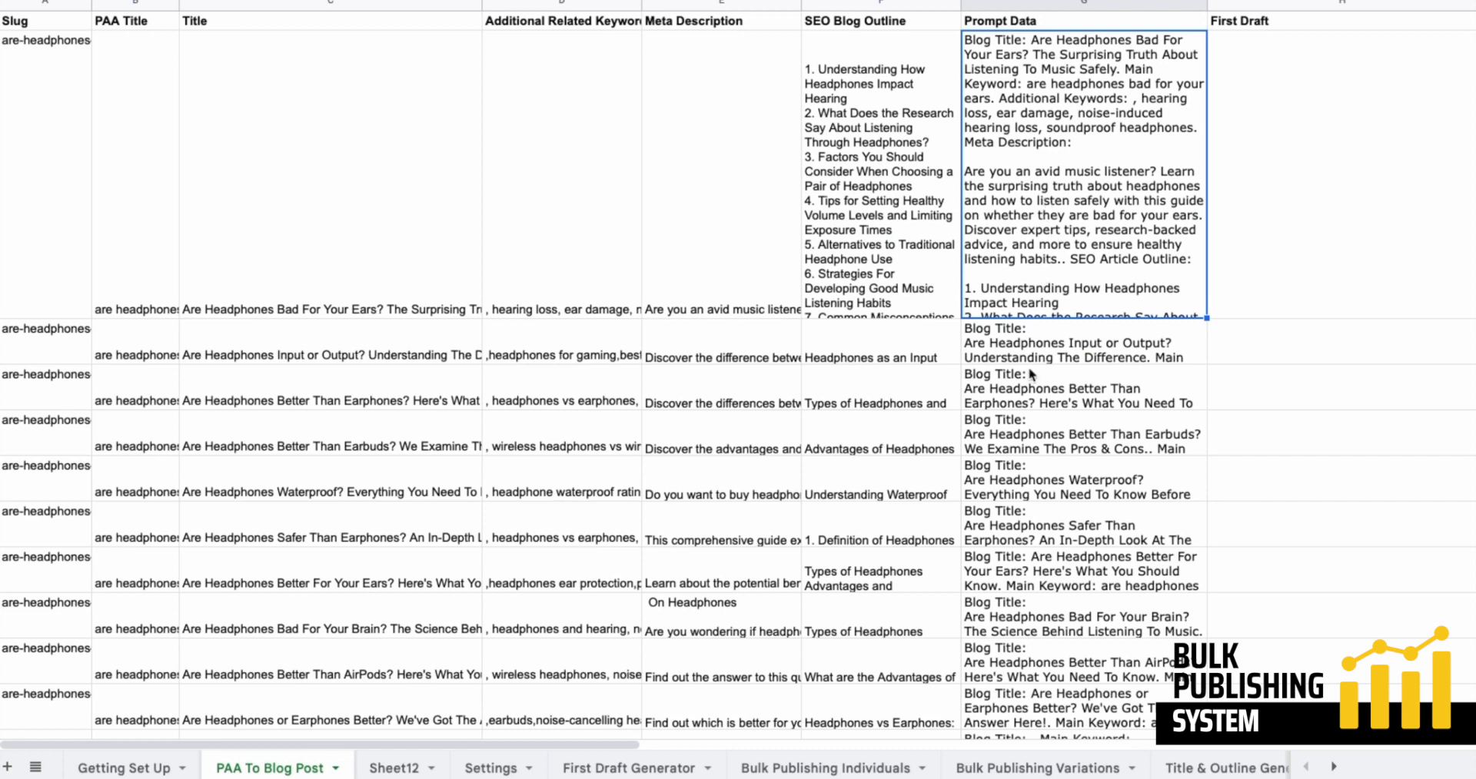
mouse_move(1258, 263)
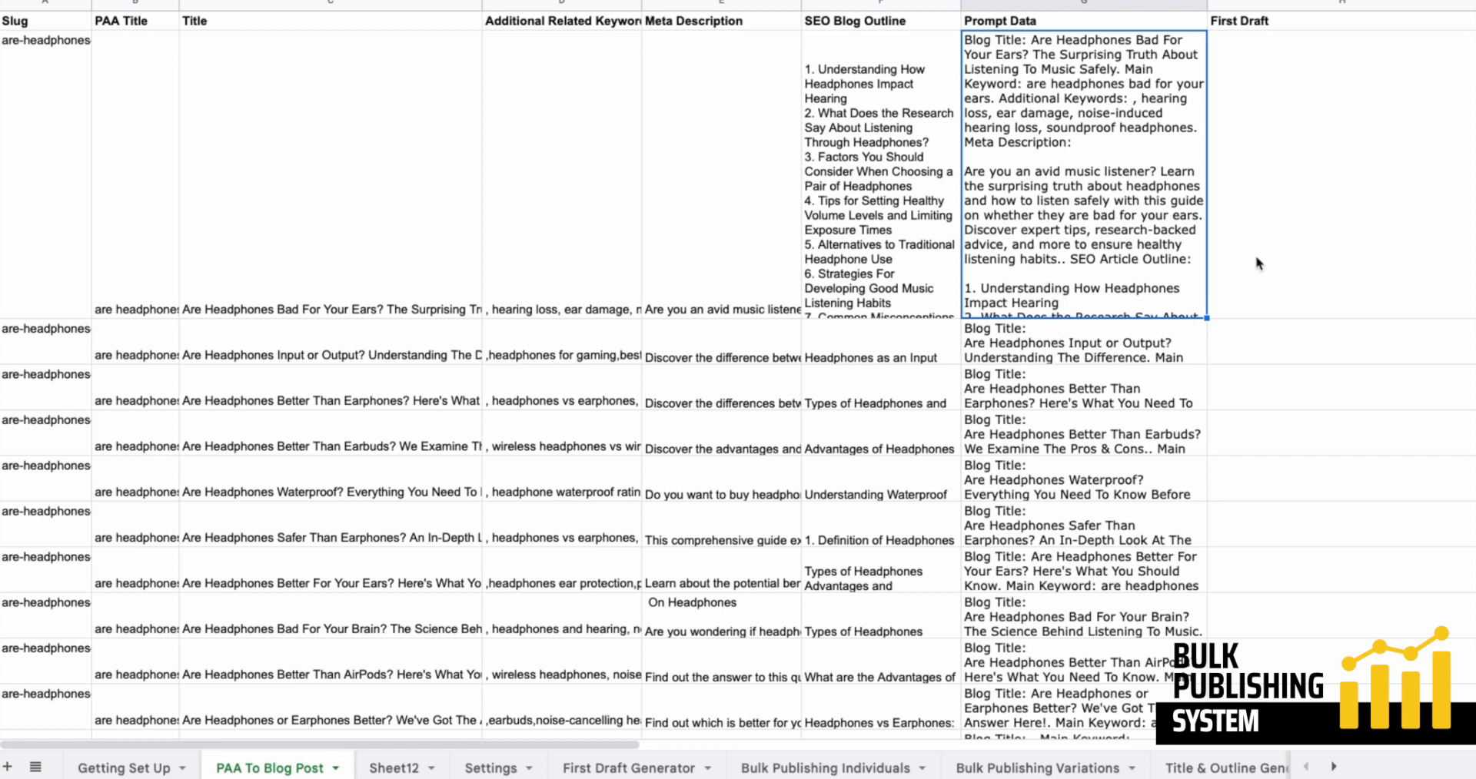
left_click(877, 357)
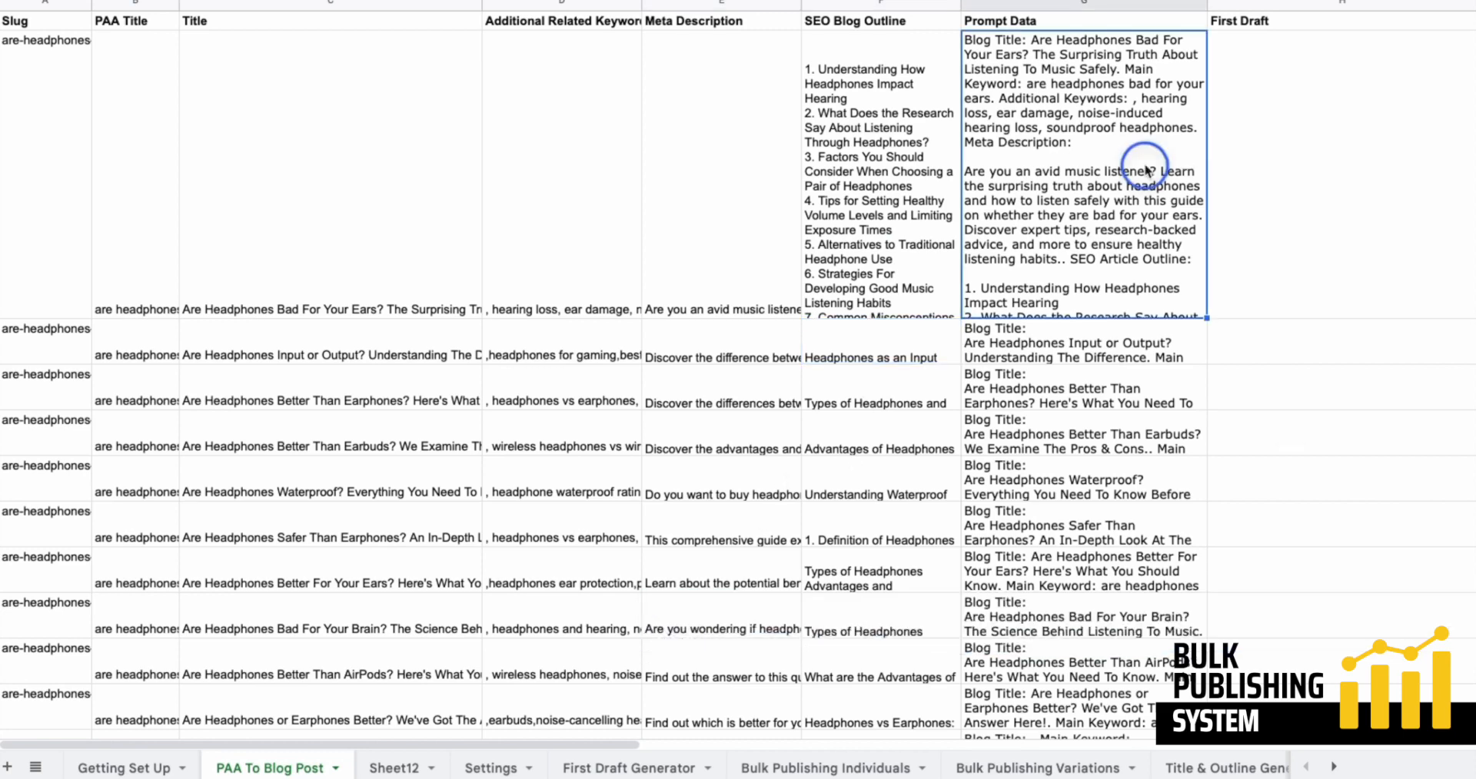
scroll("down", 3)
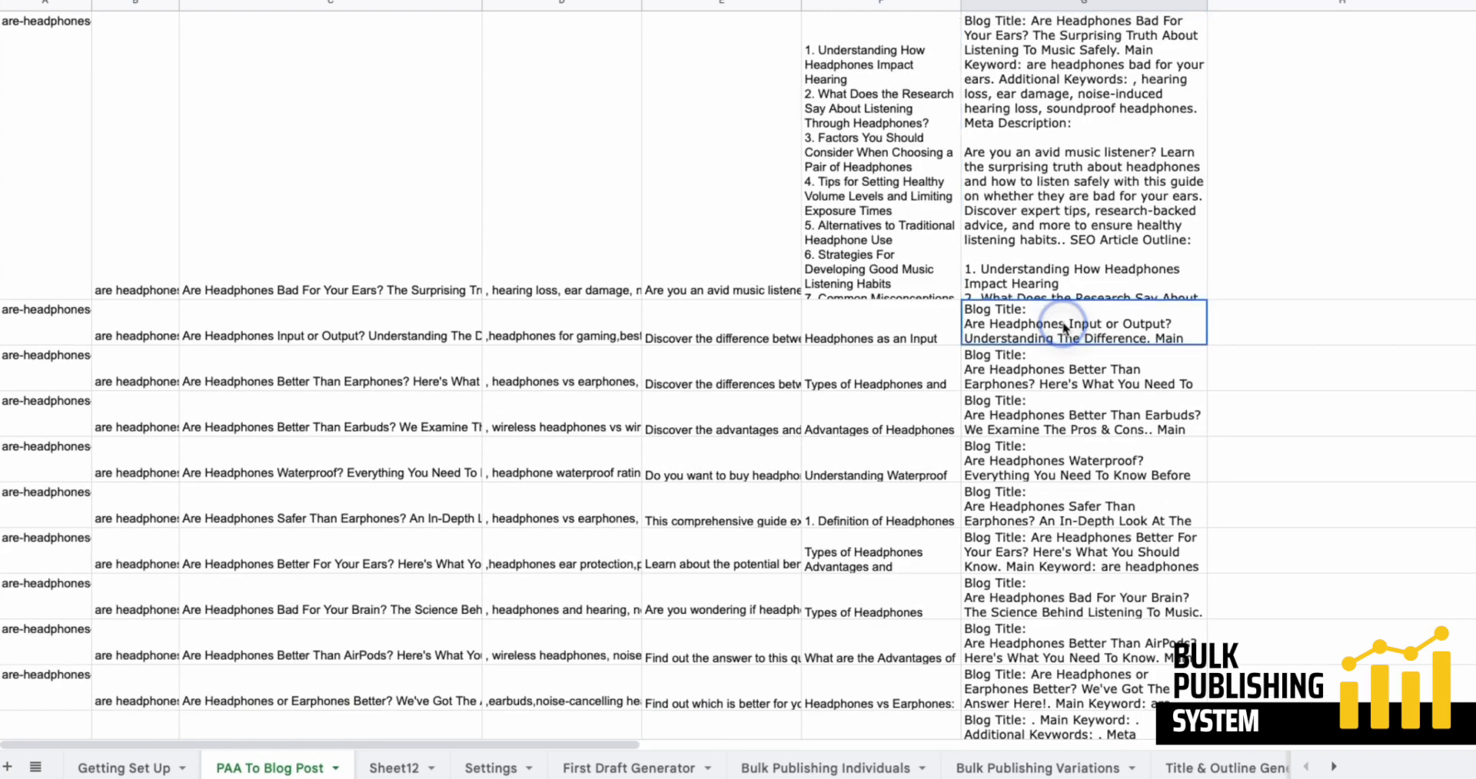
left_click(1082, 369)
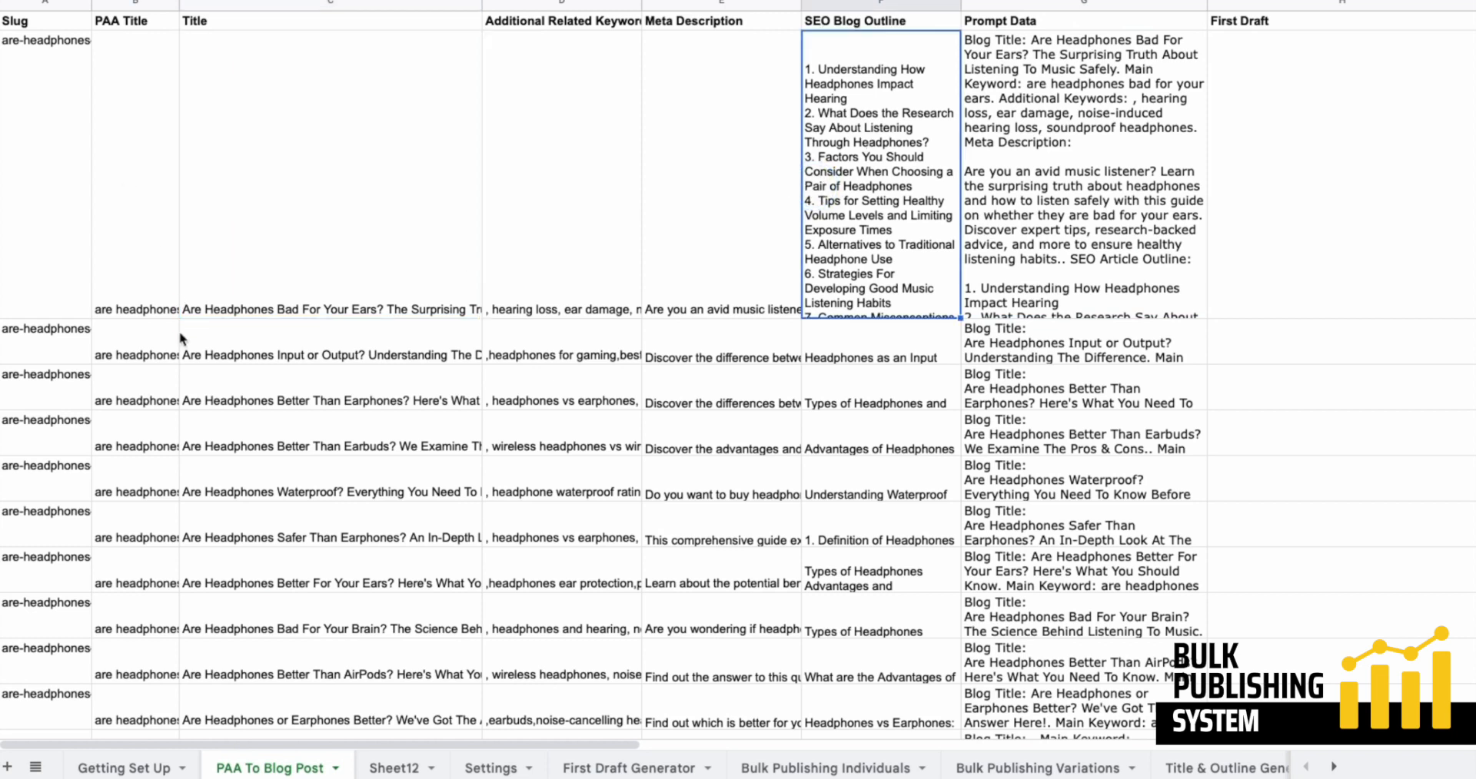
left_click(329, 311)
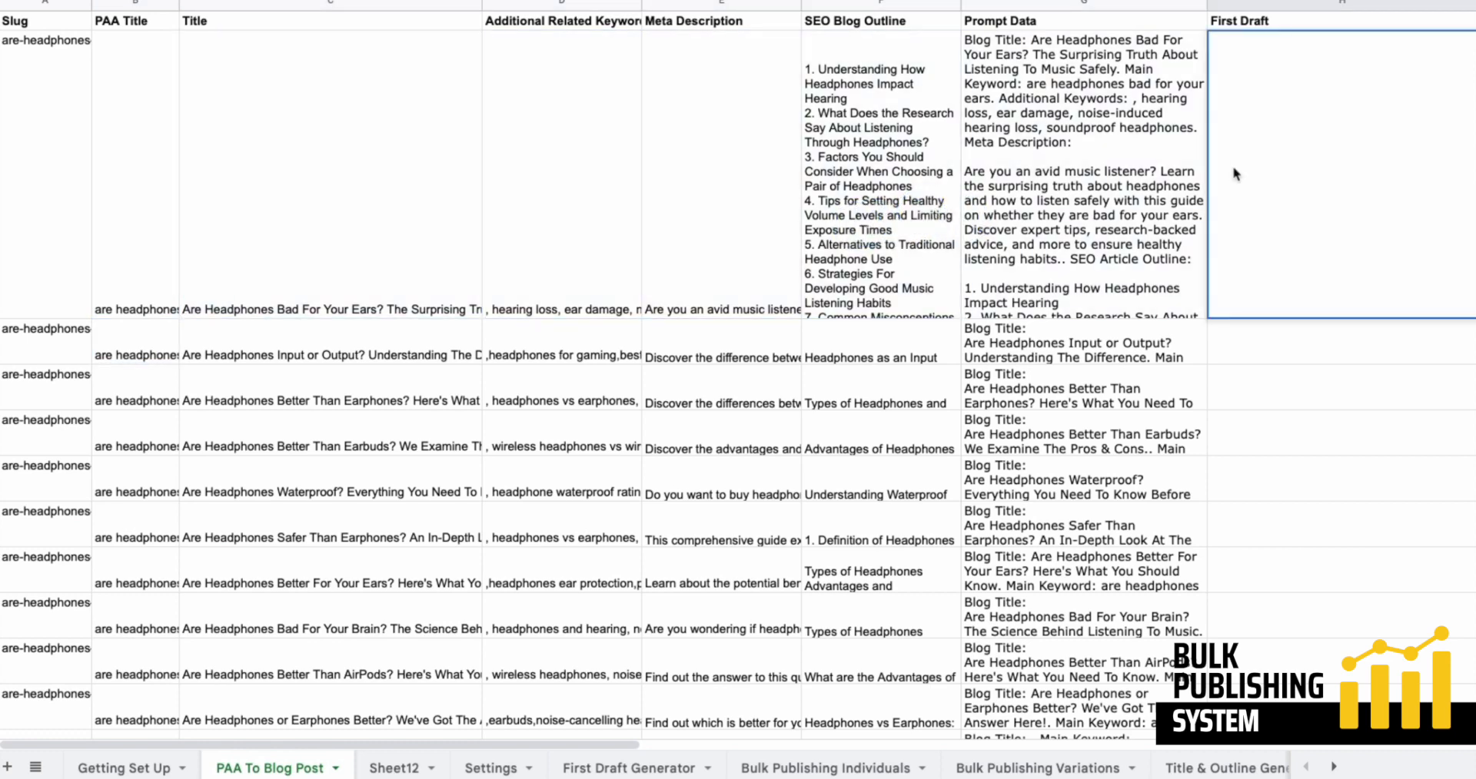
type("=gpt3Custom11(C2:F2")
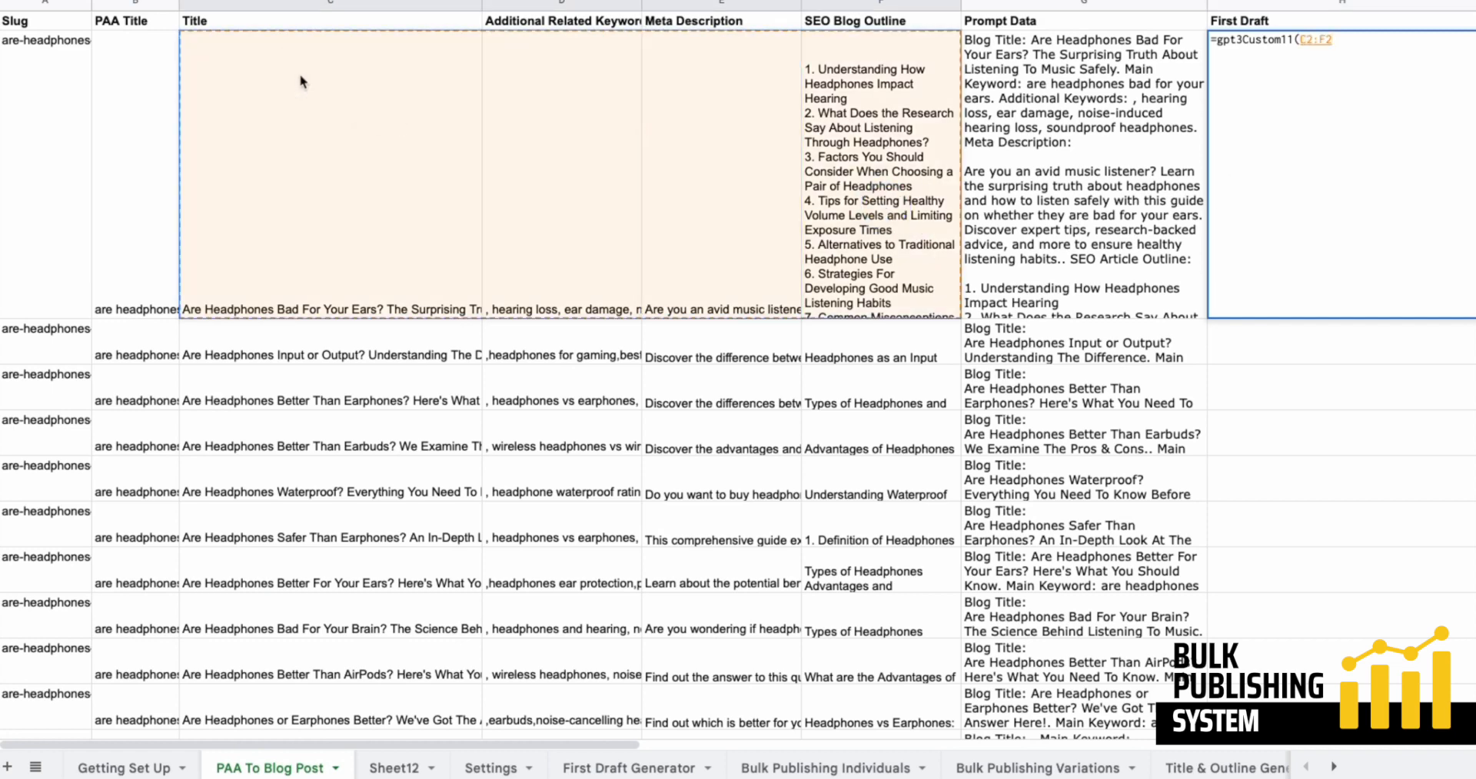
mouse_move(1442, 60)
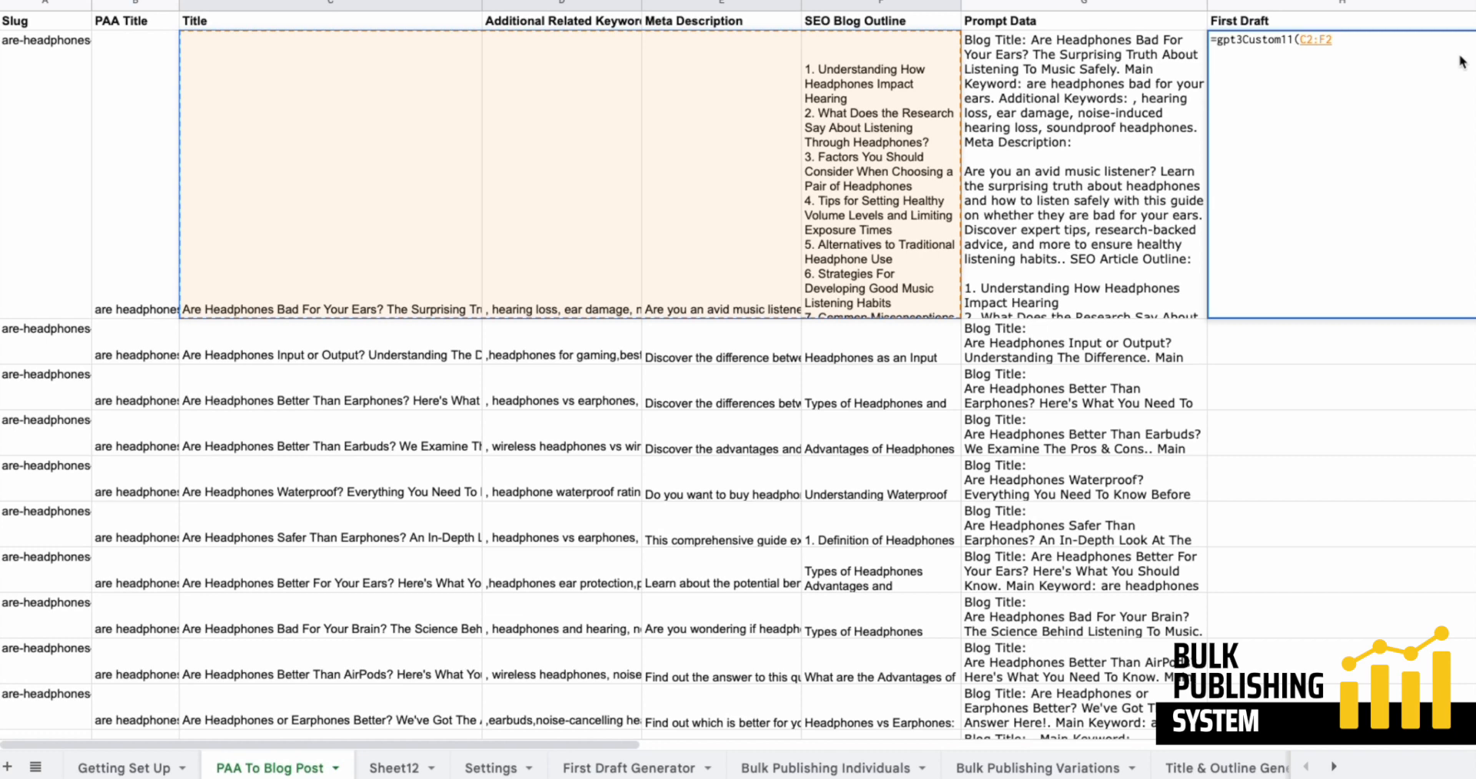
mouse_move(1372, 58)
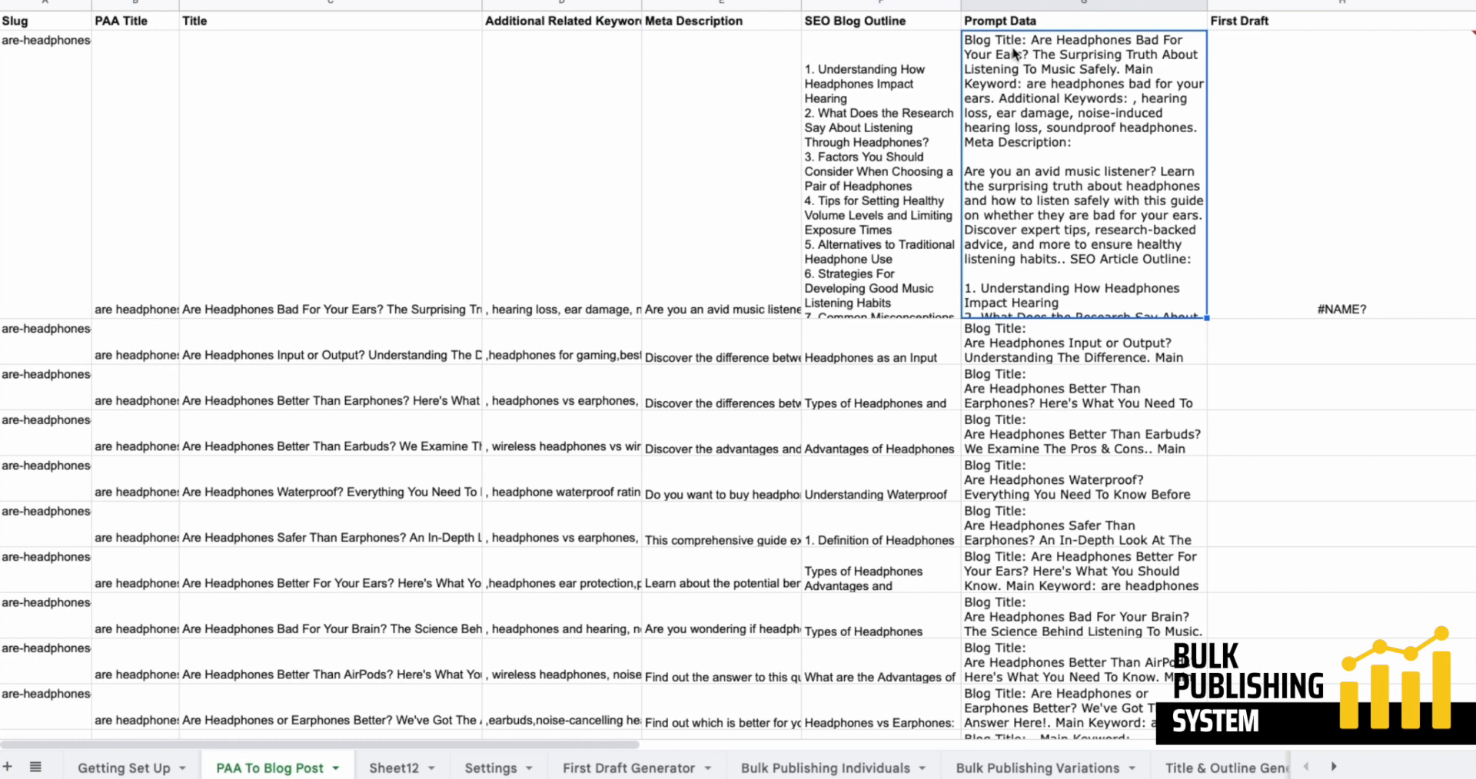
mouse_move(1017, 52)
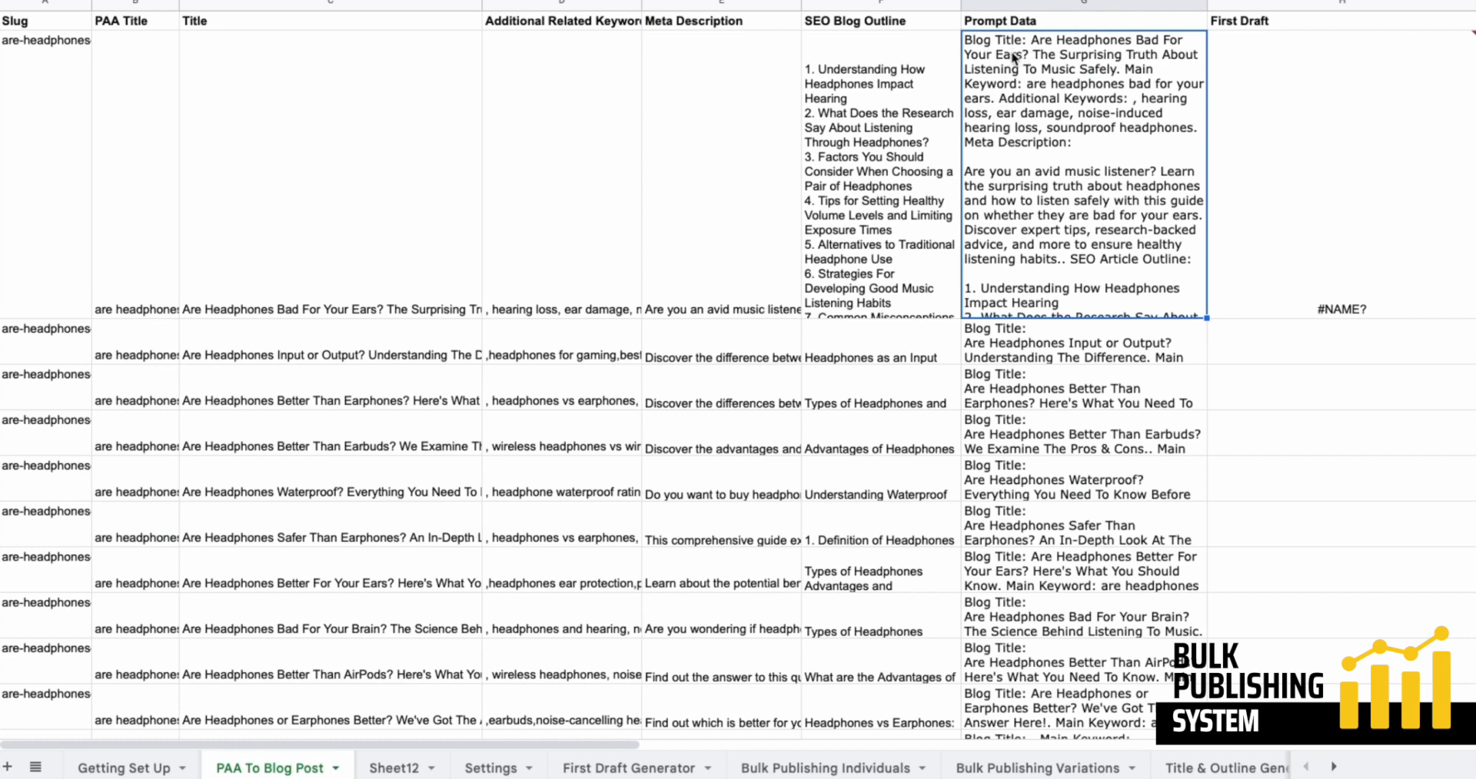
mouse_move(1153, 143)
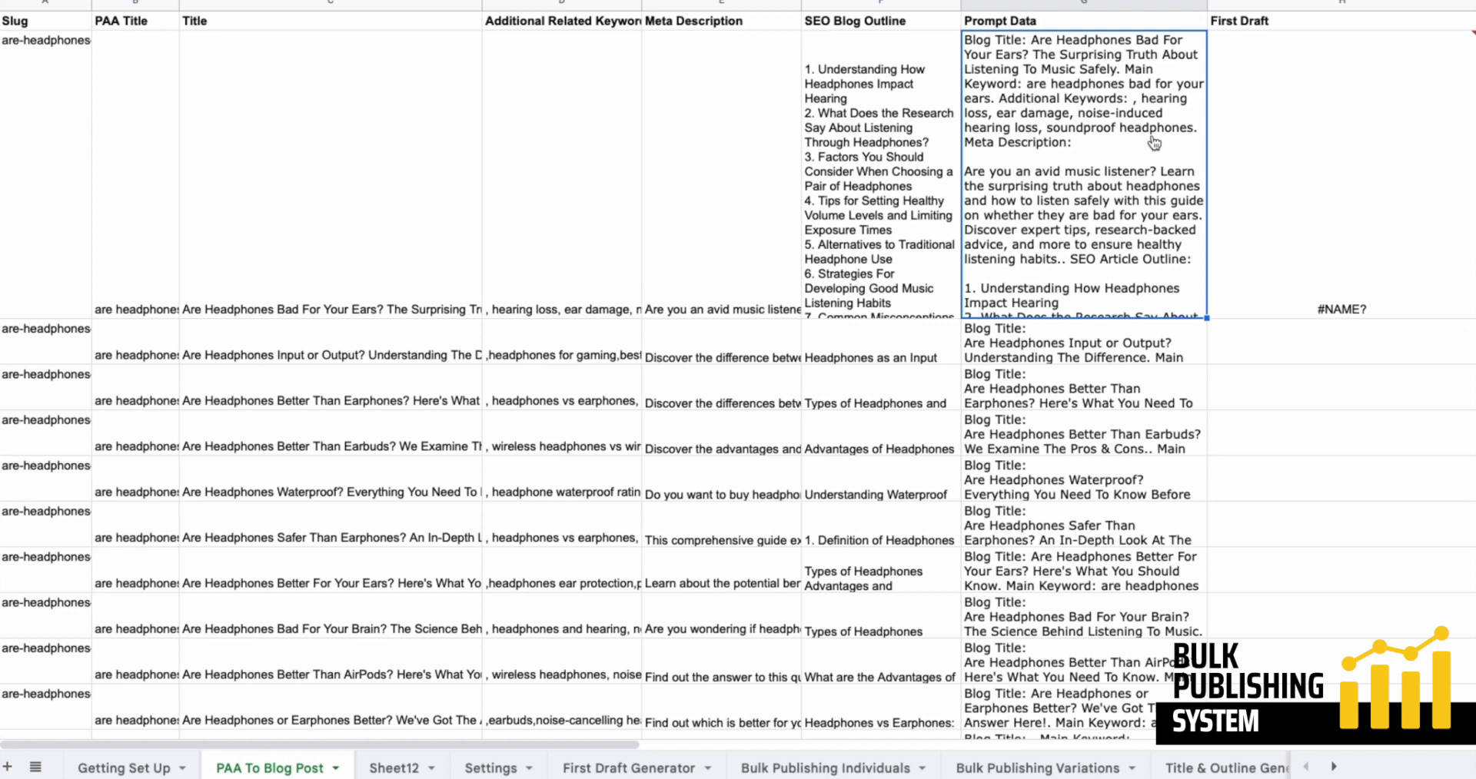
mouse_move(1024, 199)
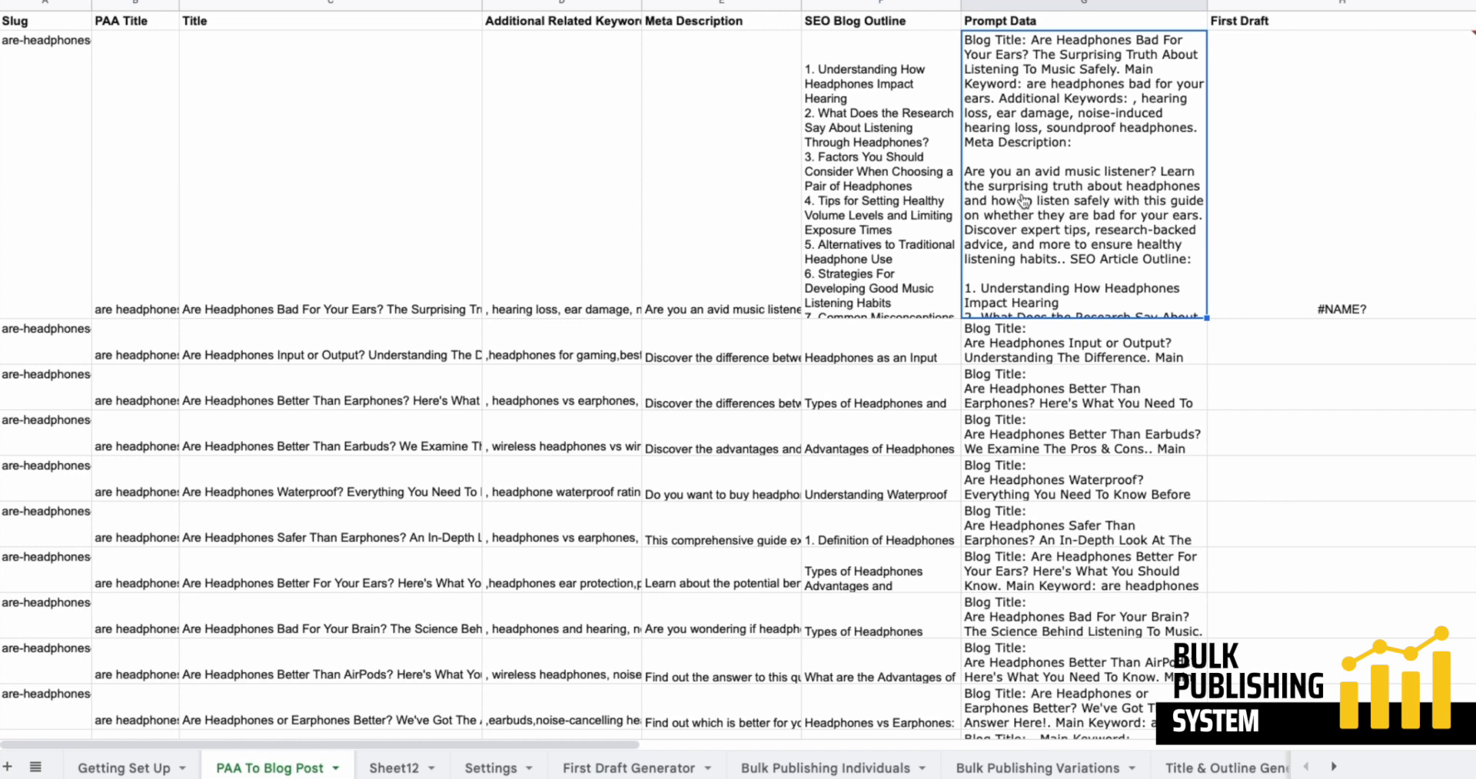
mouse_move(1094, 176)
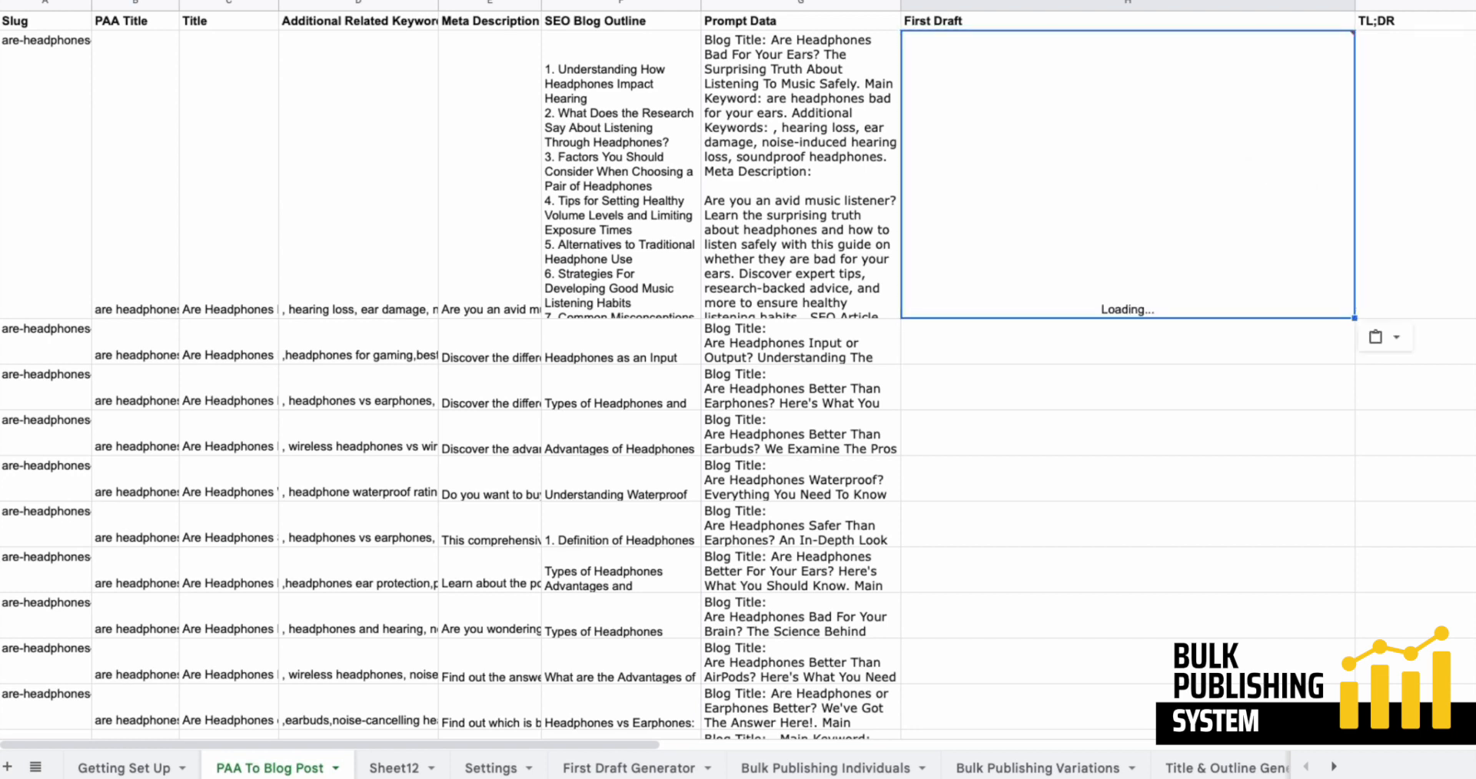
mouse_move(1363, 332)
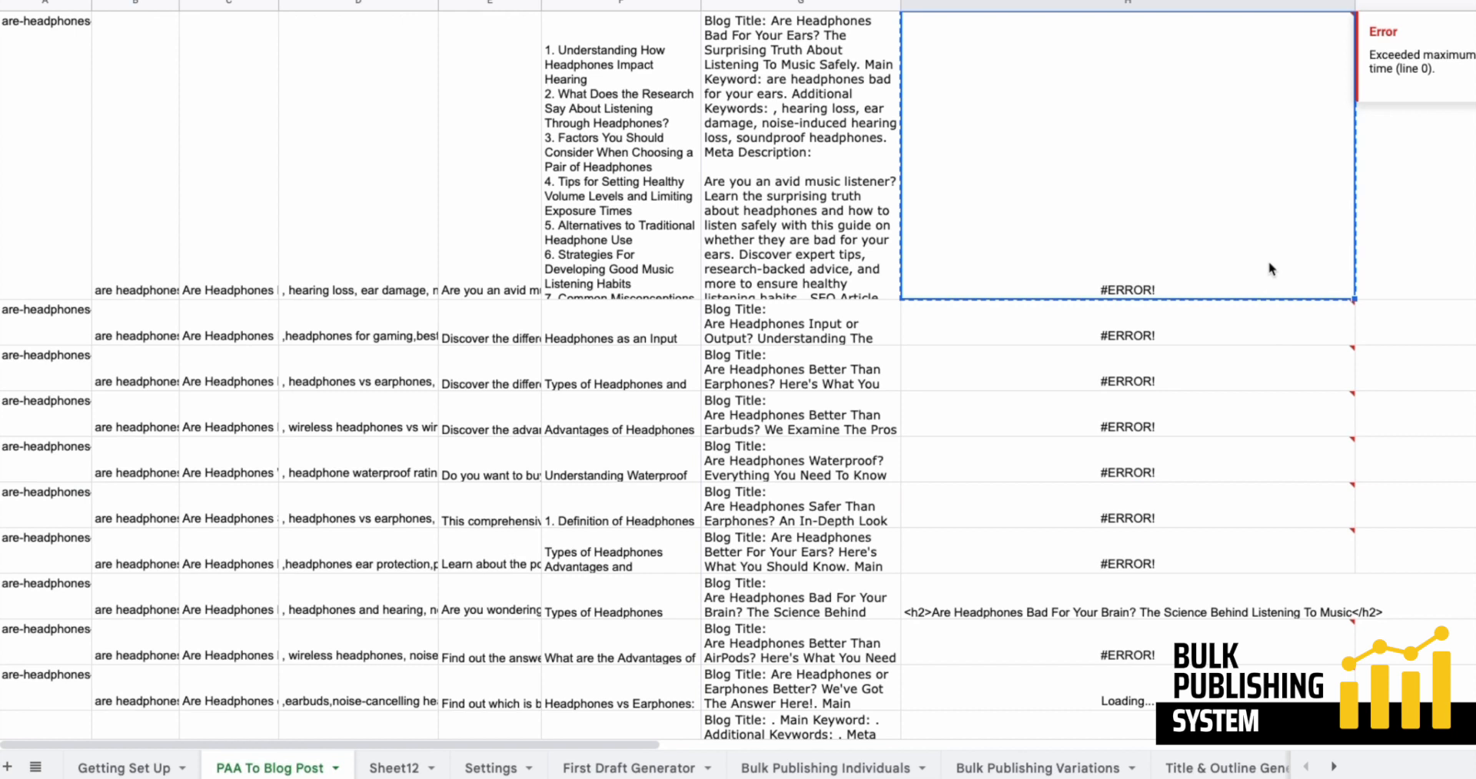
mouse_move(1394, 123)
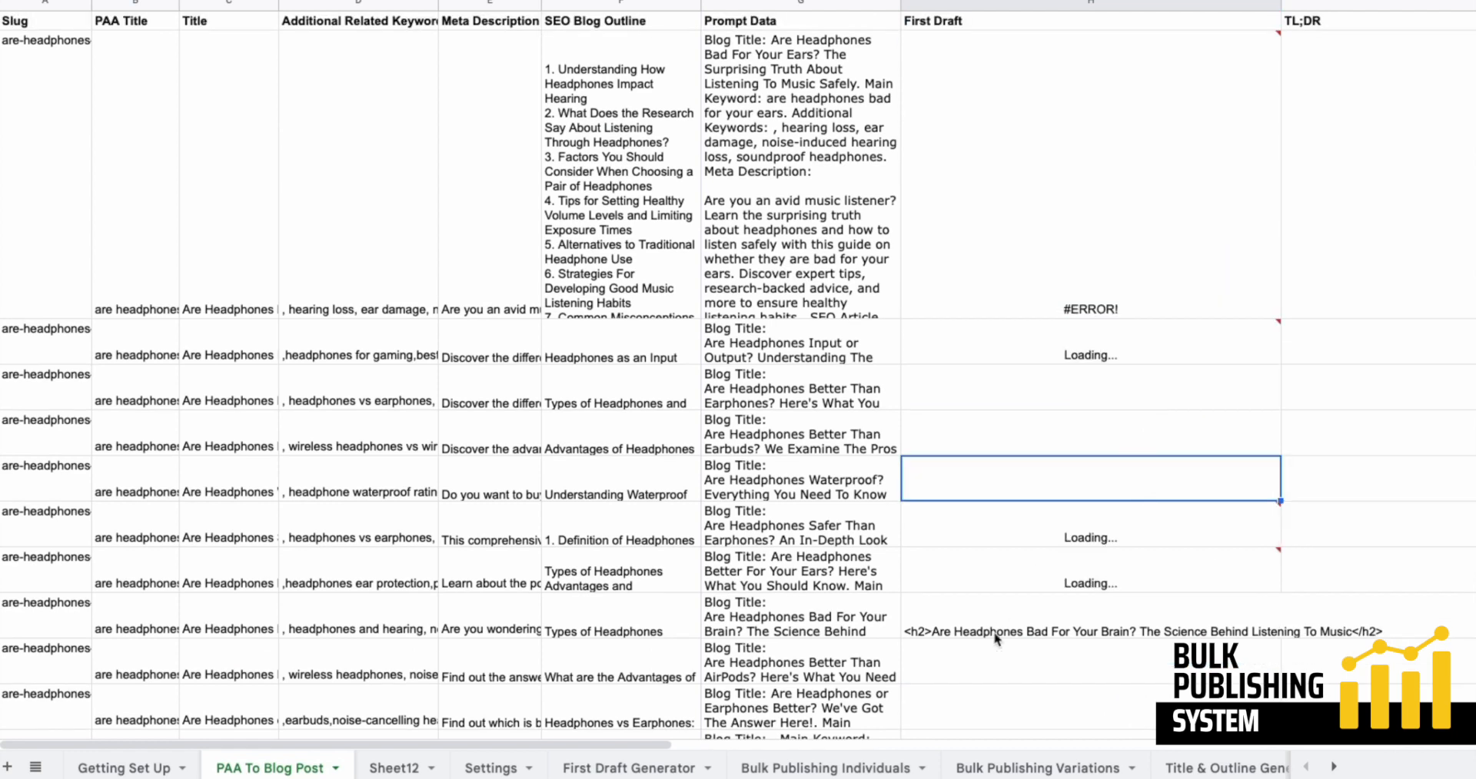
Check the recalculated First Draft cells for the input-or-output and earphones questions.
left_click(1067, 448)
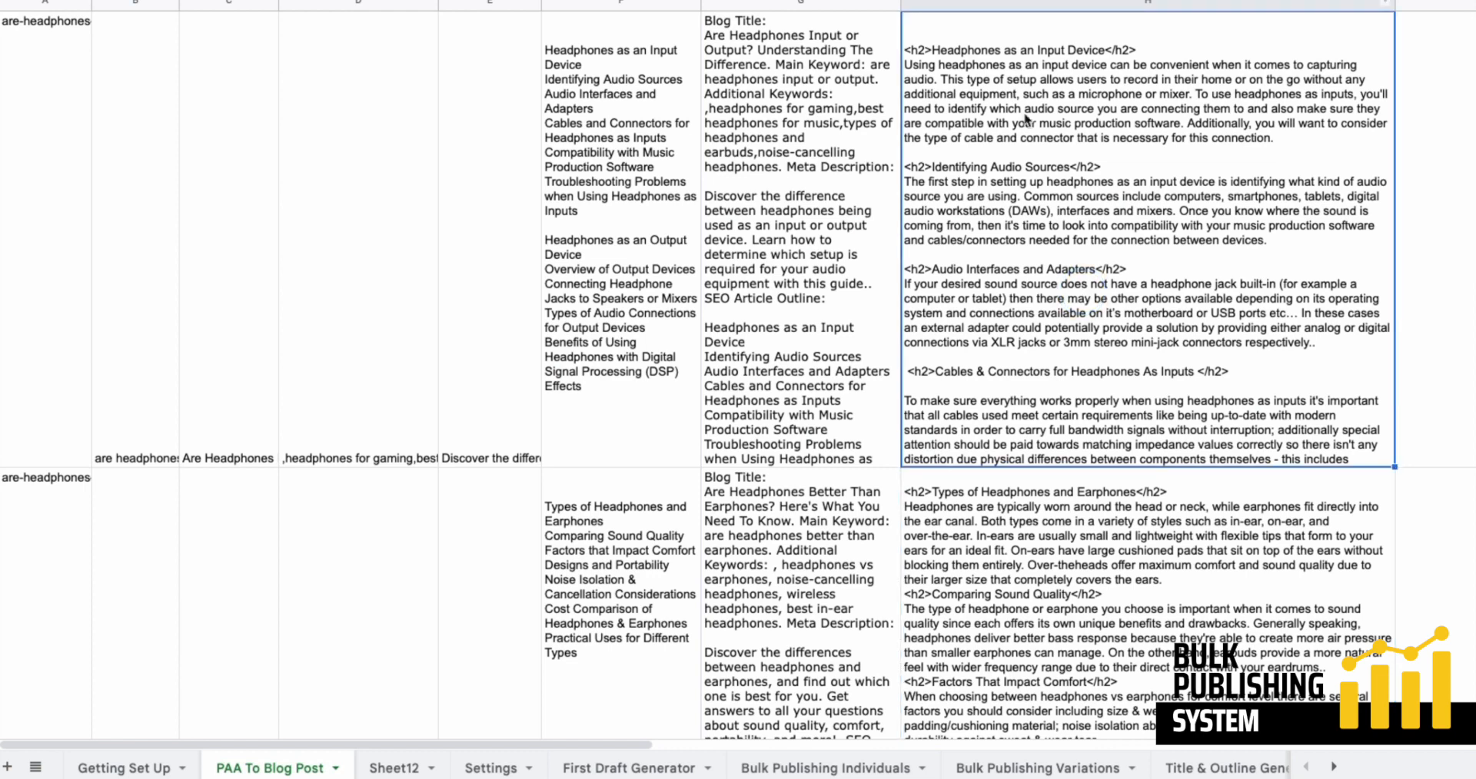
mouse_move(1026, 110)
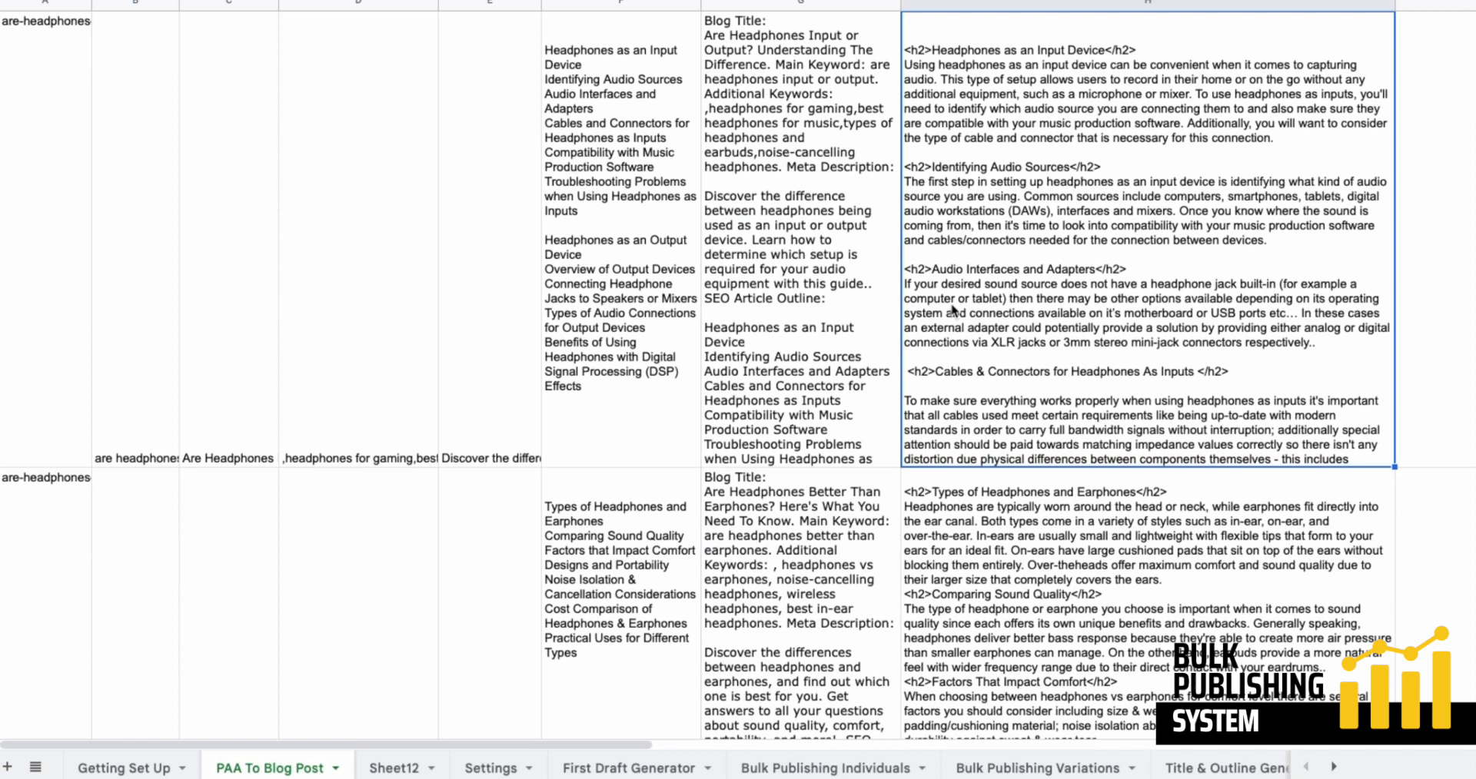
mouse_move(820, 328)
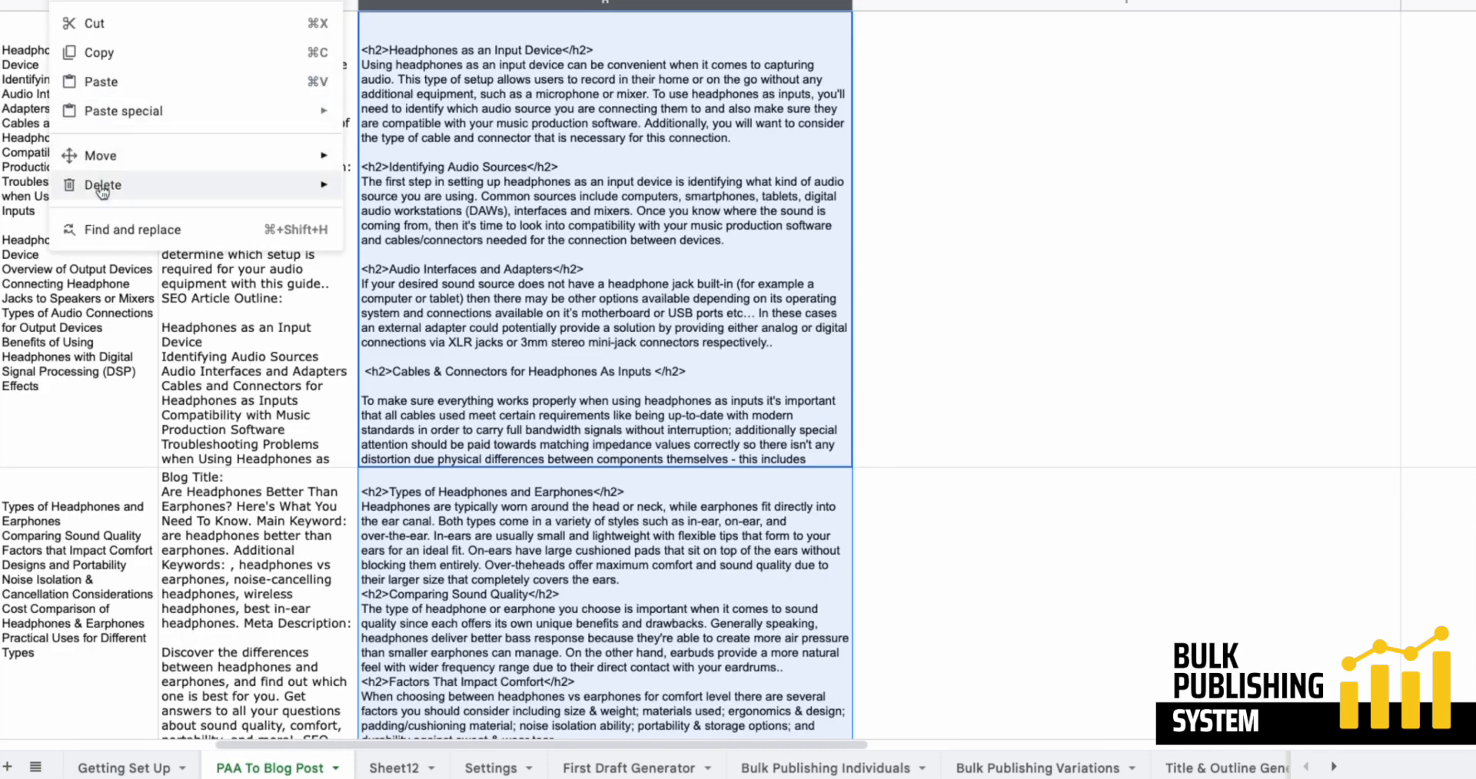
Replace all <h2> occurrences with a wp:spacer block followed by <h2>.
left_click(134, 229)
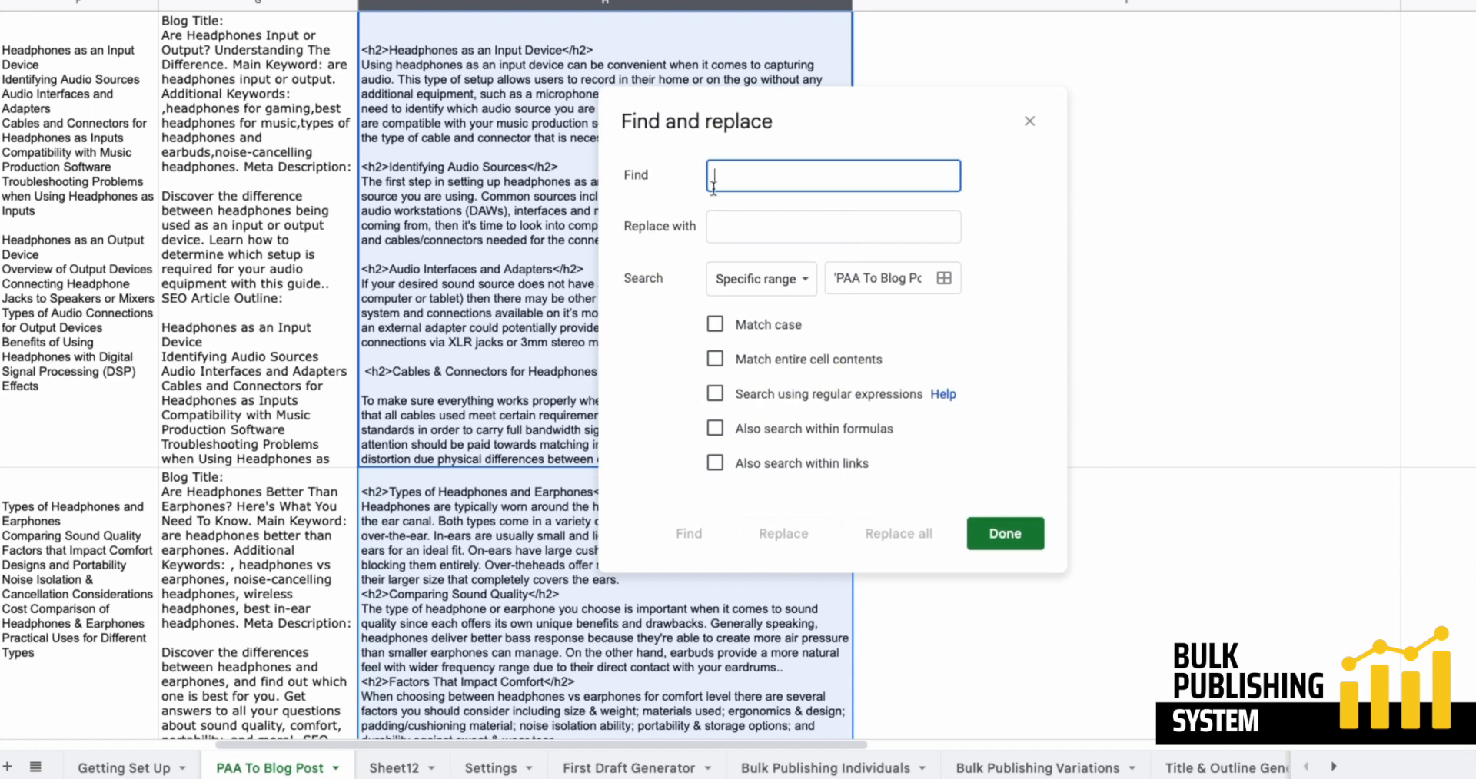
type("<h2>")
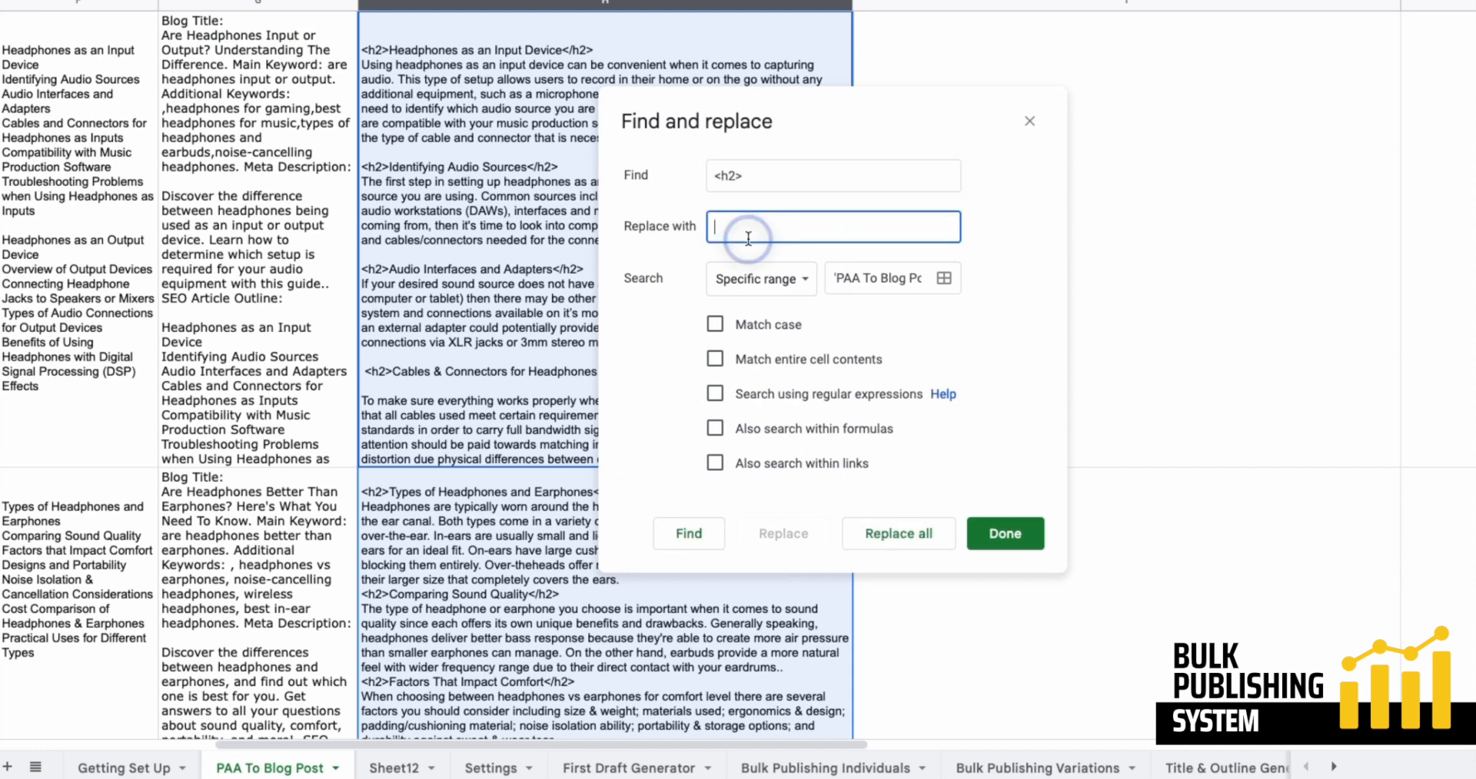
type("wp-block-spacer\"></div> <!-- /wp:spacer -->")
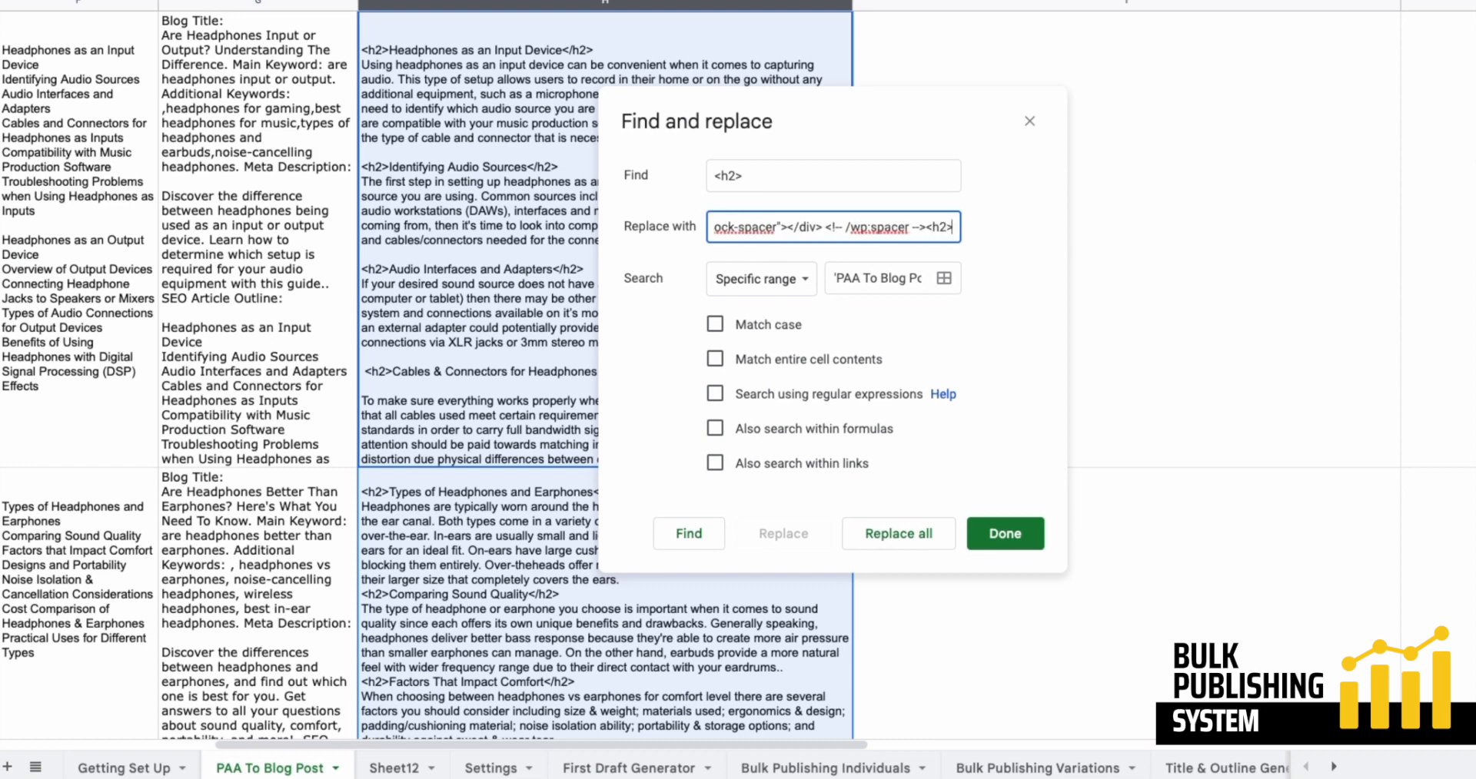
left_click(889, 539)
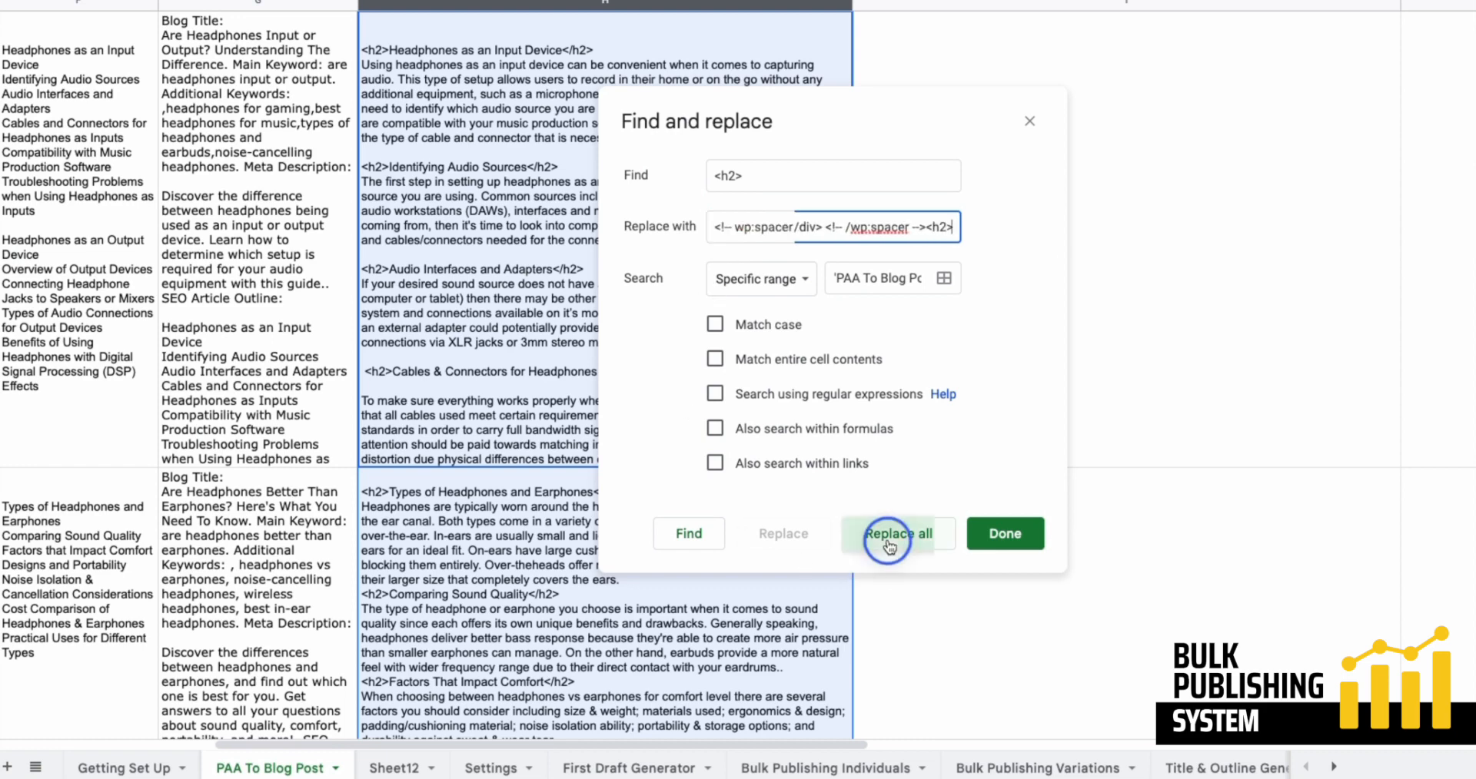
left_click(892, 535)
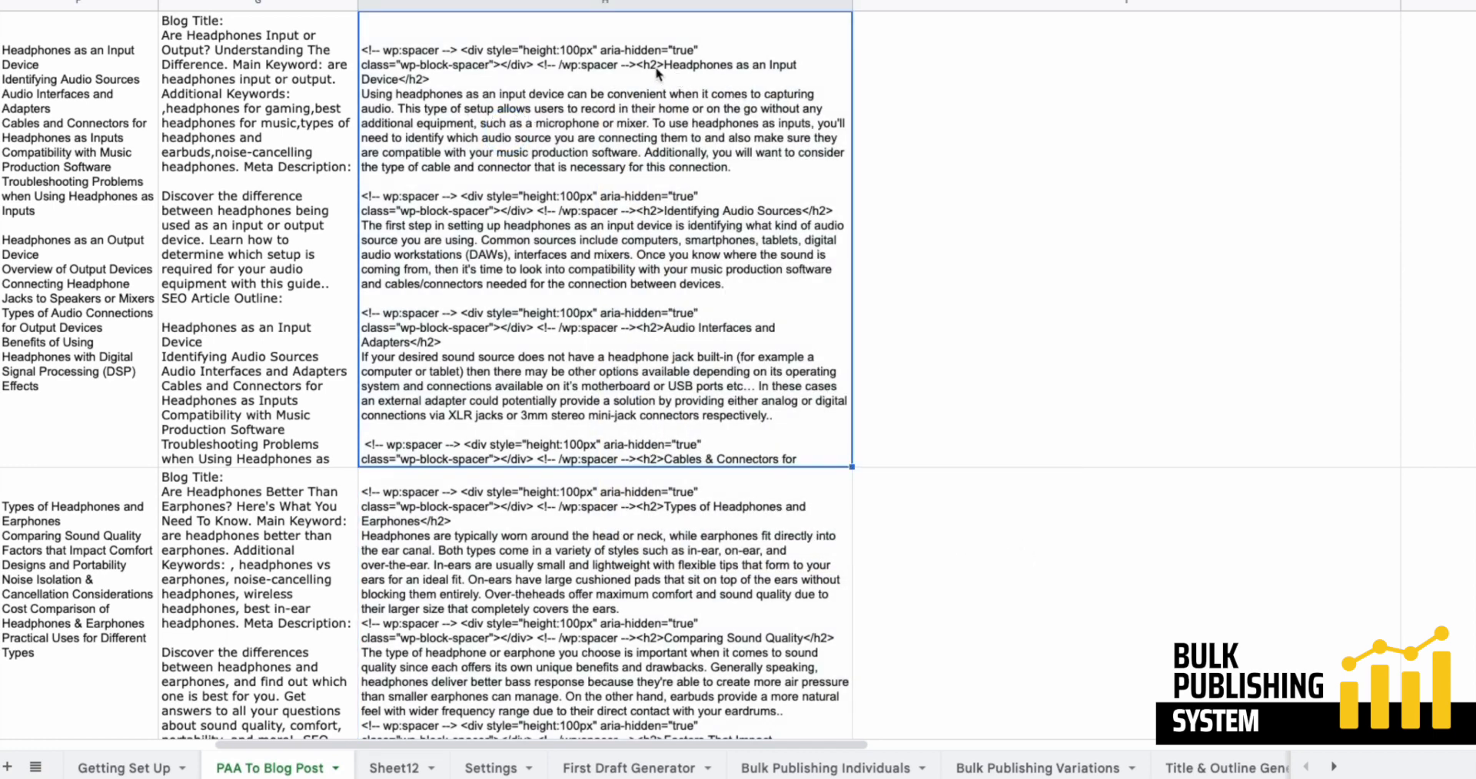
mouse_move(642, 162)
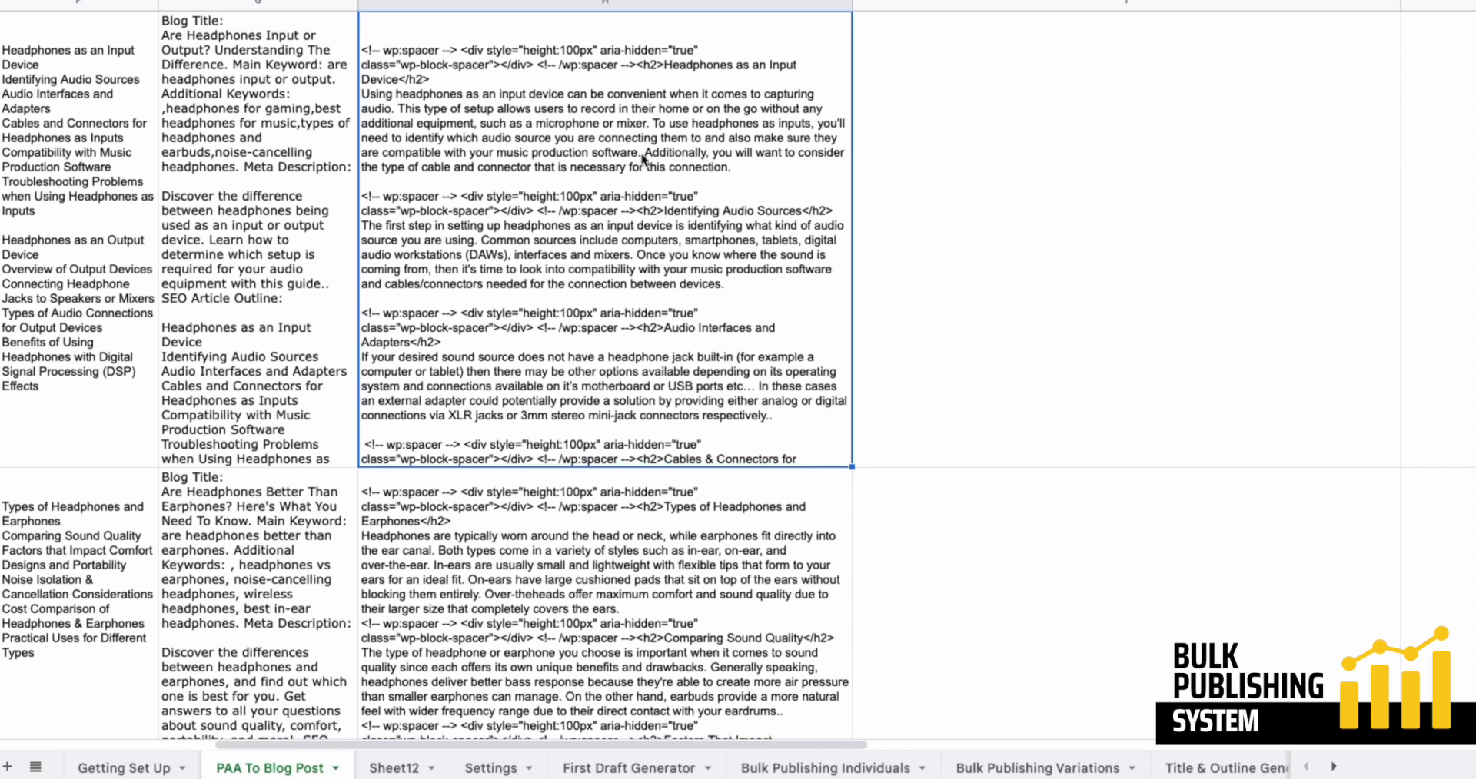
mouse_move(582, 602)
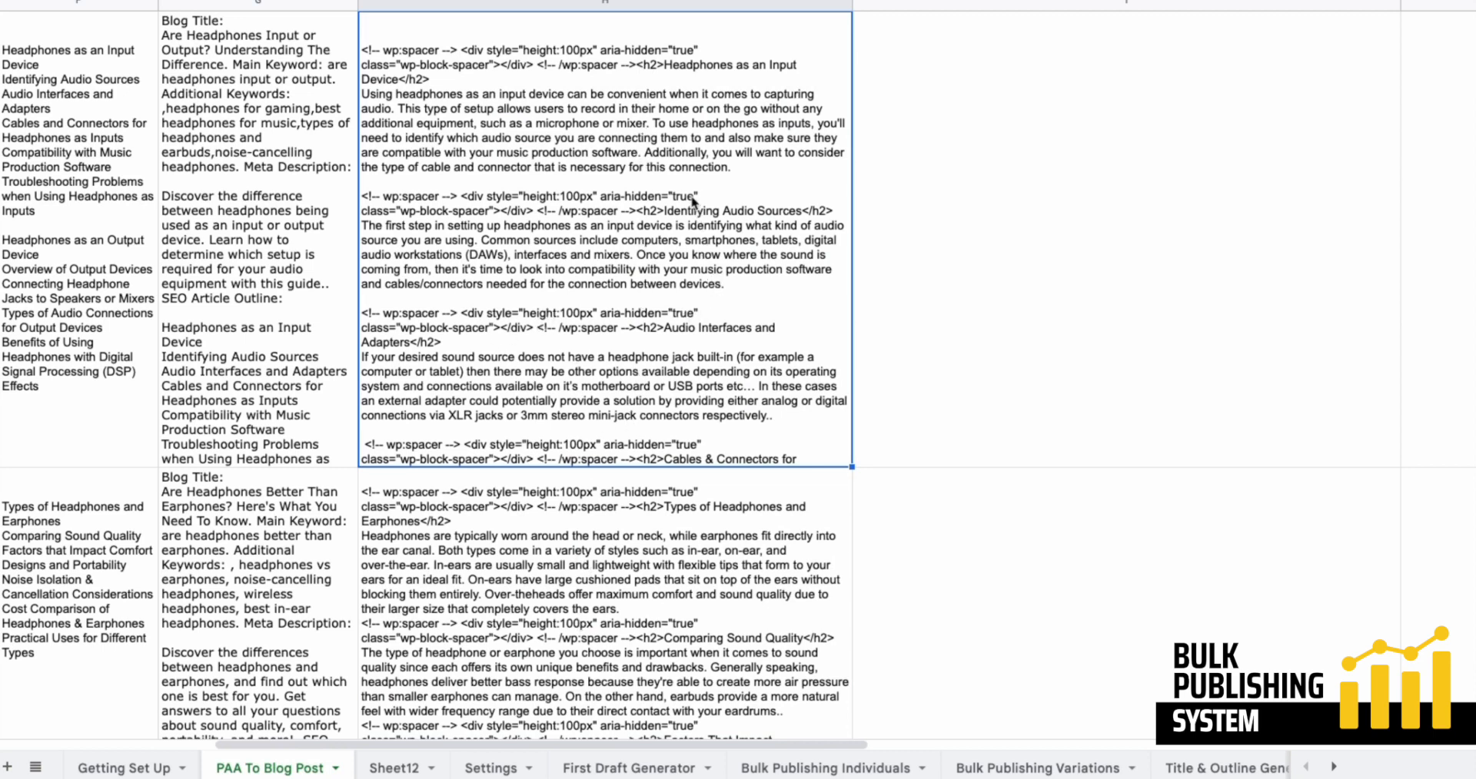
mouse_move(595, 527)
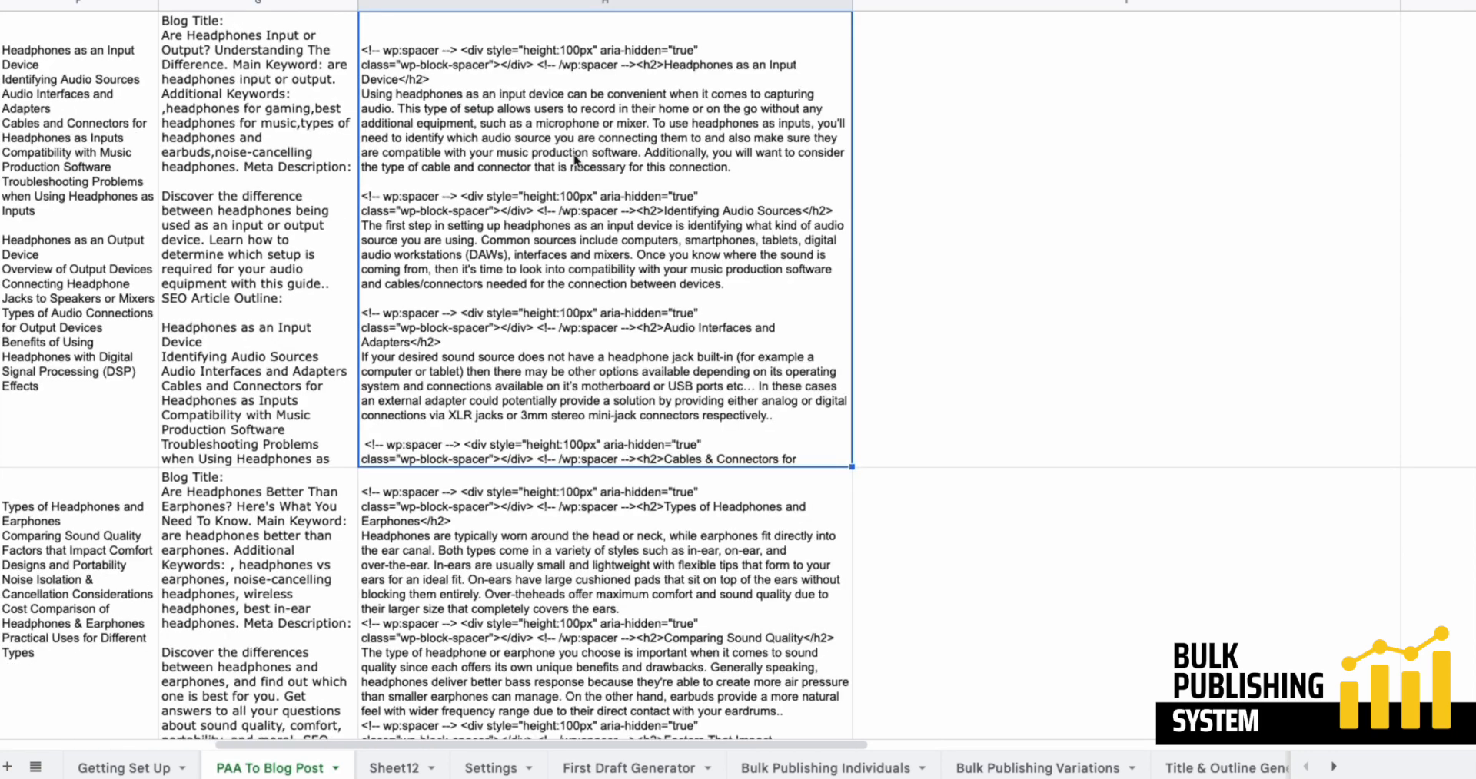
mouse_move(428, 73)
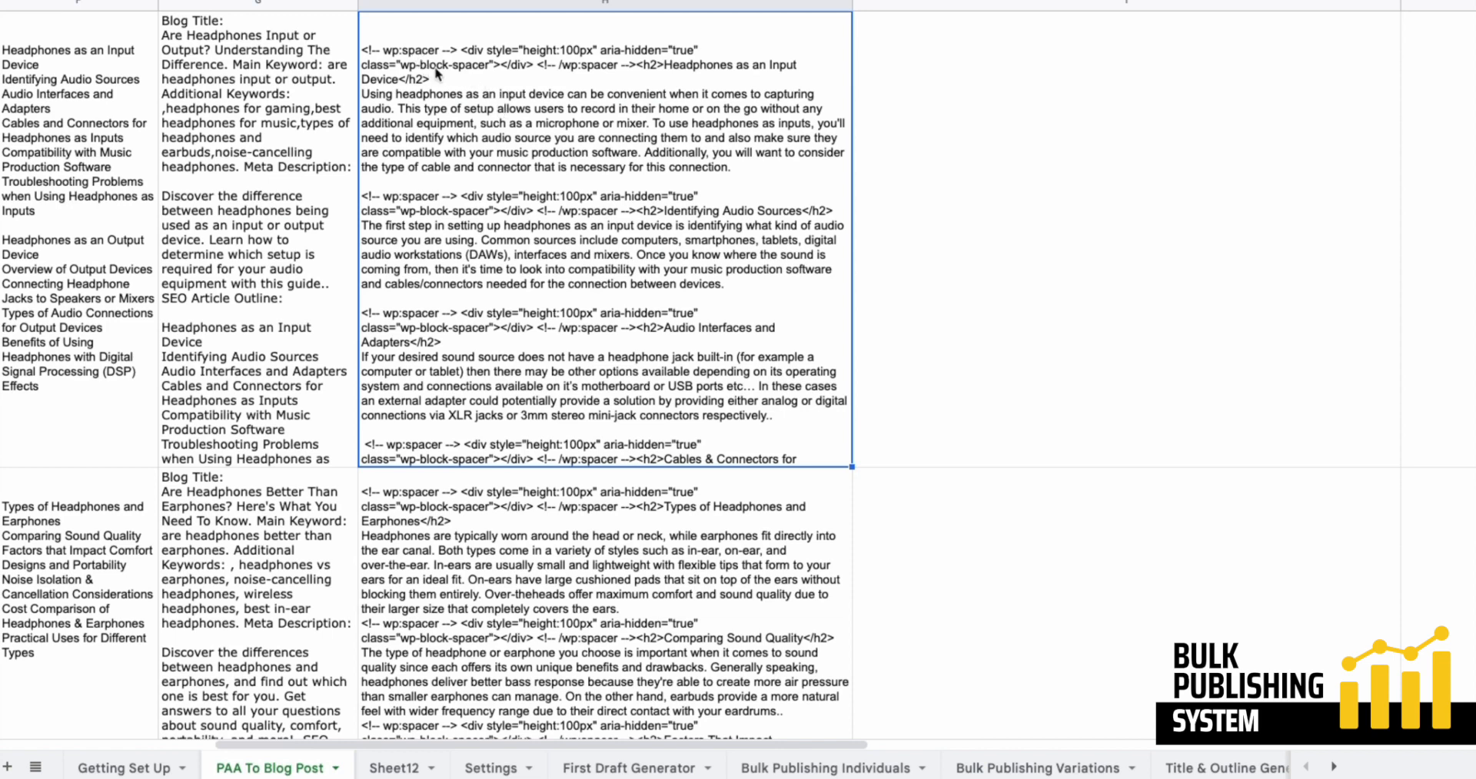
mouse_move(609, 86)
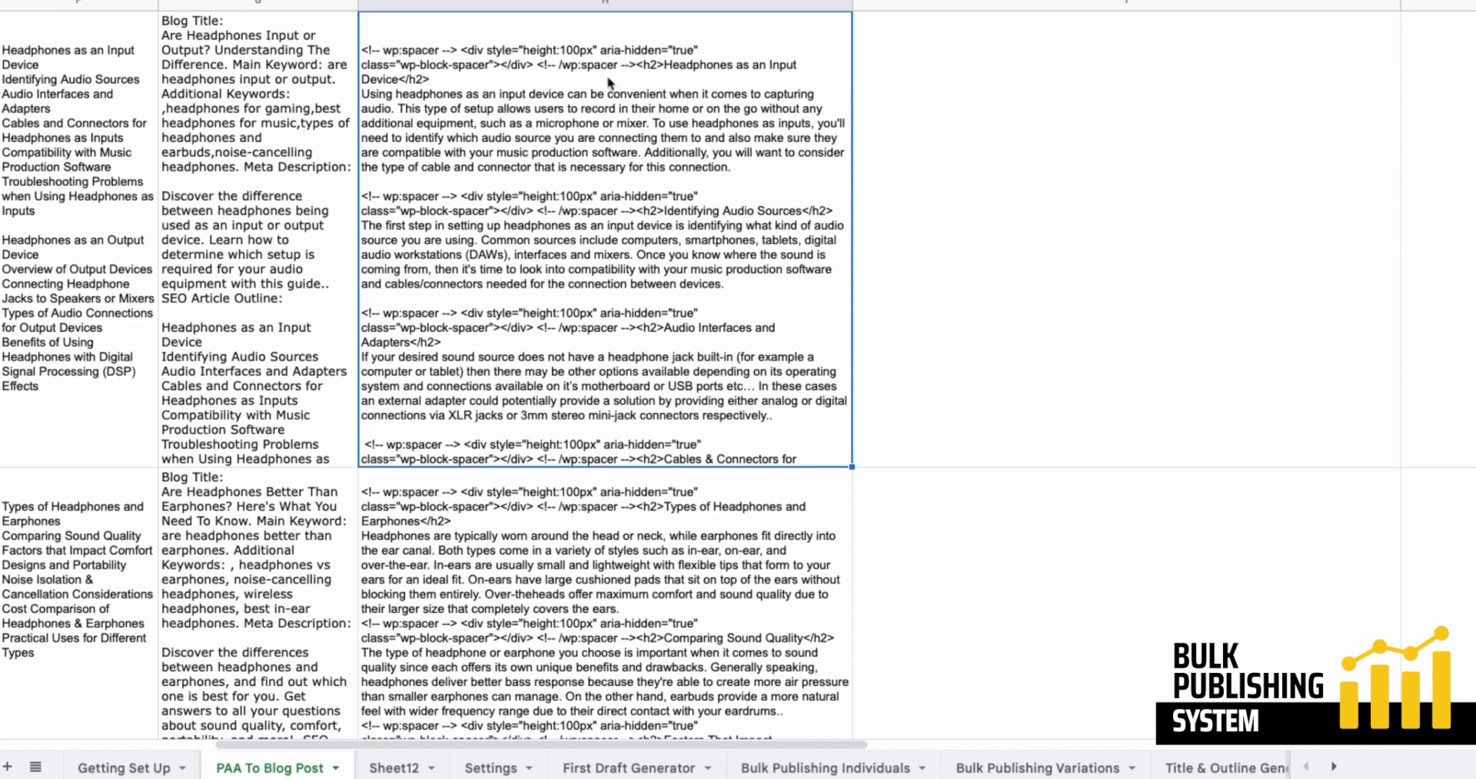
mouse_move(914, 242)
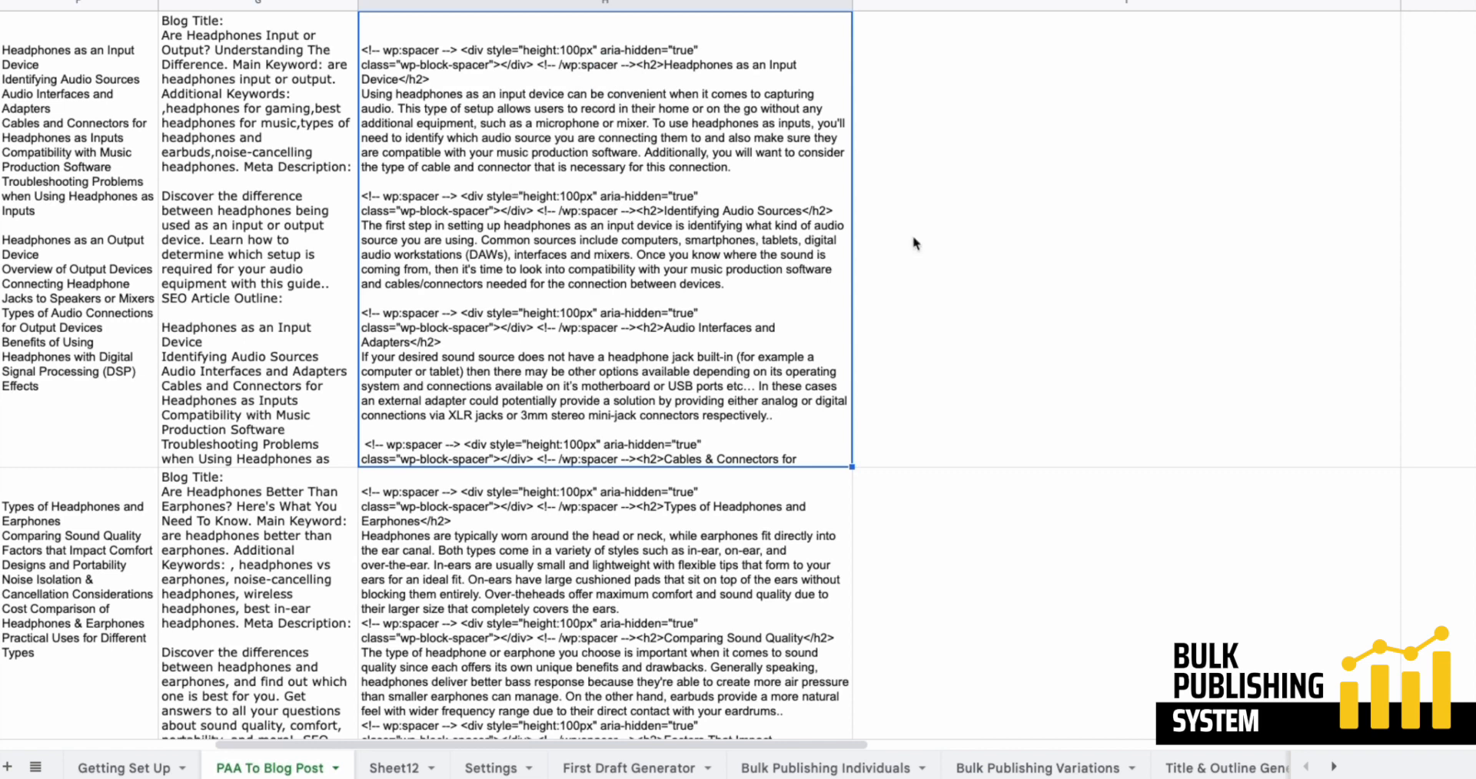
mouse_move(595, 597)
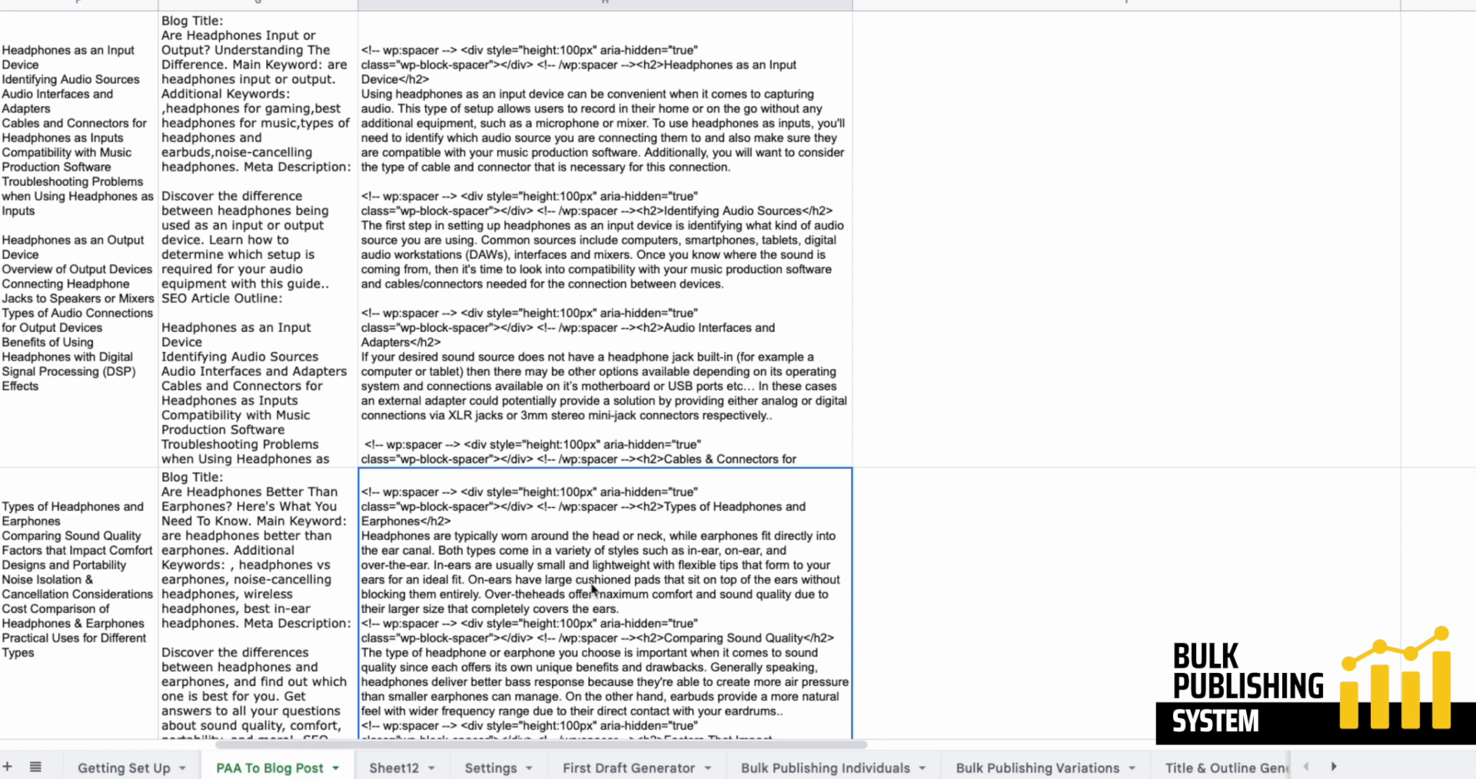
mouse_move(596, 584)
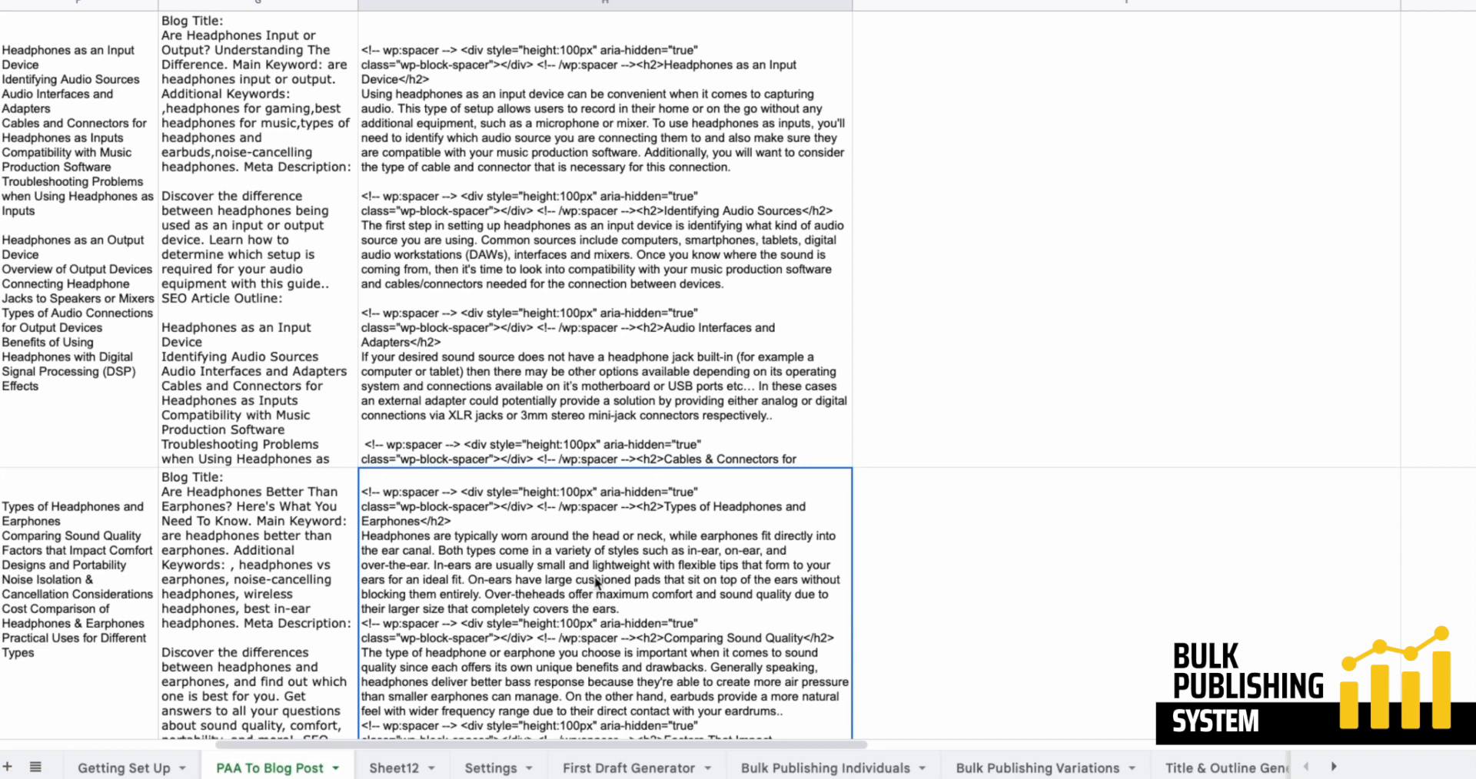
scroll("up", 3)
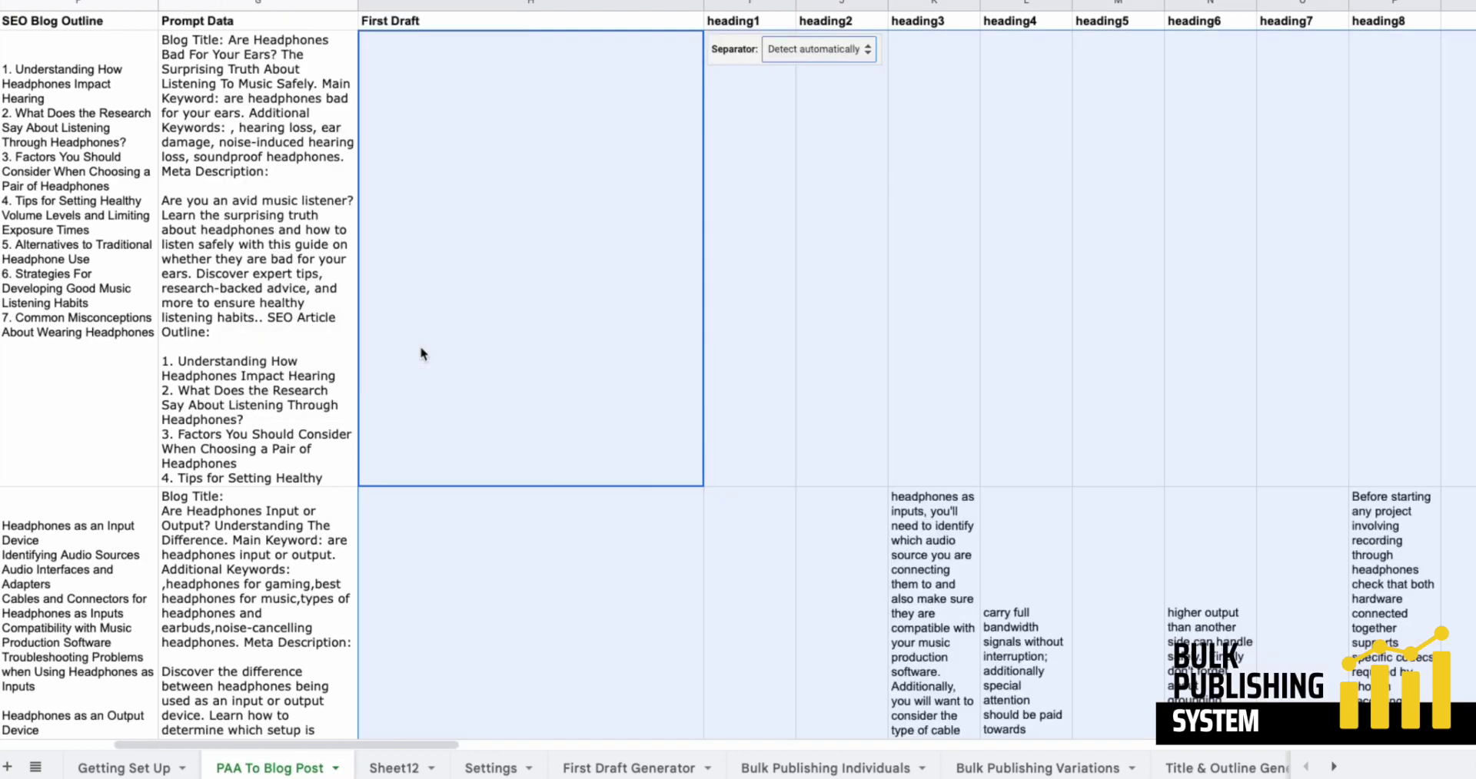
mouse_move(849, 107)
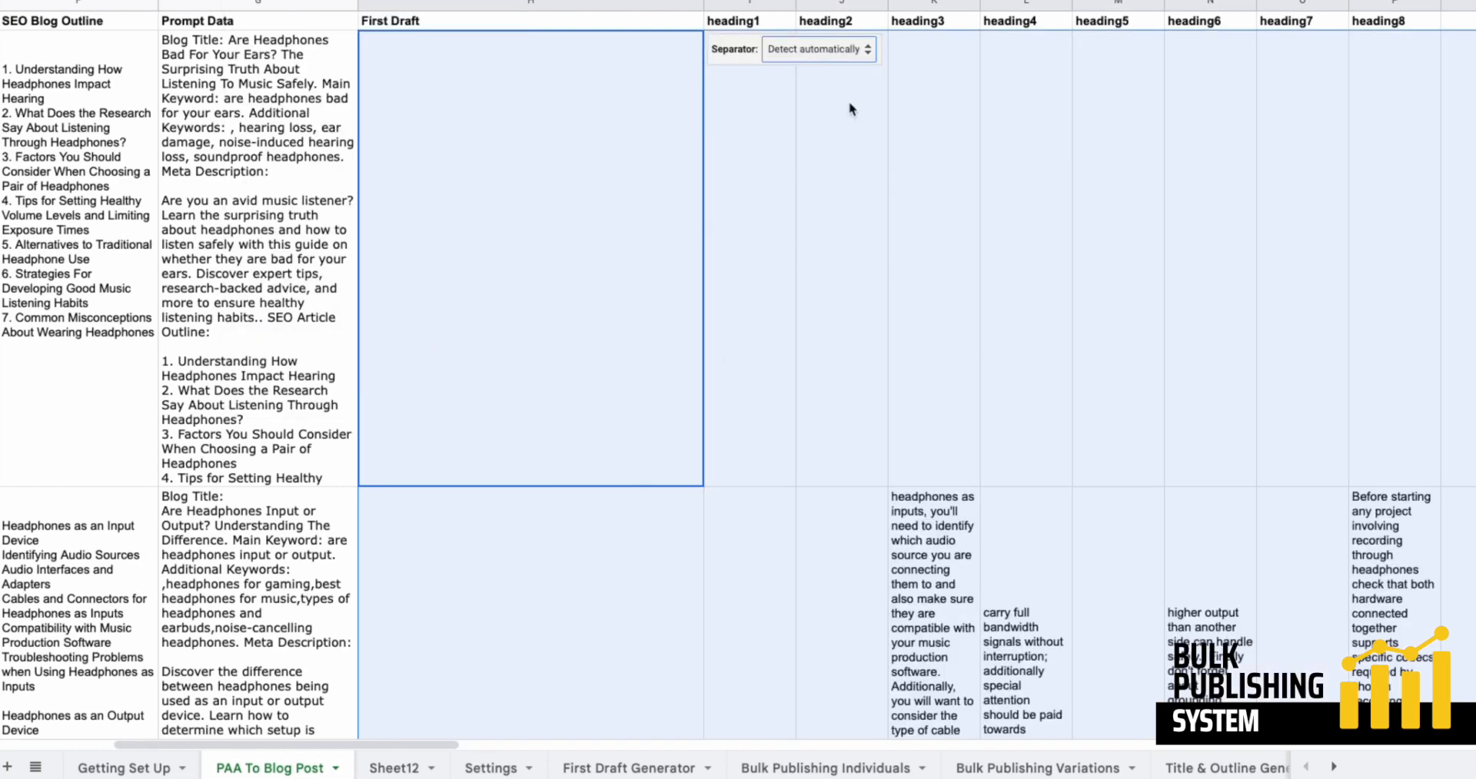
Split the drafts into columns using the spacer-block code as a custom separator.
left_click(819, 49)
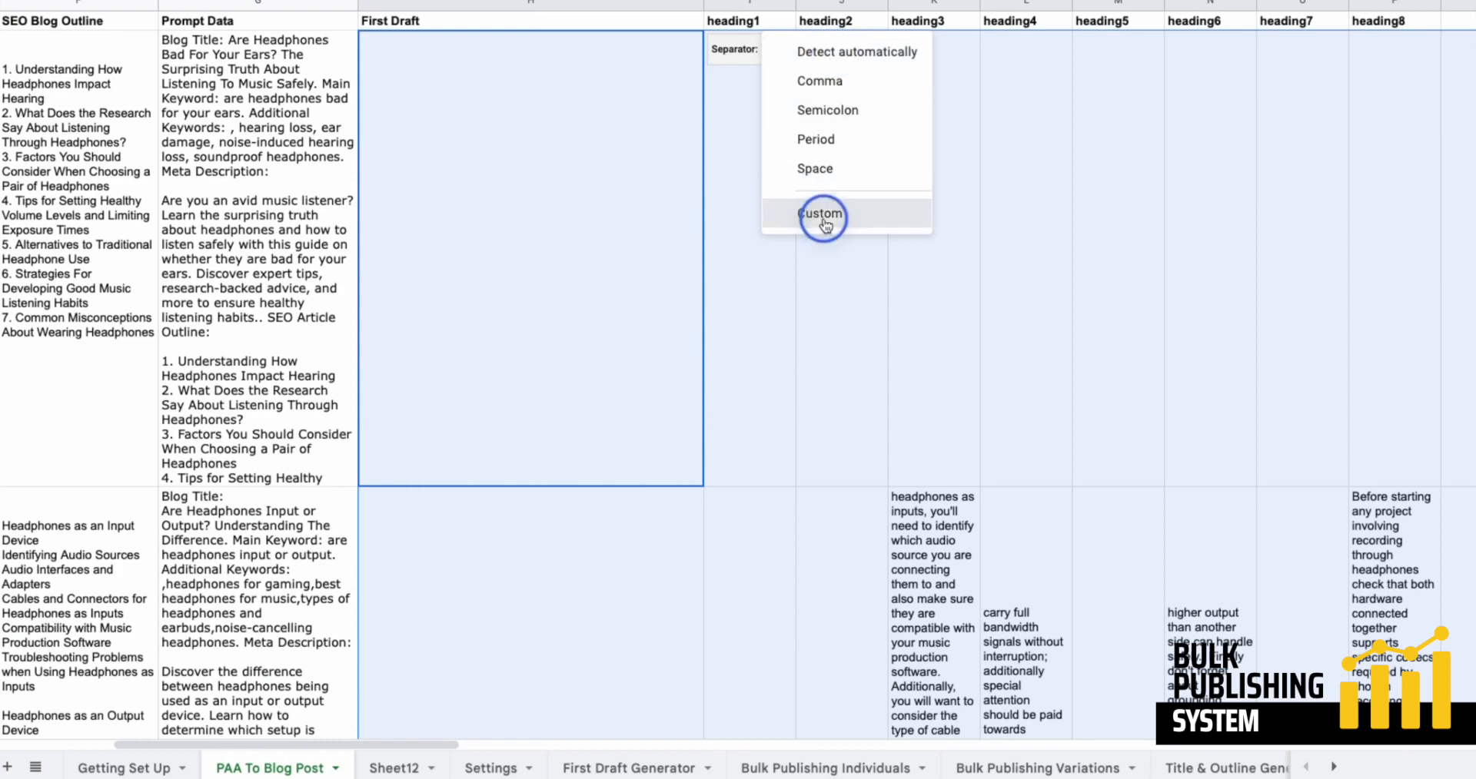
left_click(820, 213)
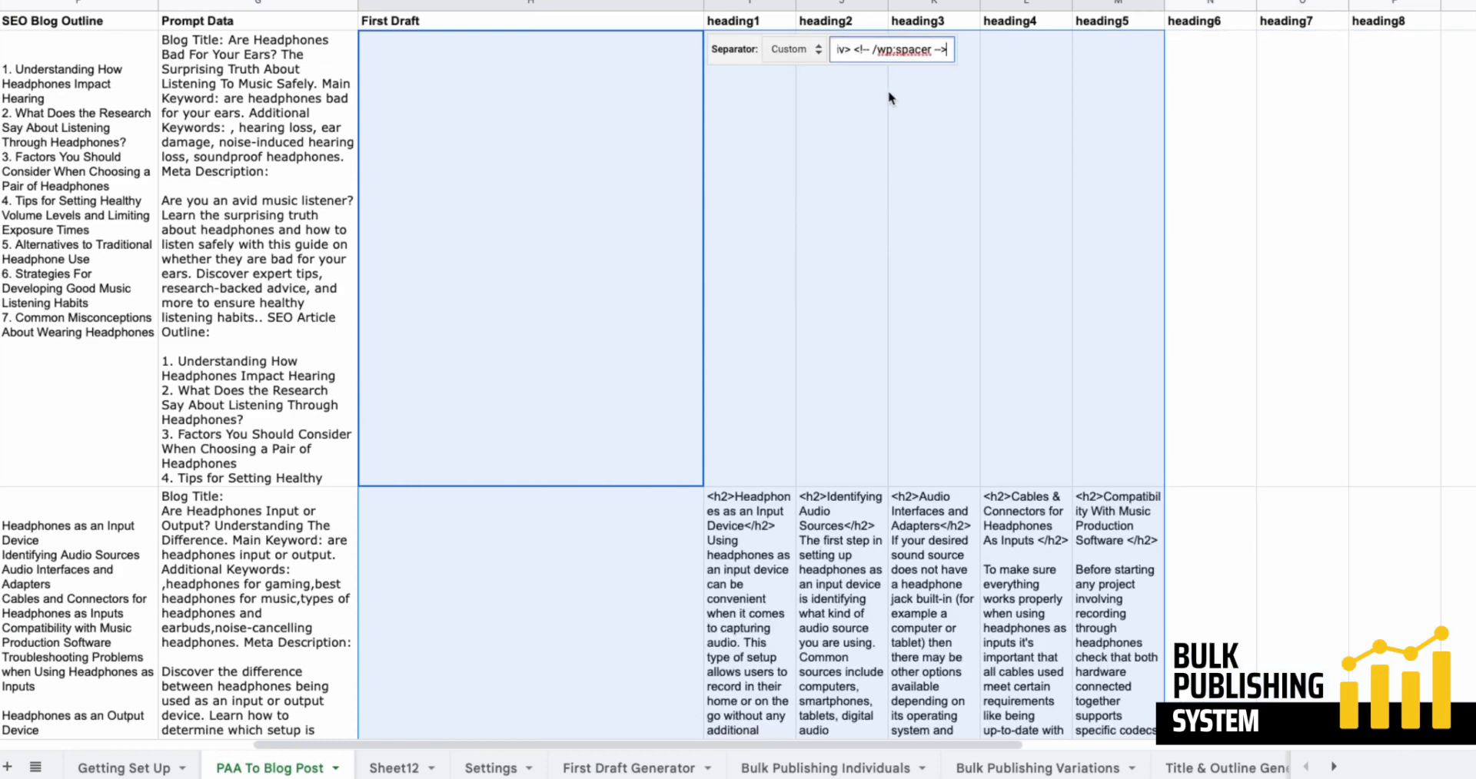
scroll("down", 3)
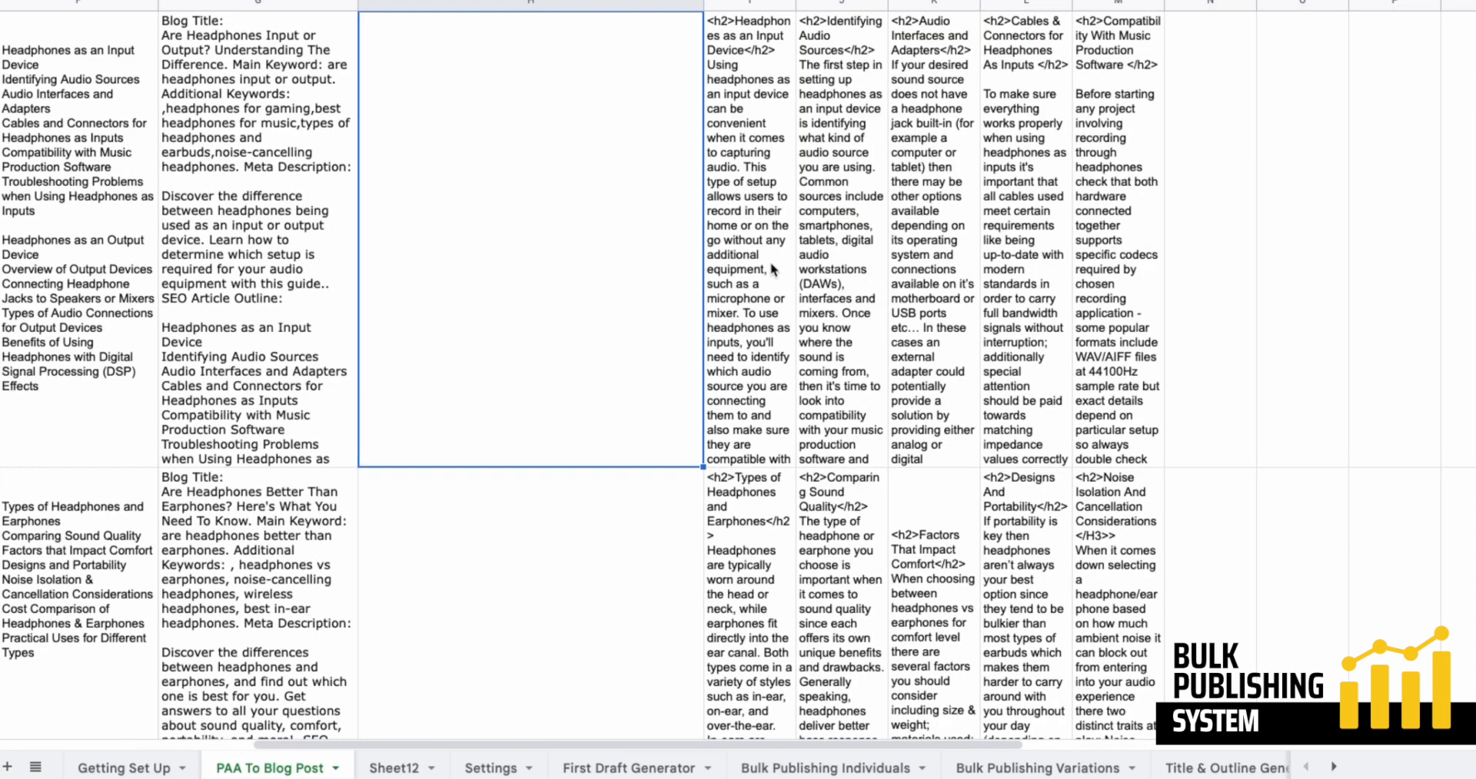
mouse_move(745, 488)
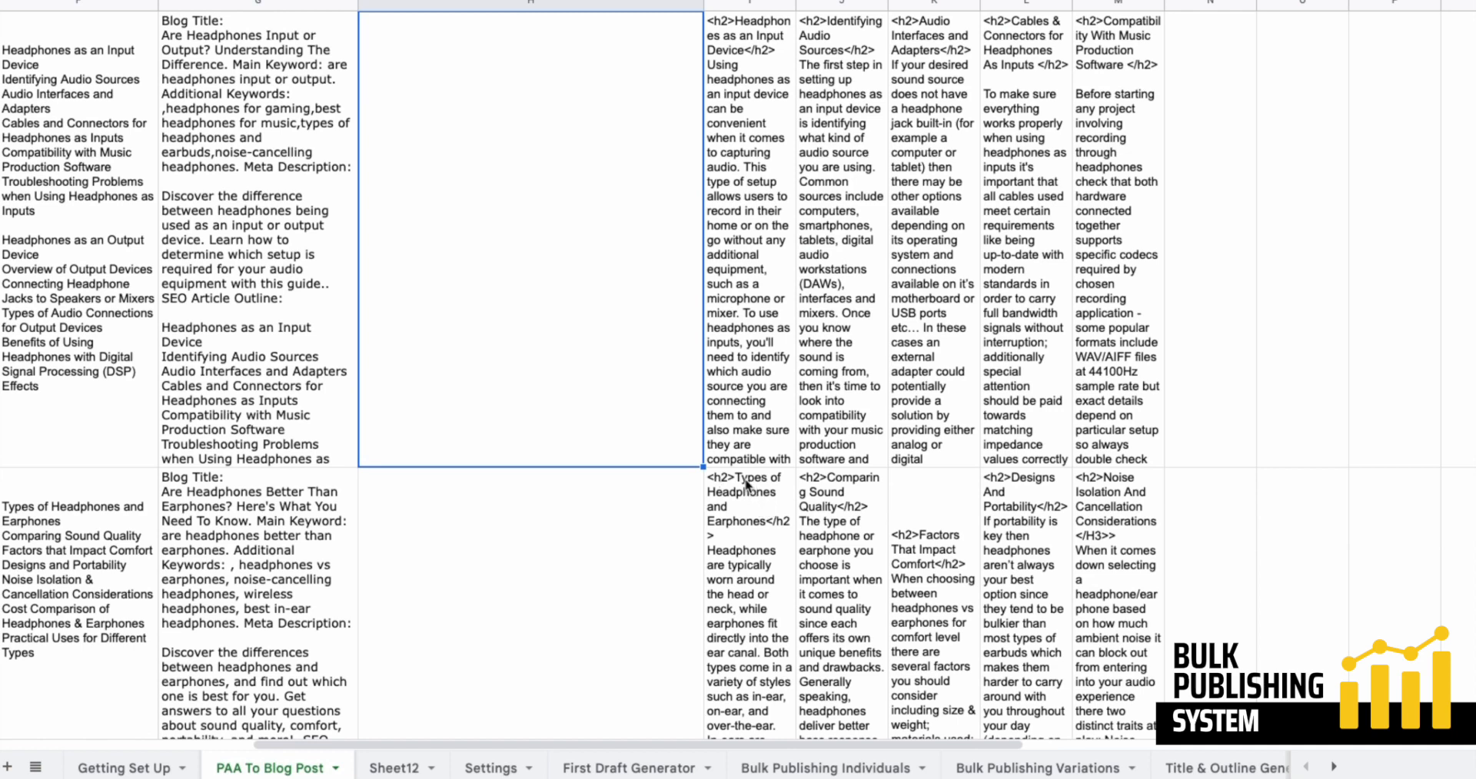
mouse_move(726, 485)
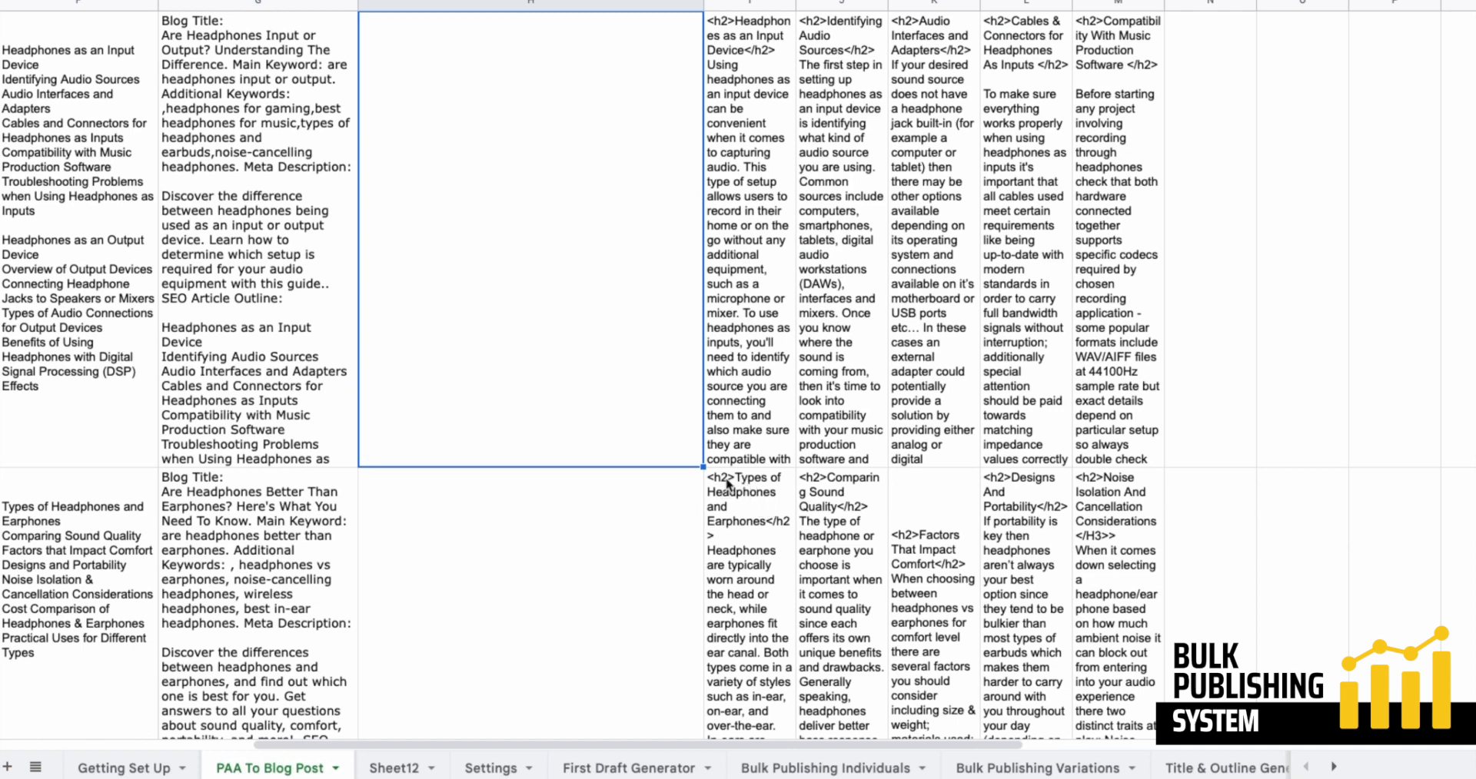
left_click(726, 483)
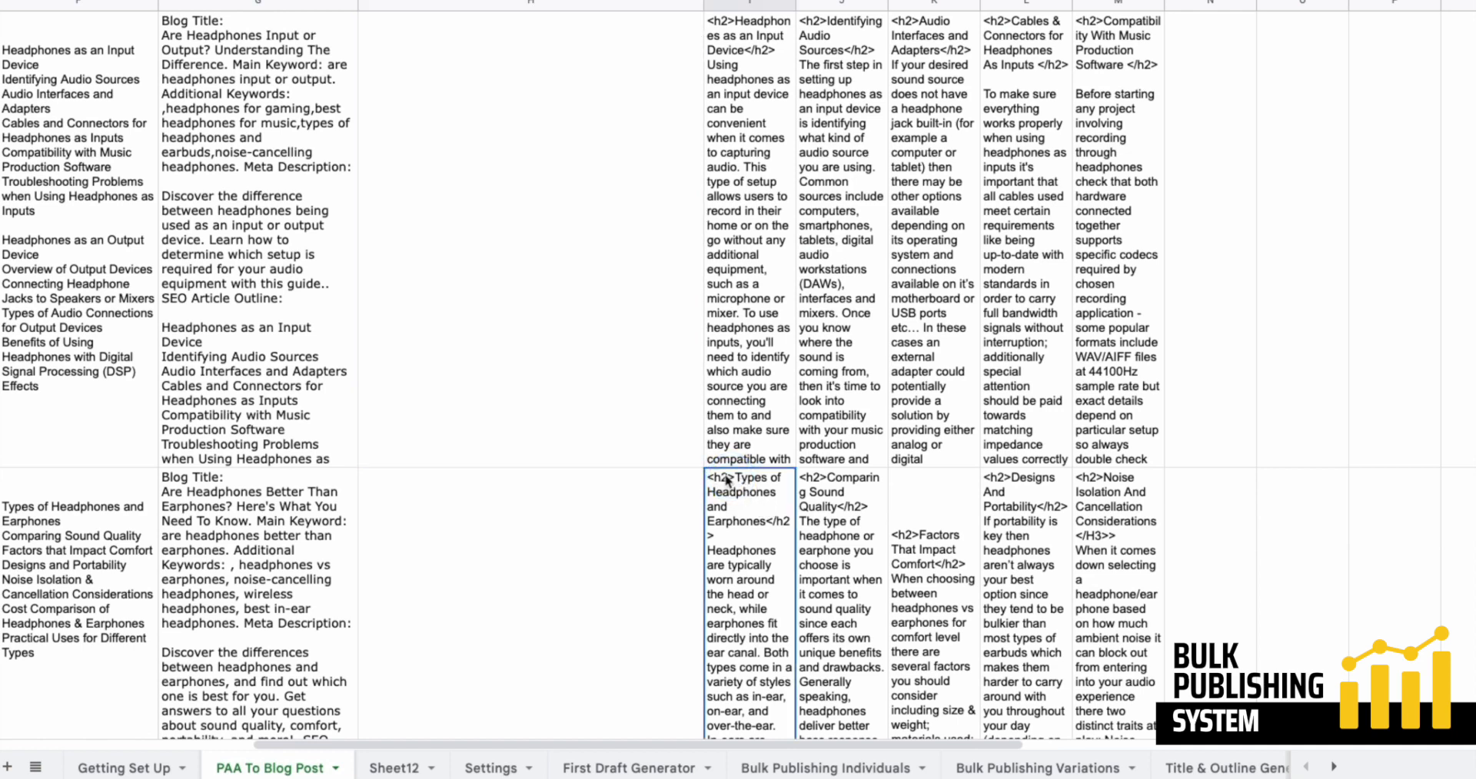
mouse_move(739, 483)
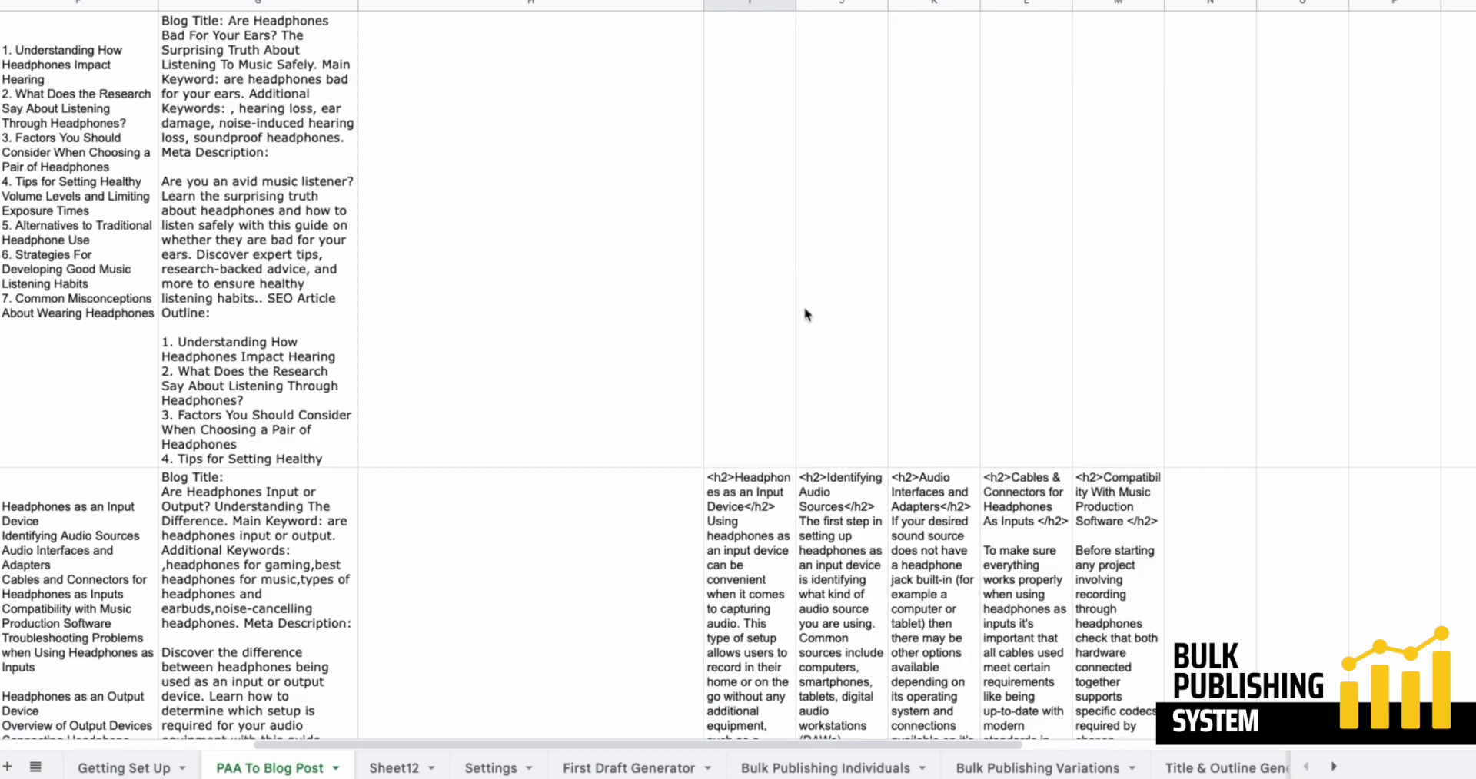
left_click(736, 488)
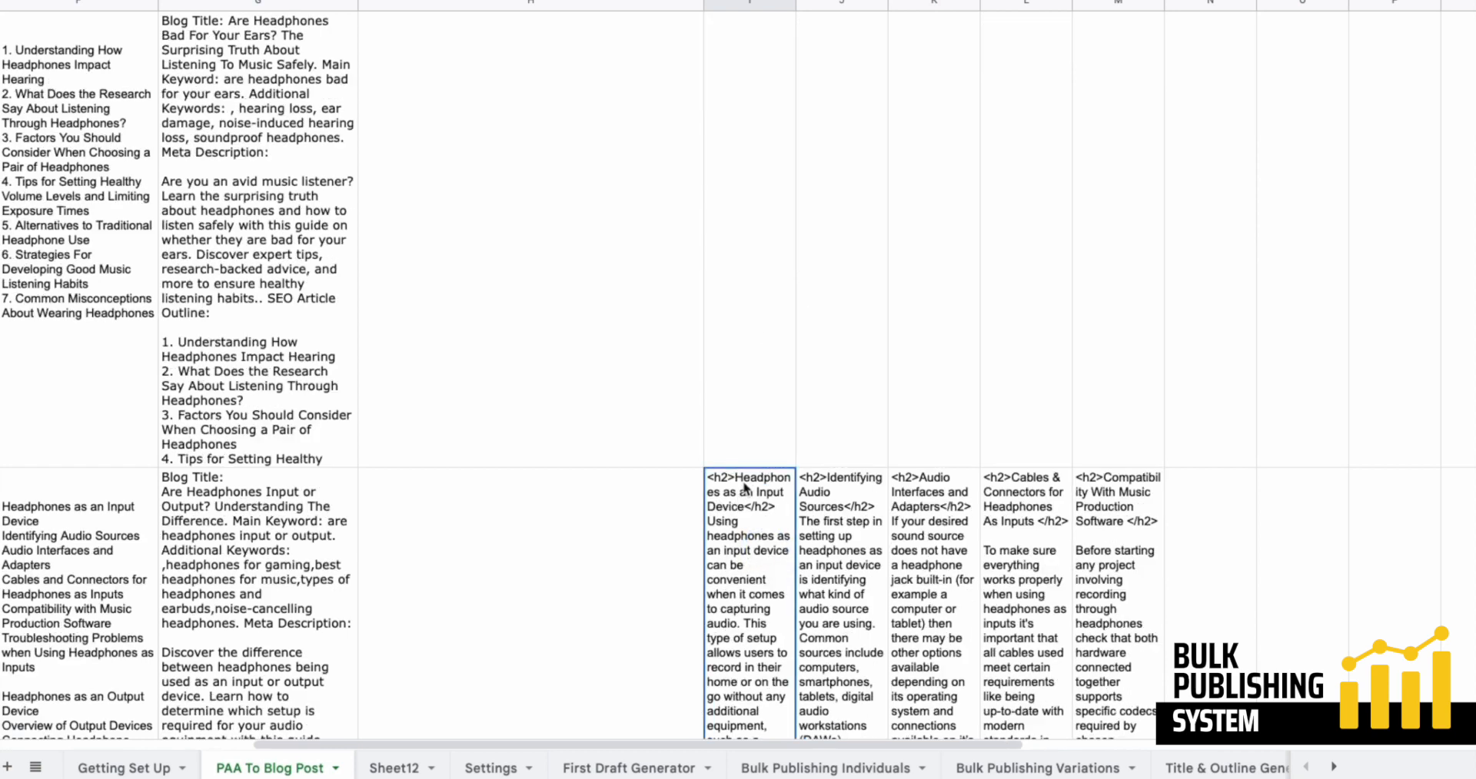
scroll("down", 3)
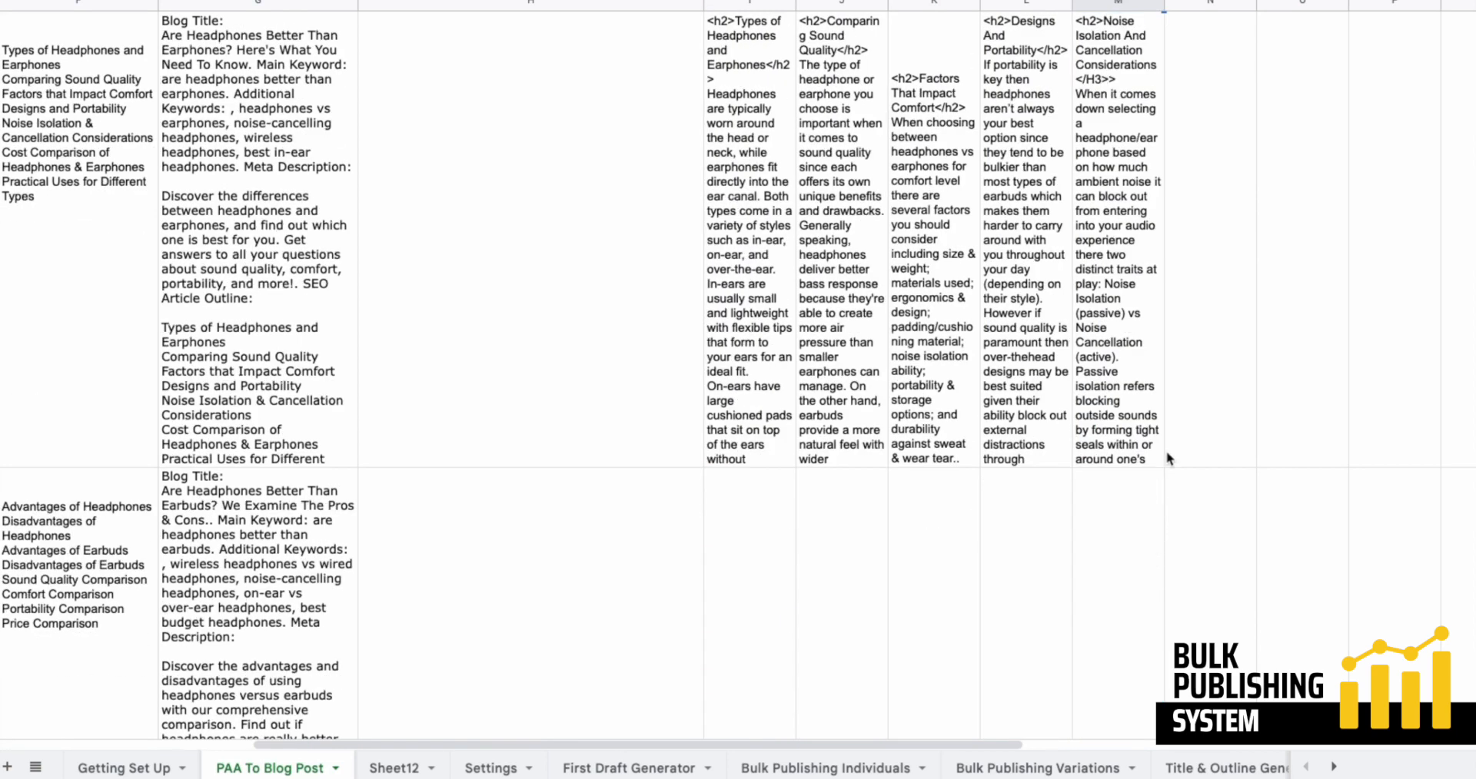
mouse_move(1025, 254)
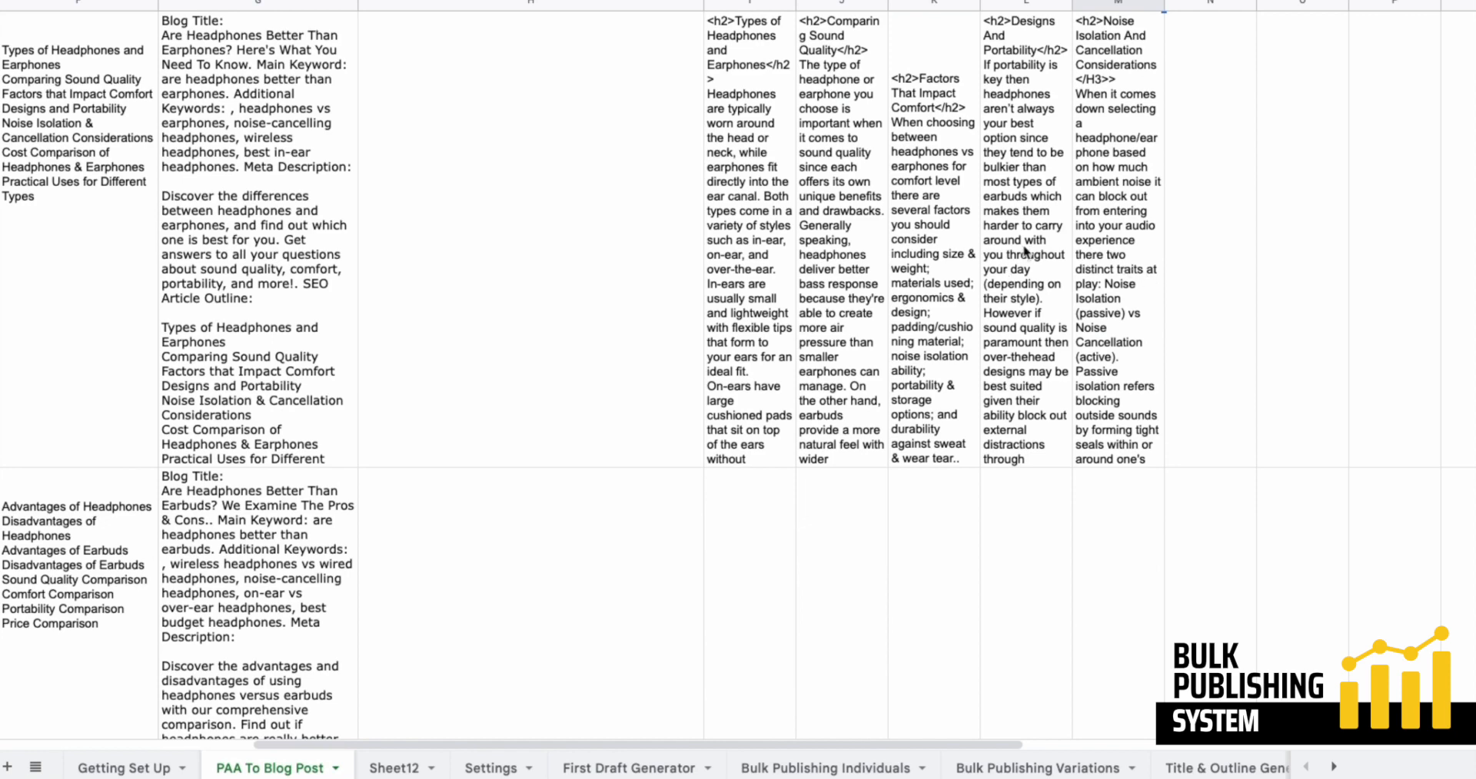
left_click(1101, 92)
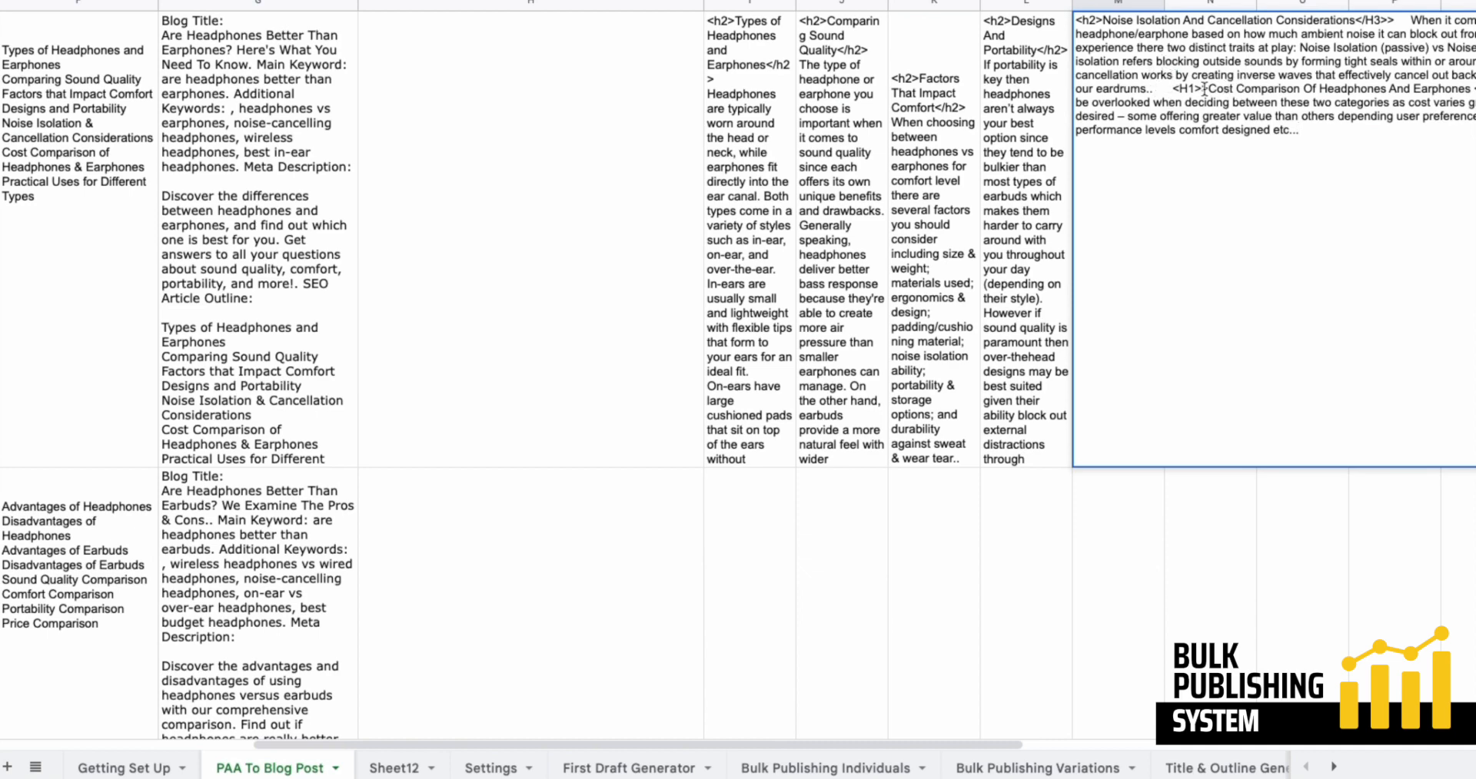
scroll("down", 3)
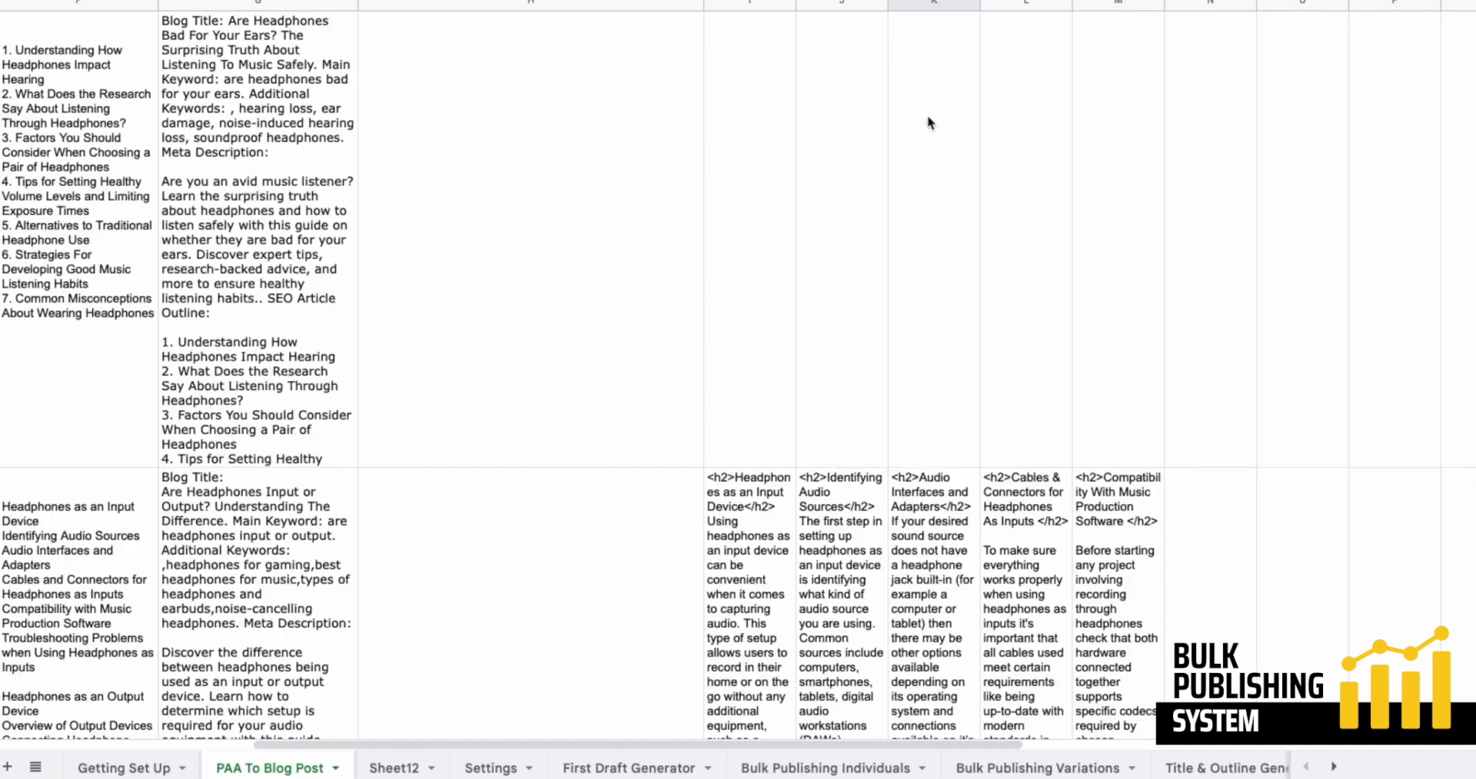
mouse_move(879, 307)
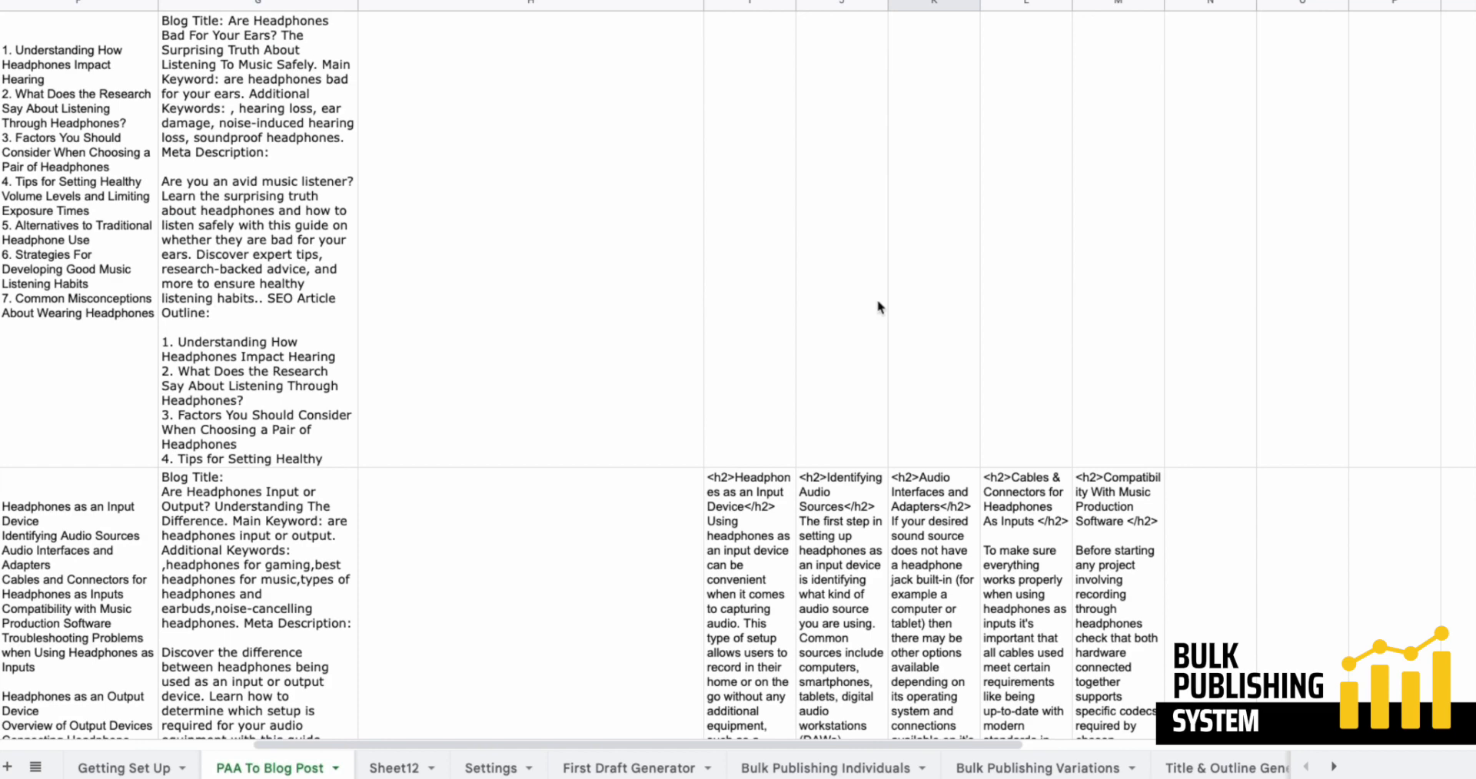
mouse_move(799, 480)
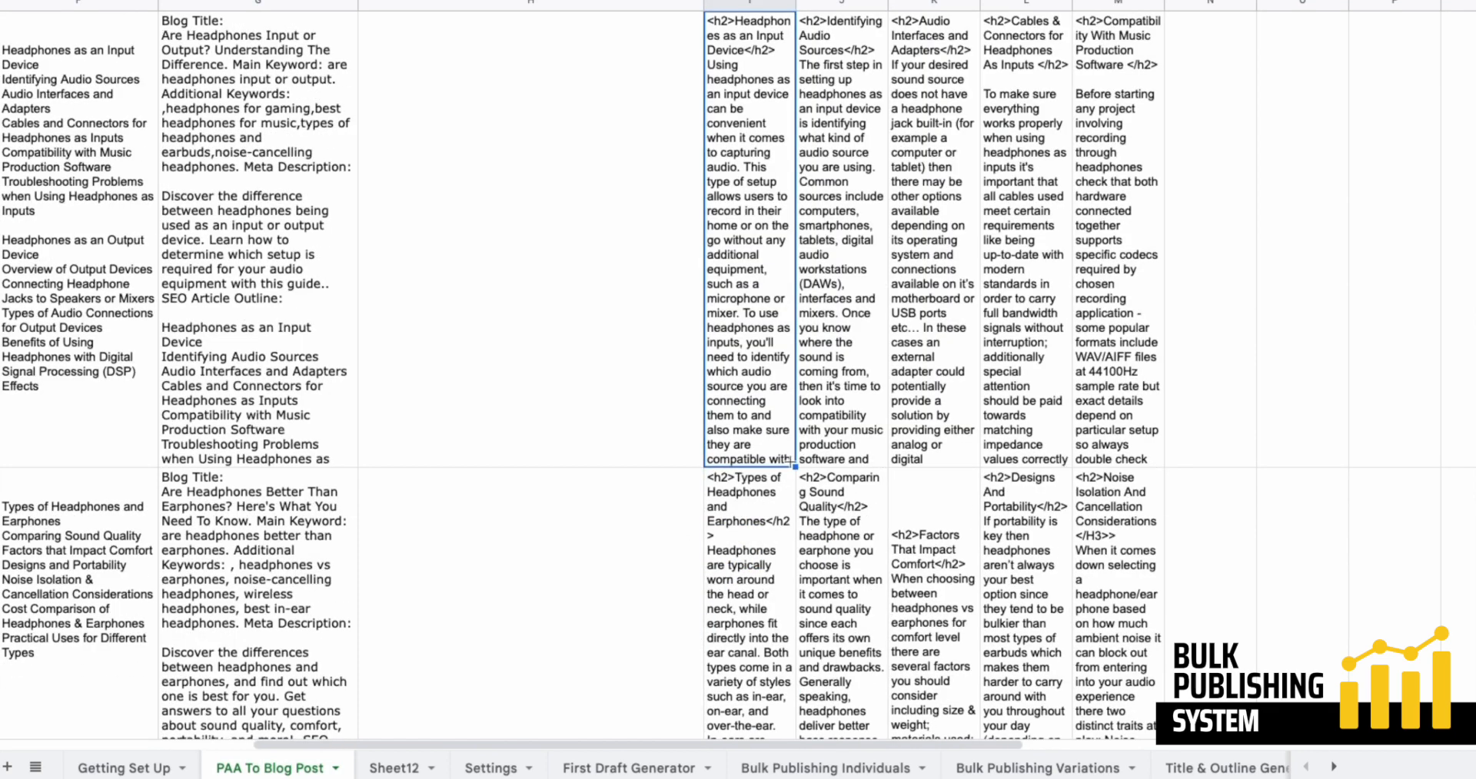
mouse_move(810, 405)
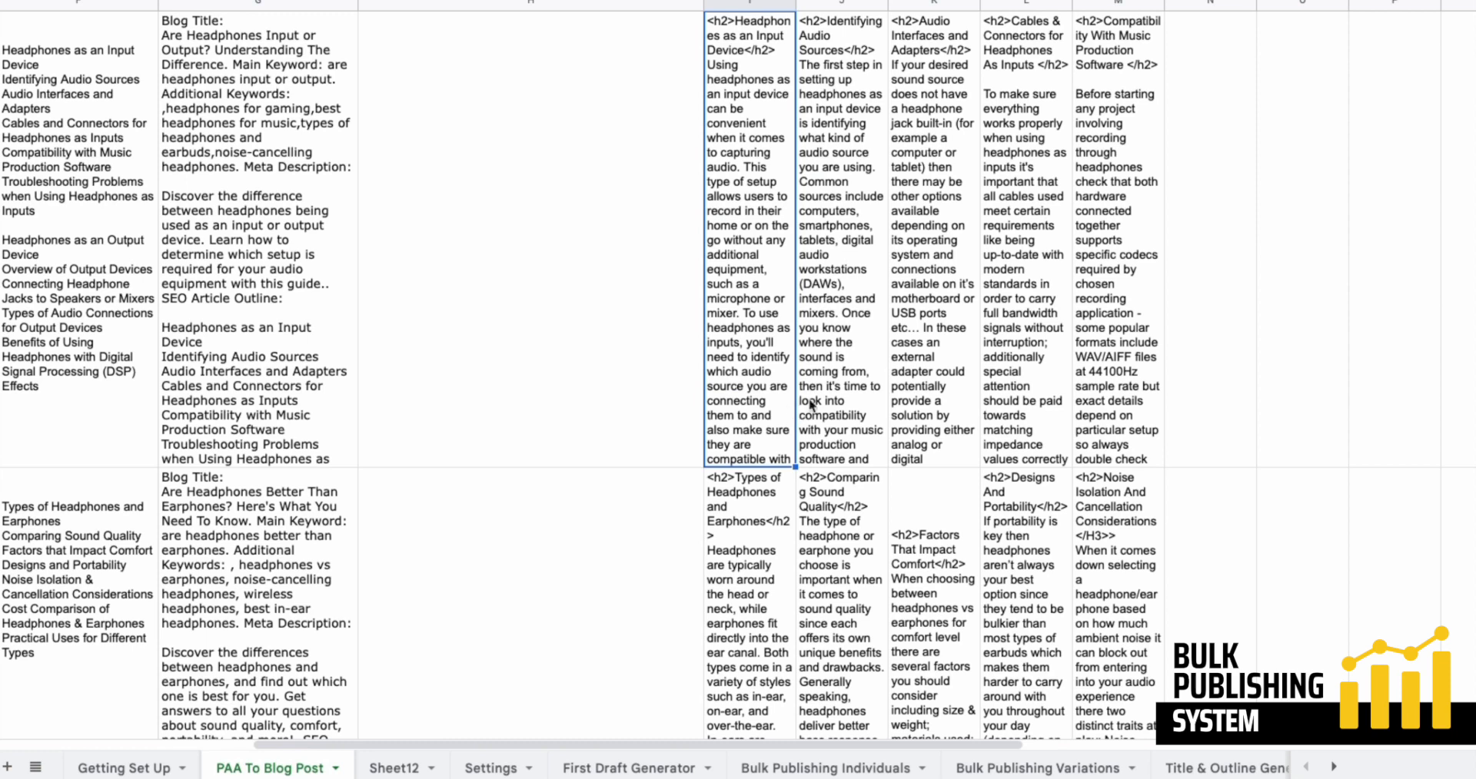
mouse_move(970, 224)
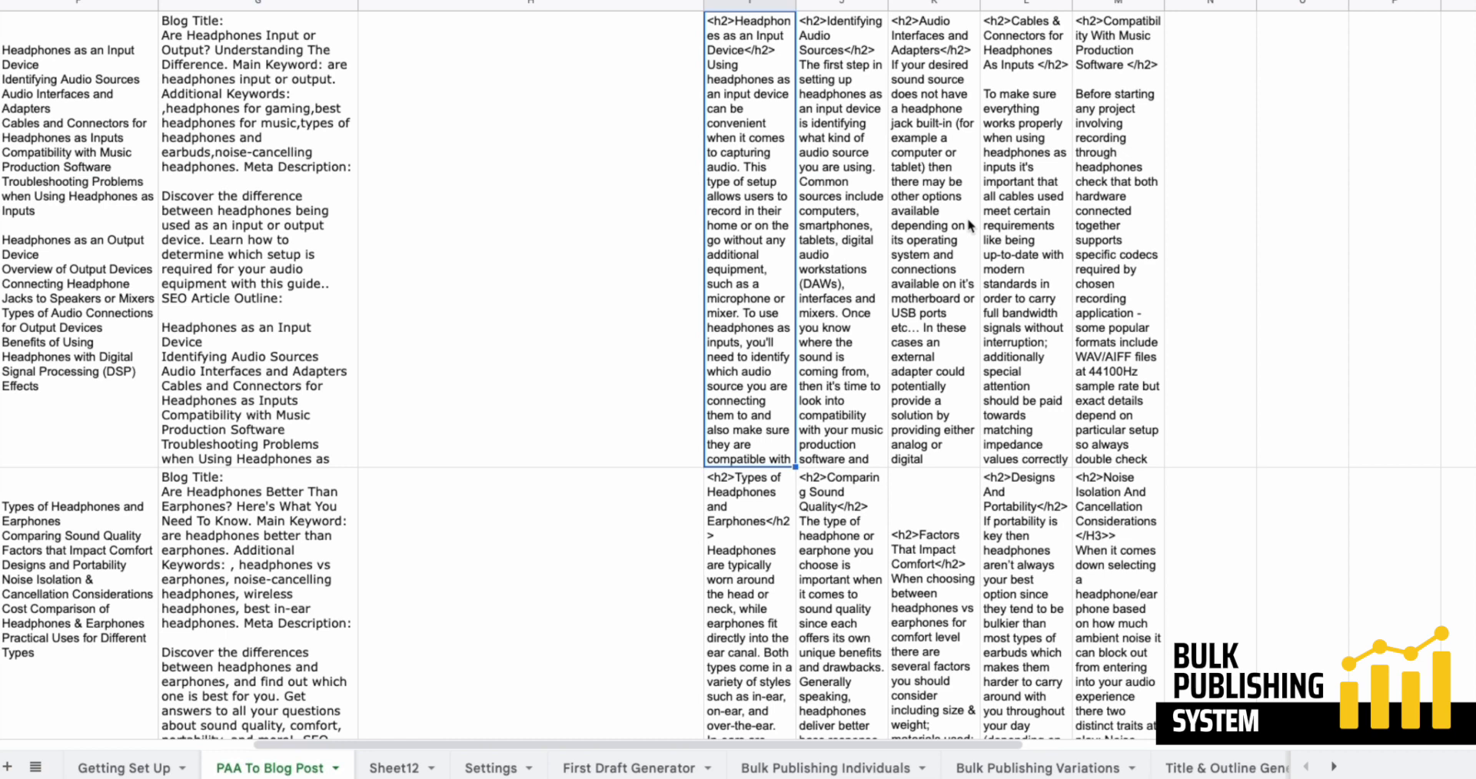
mouse_move(754, 138)
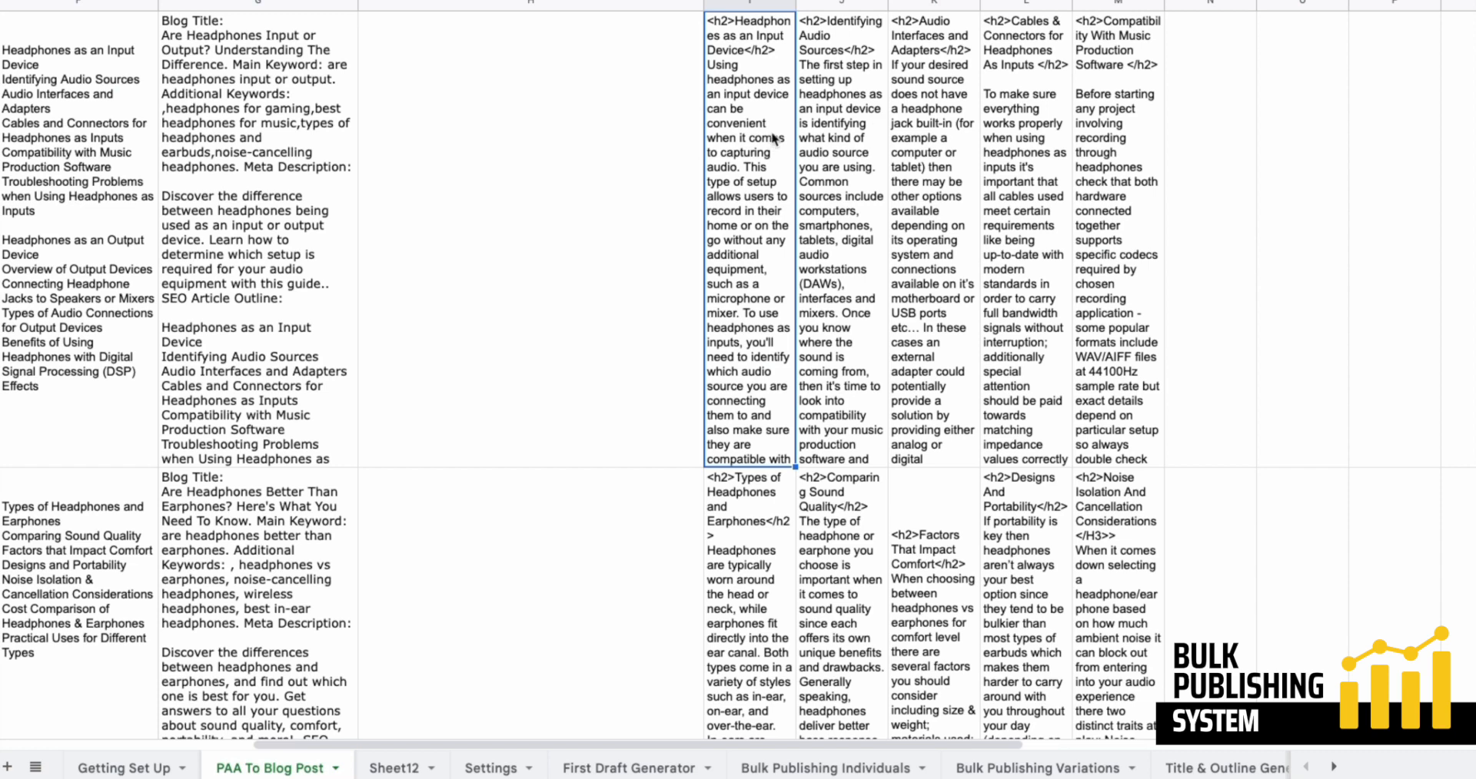
mouse_move(814, 81)
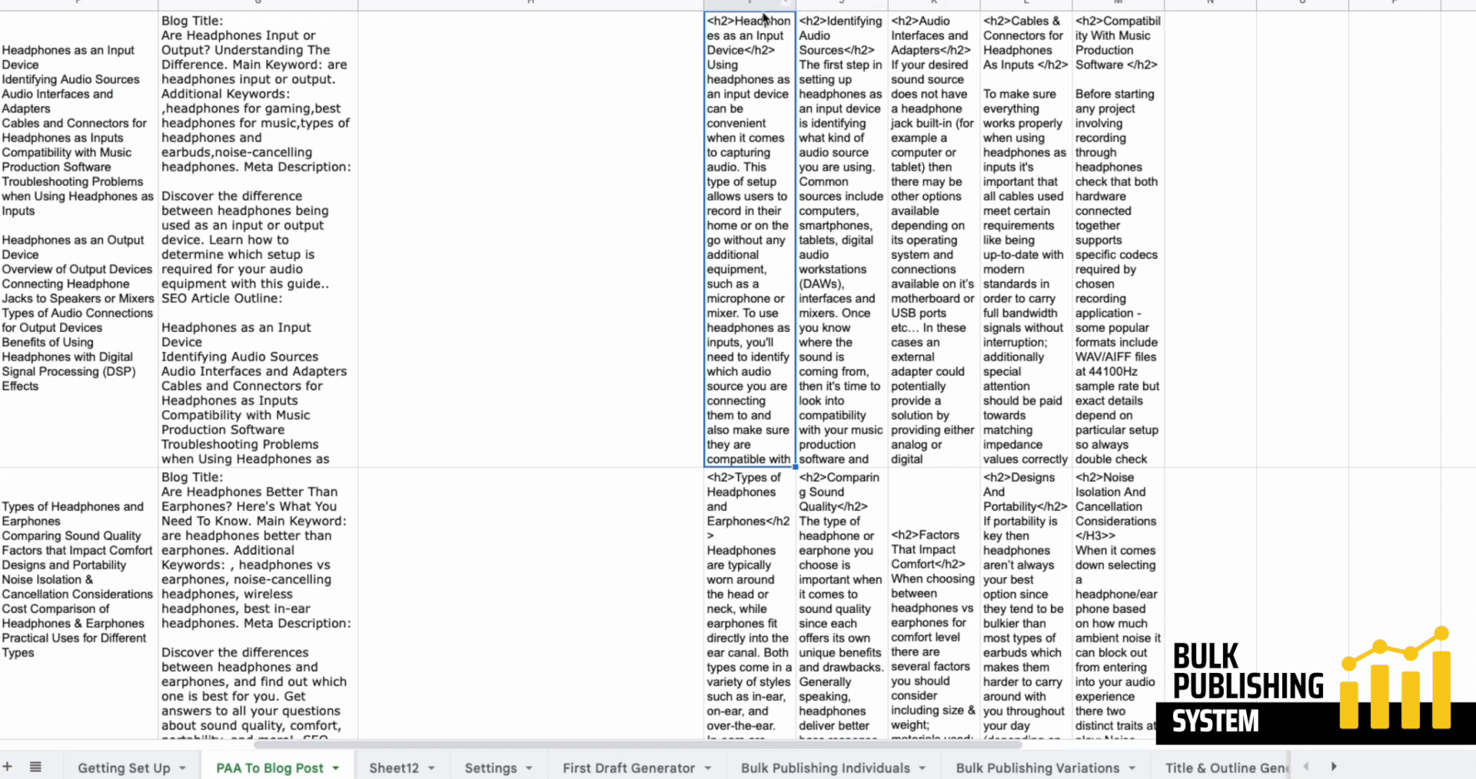
mouse_move(729, 11)
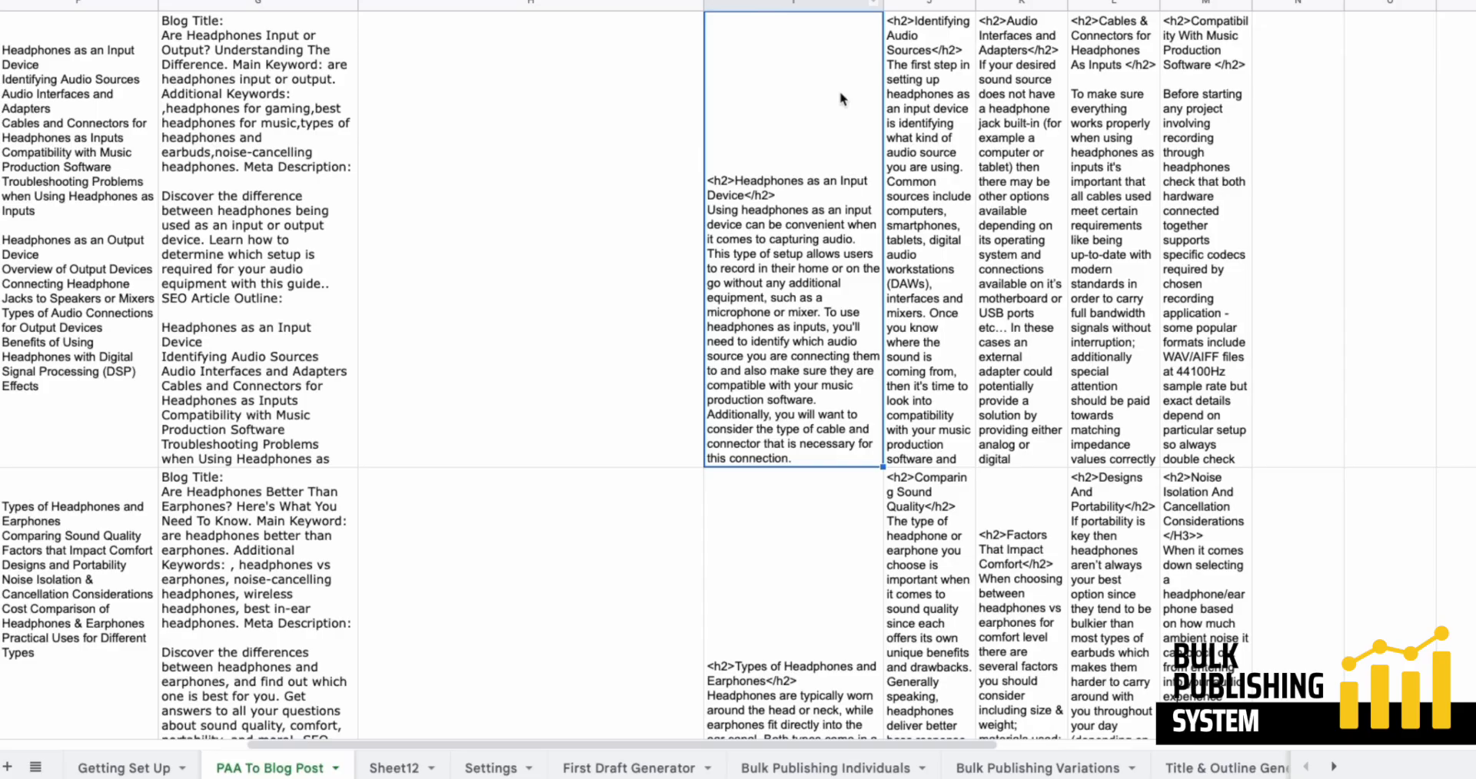
mouse_move(824, 162)
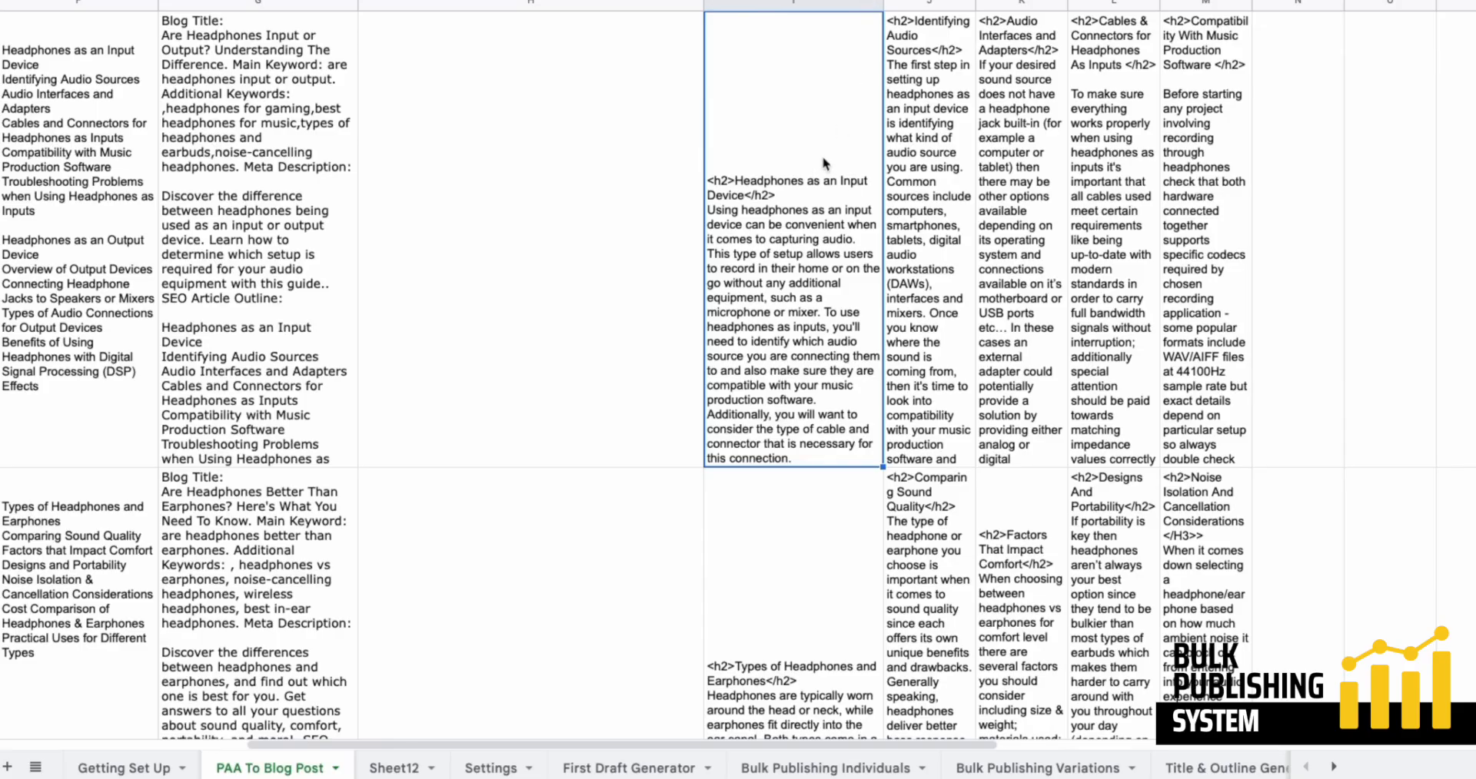
mouse_move(800, 185)
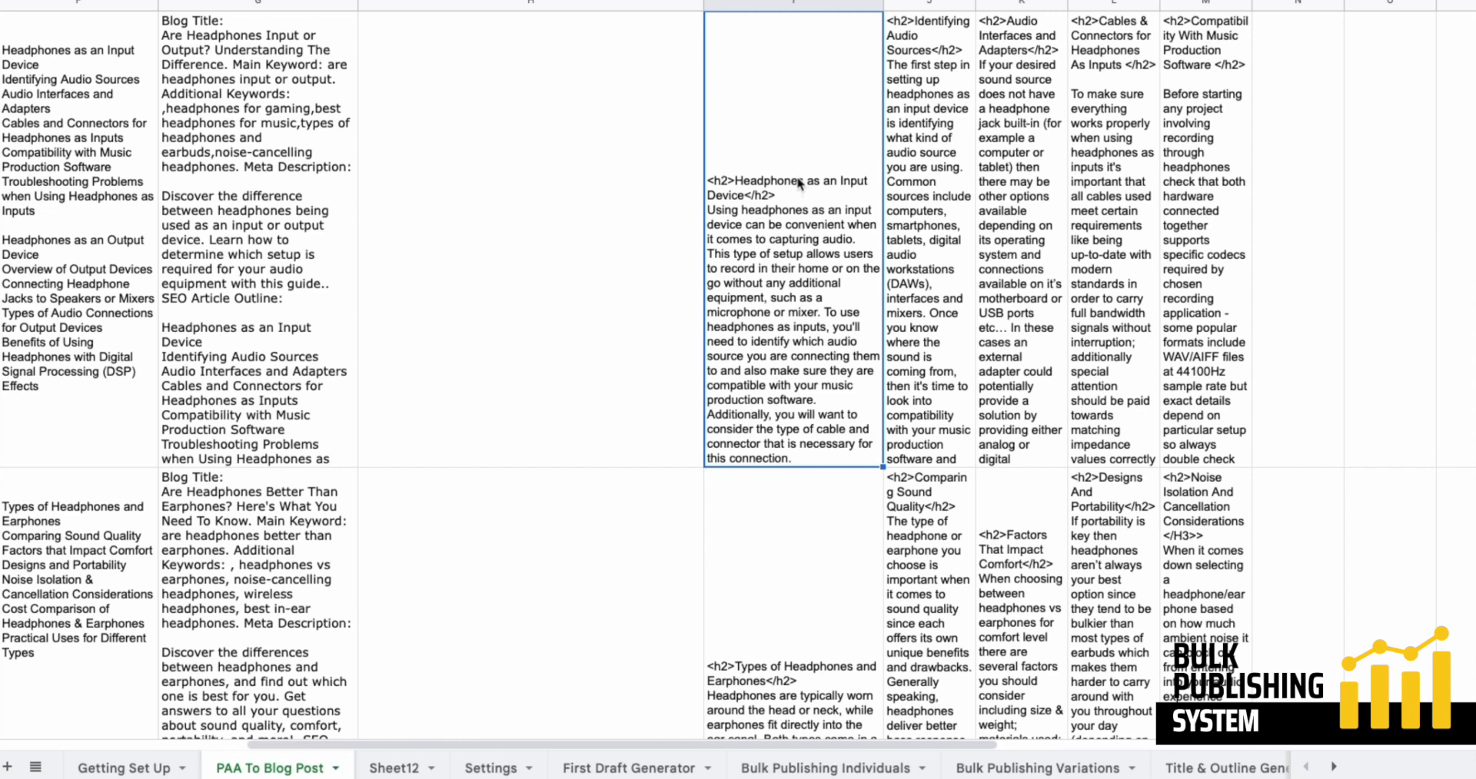
mouse_move(803, 263)
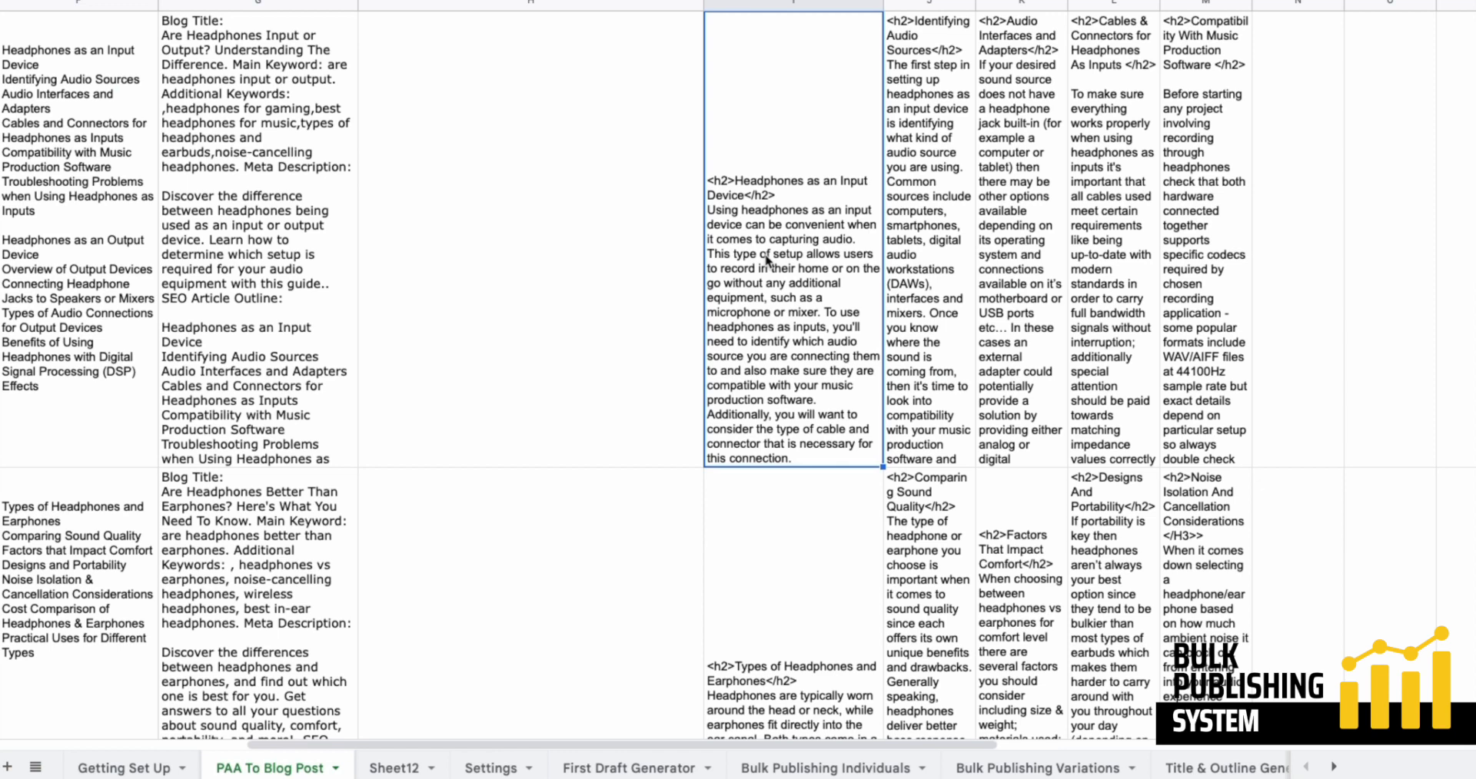
mouse_move(867, 209)
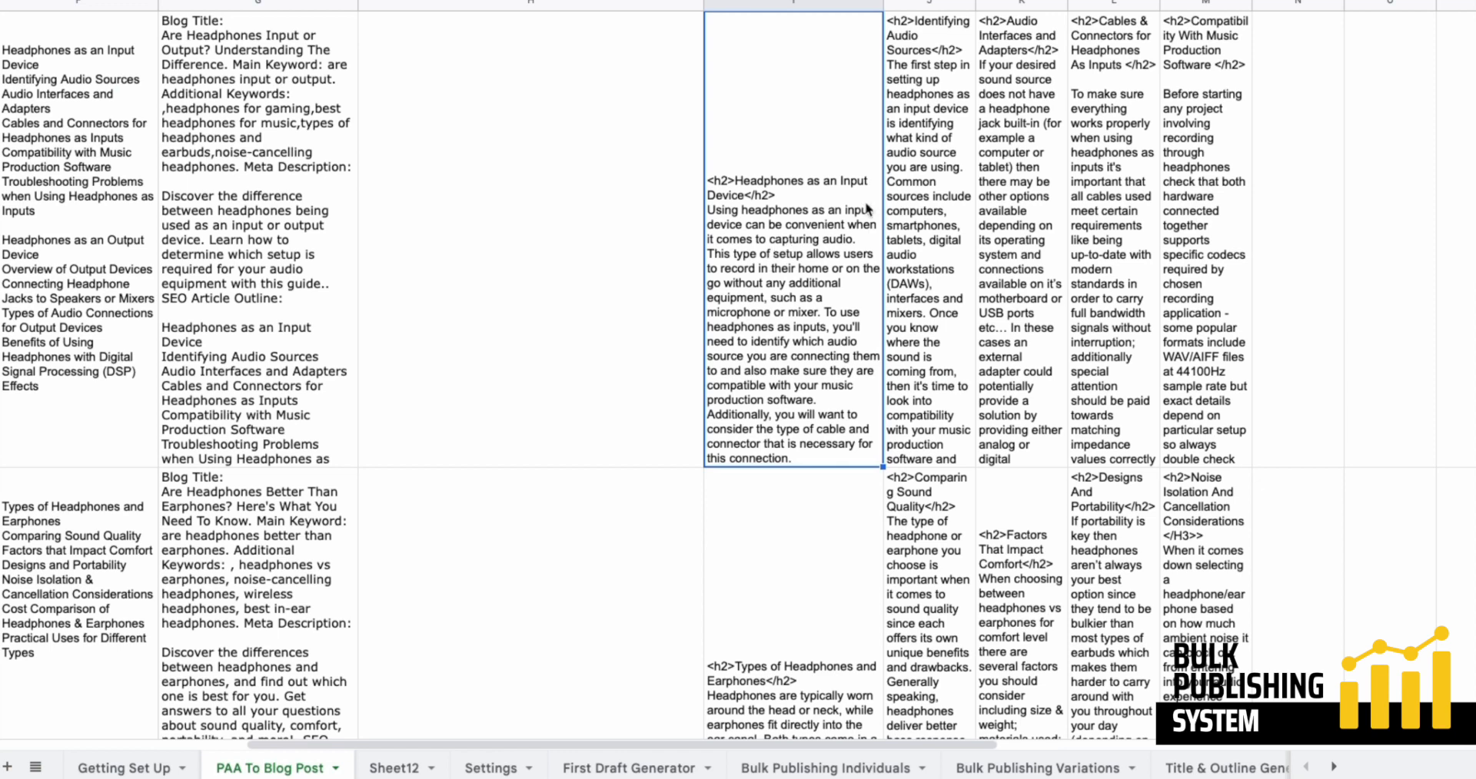
mouse_move(939, 321)
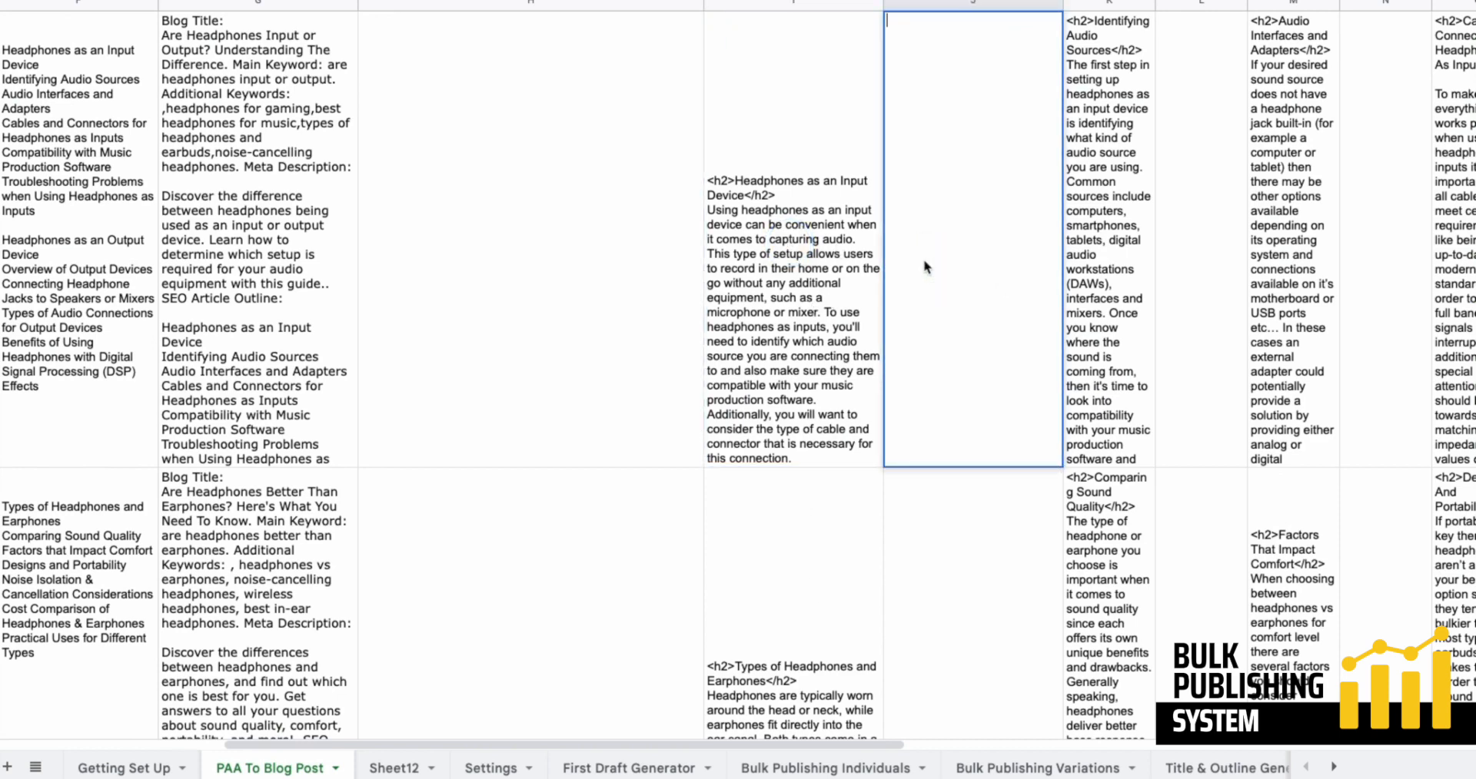
Start a =gpt3Custom5( formula to expand the Headphones as an Input Device section.
type("=gpt3Custom5(")
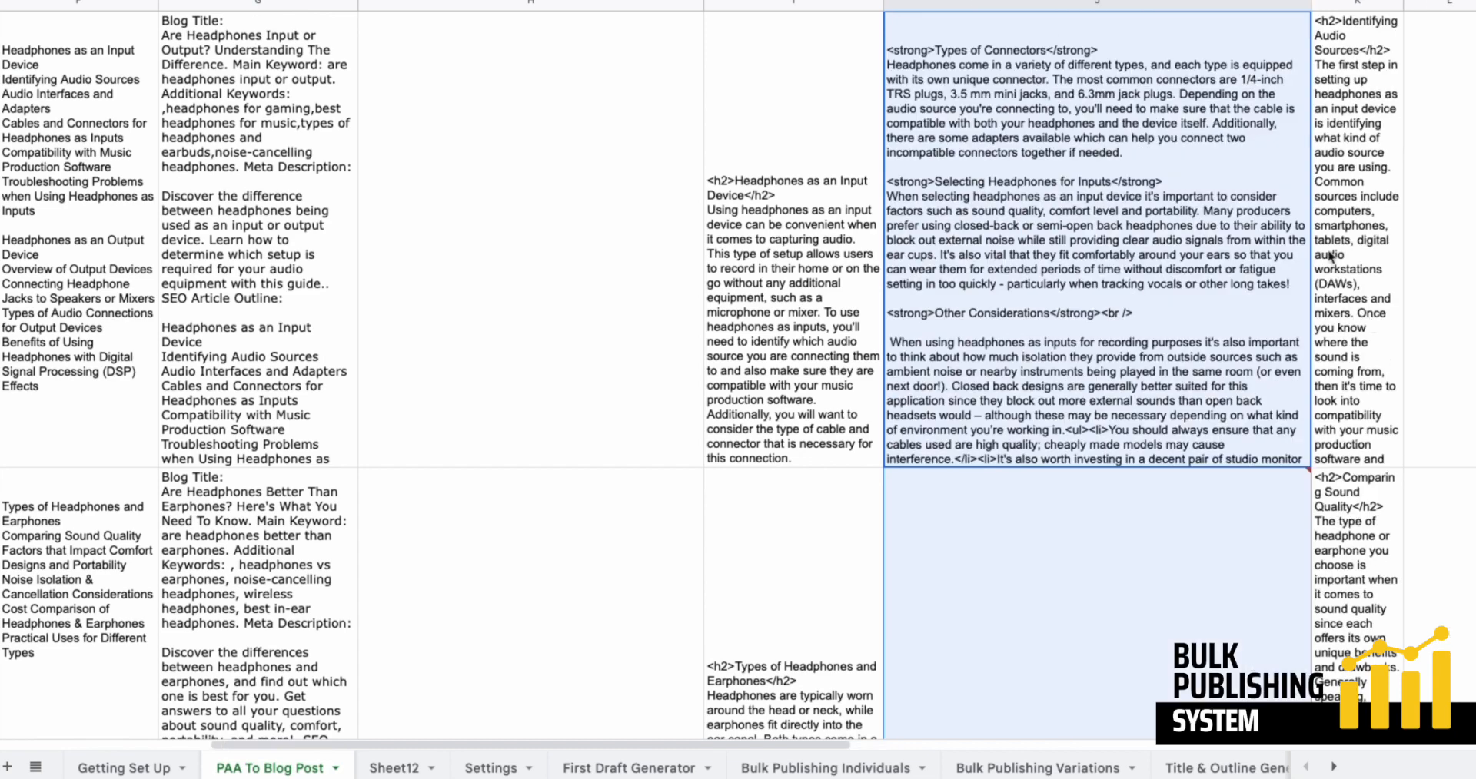
mouse_move(1282, 460)
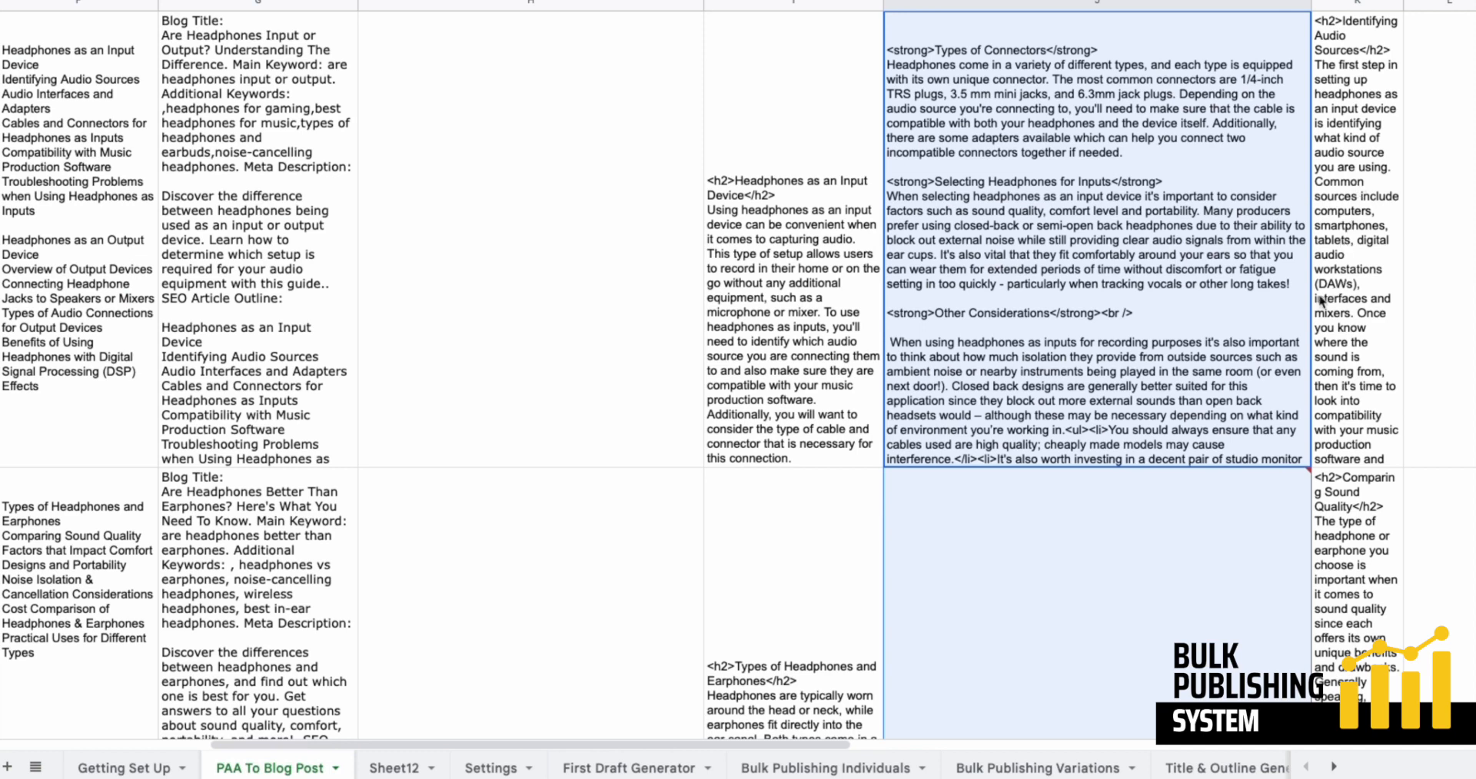
mouse_move(1236, 319)
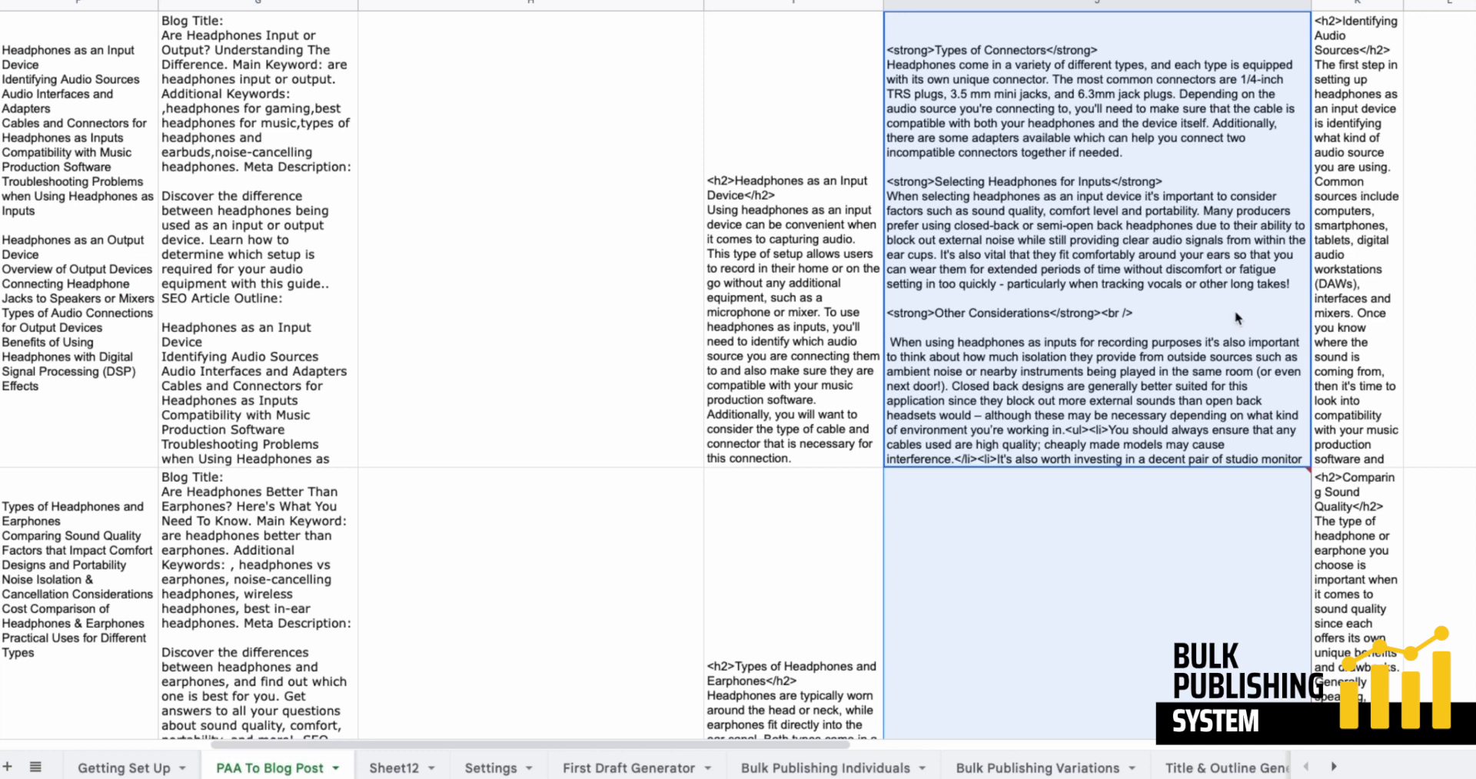
mouse_move(1159, 184)
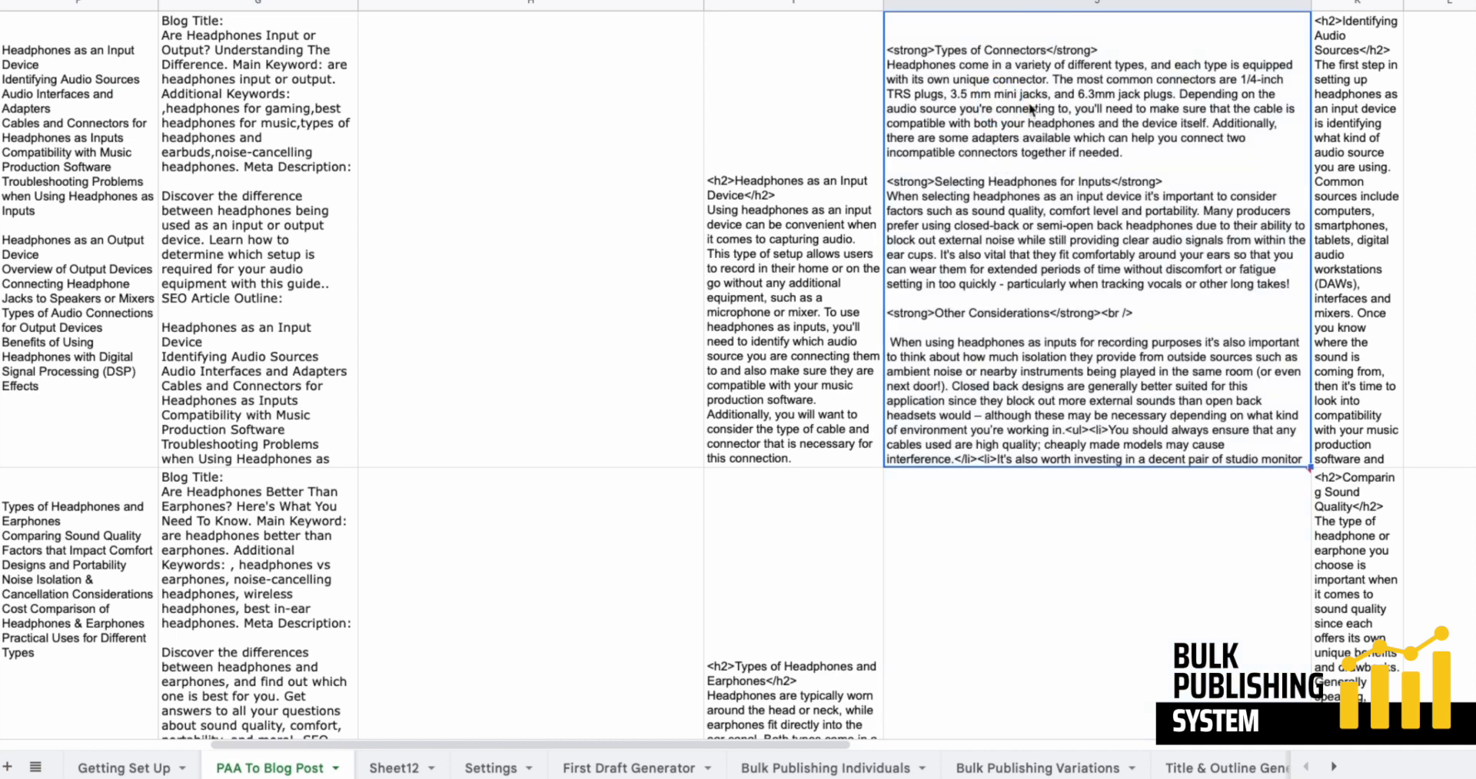
mouse_move(984, 58)
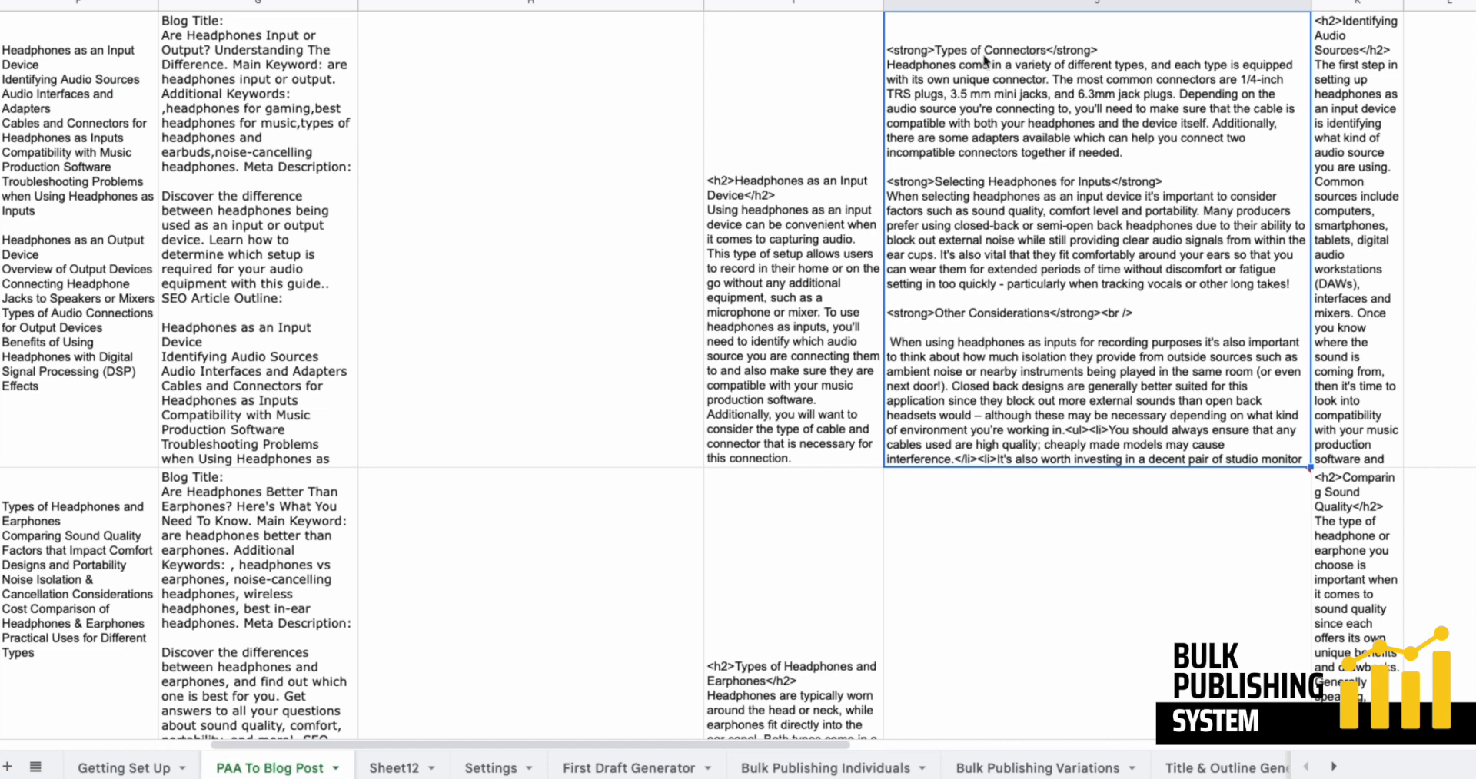
mouse_move(980, 58)
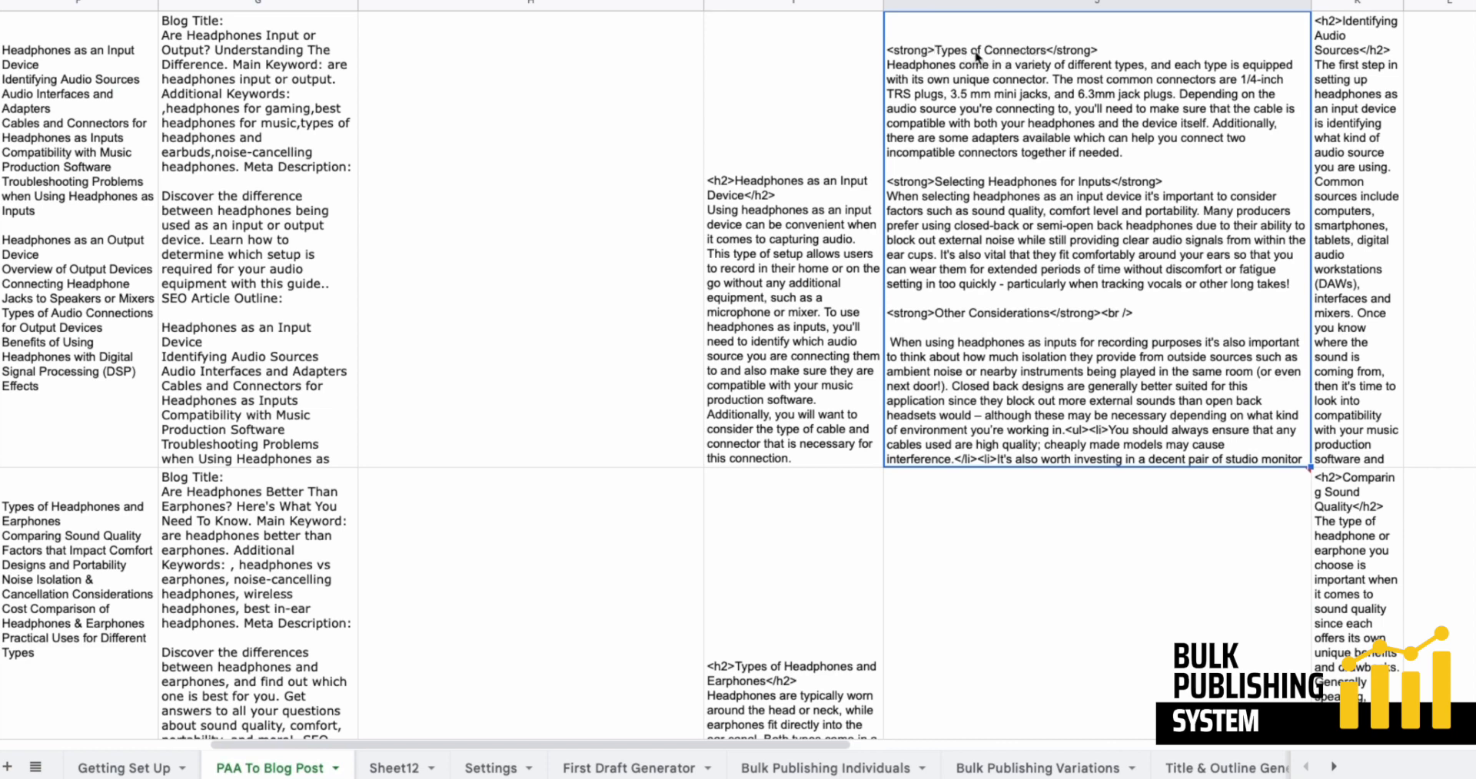
mouse_move(992, 70)
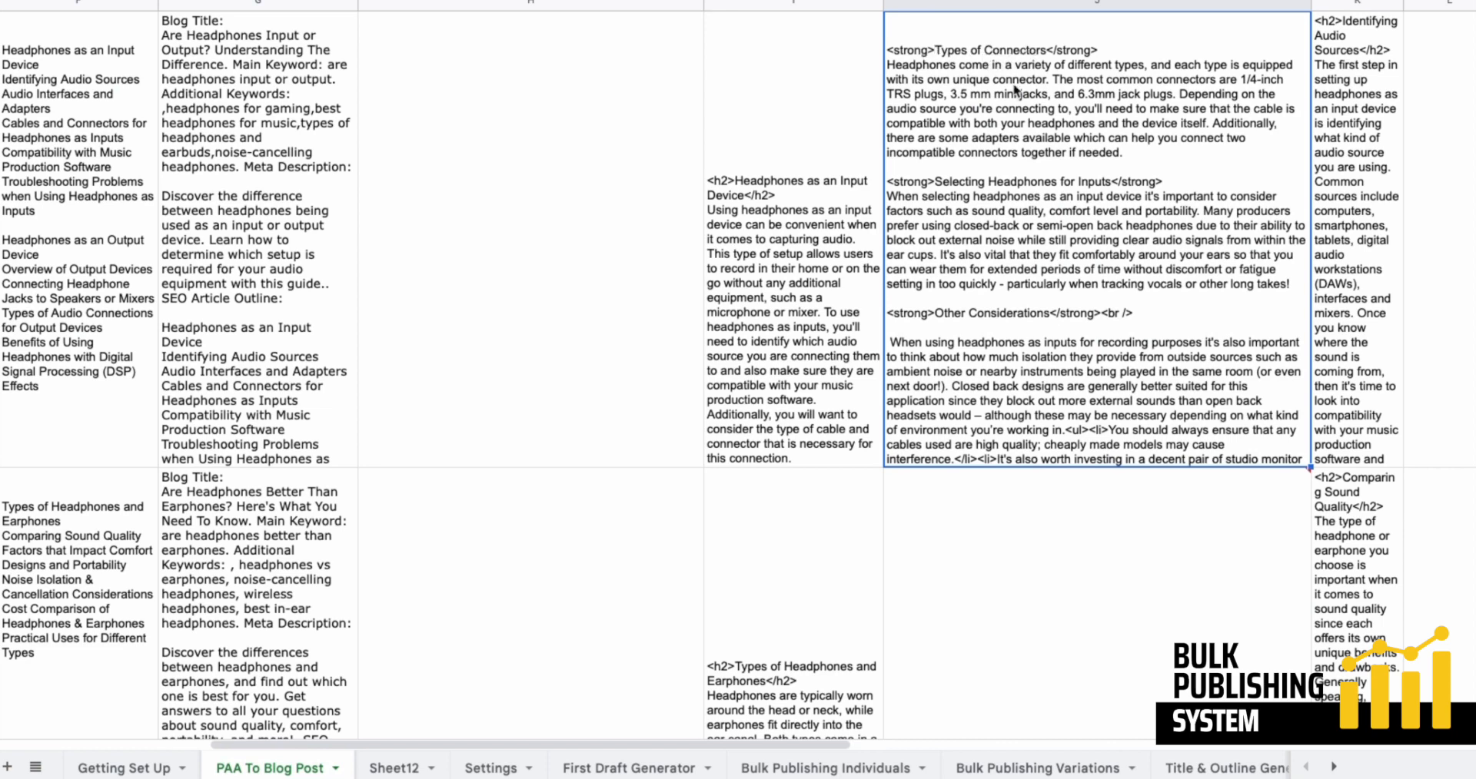